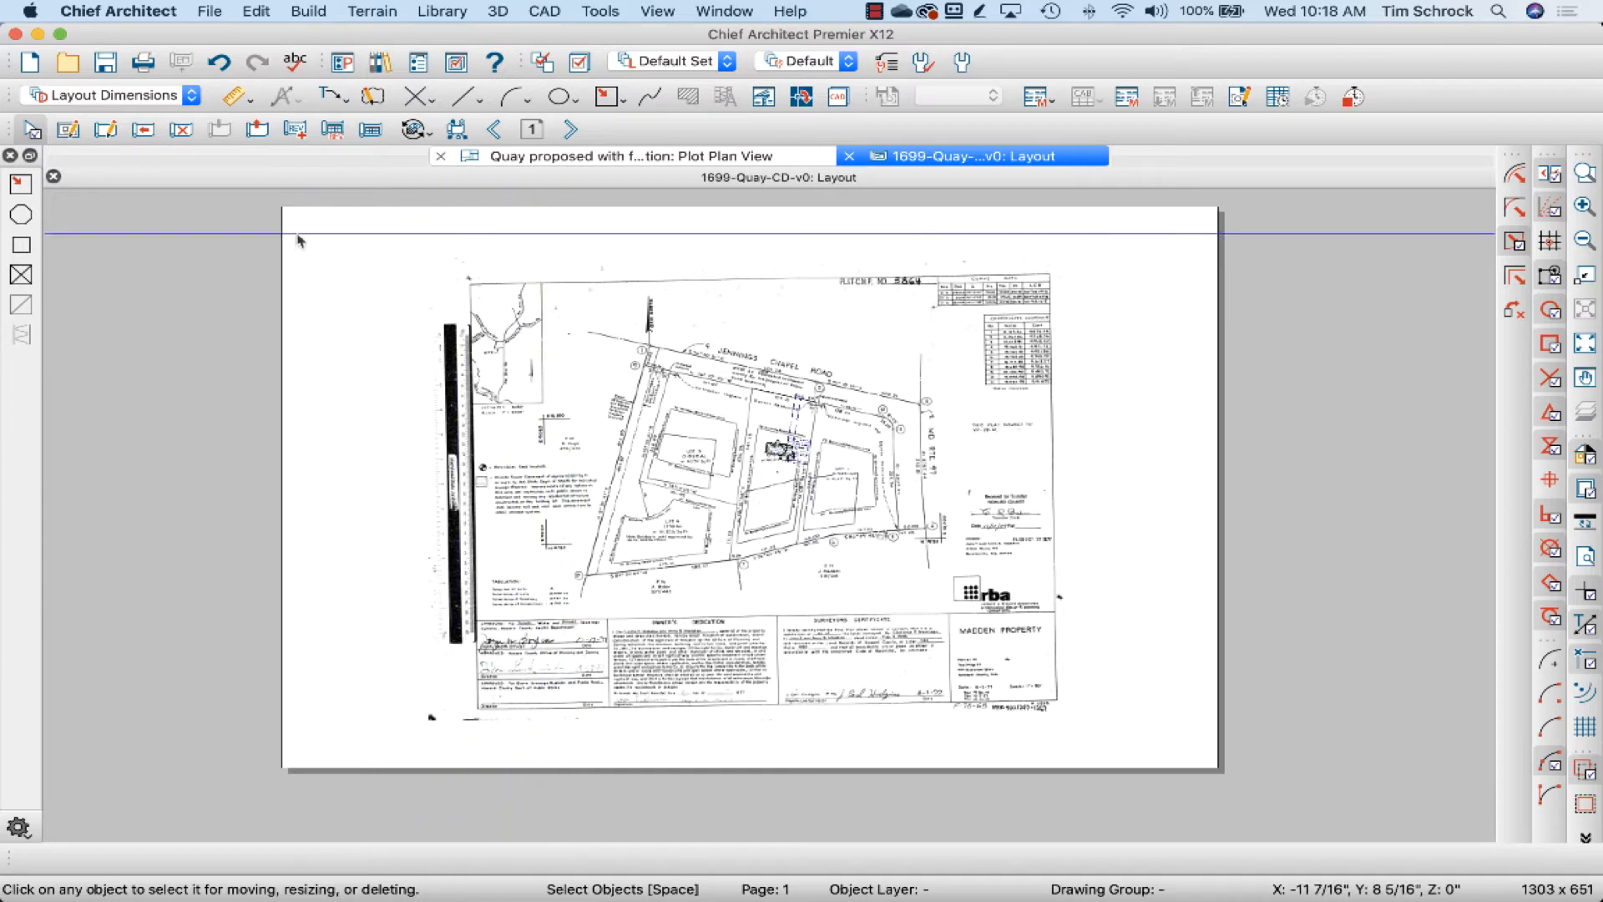
{"action": "mouse_move", "coordinate": [927, 228]}
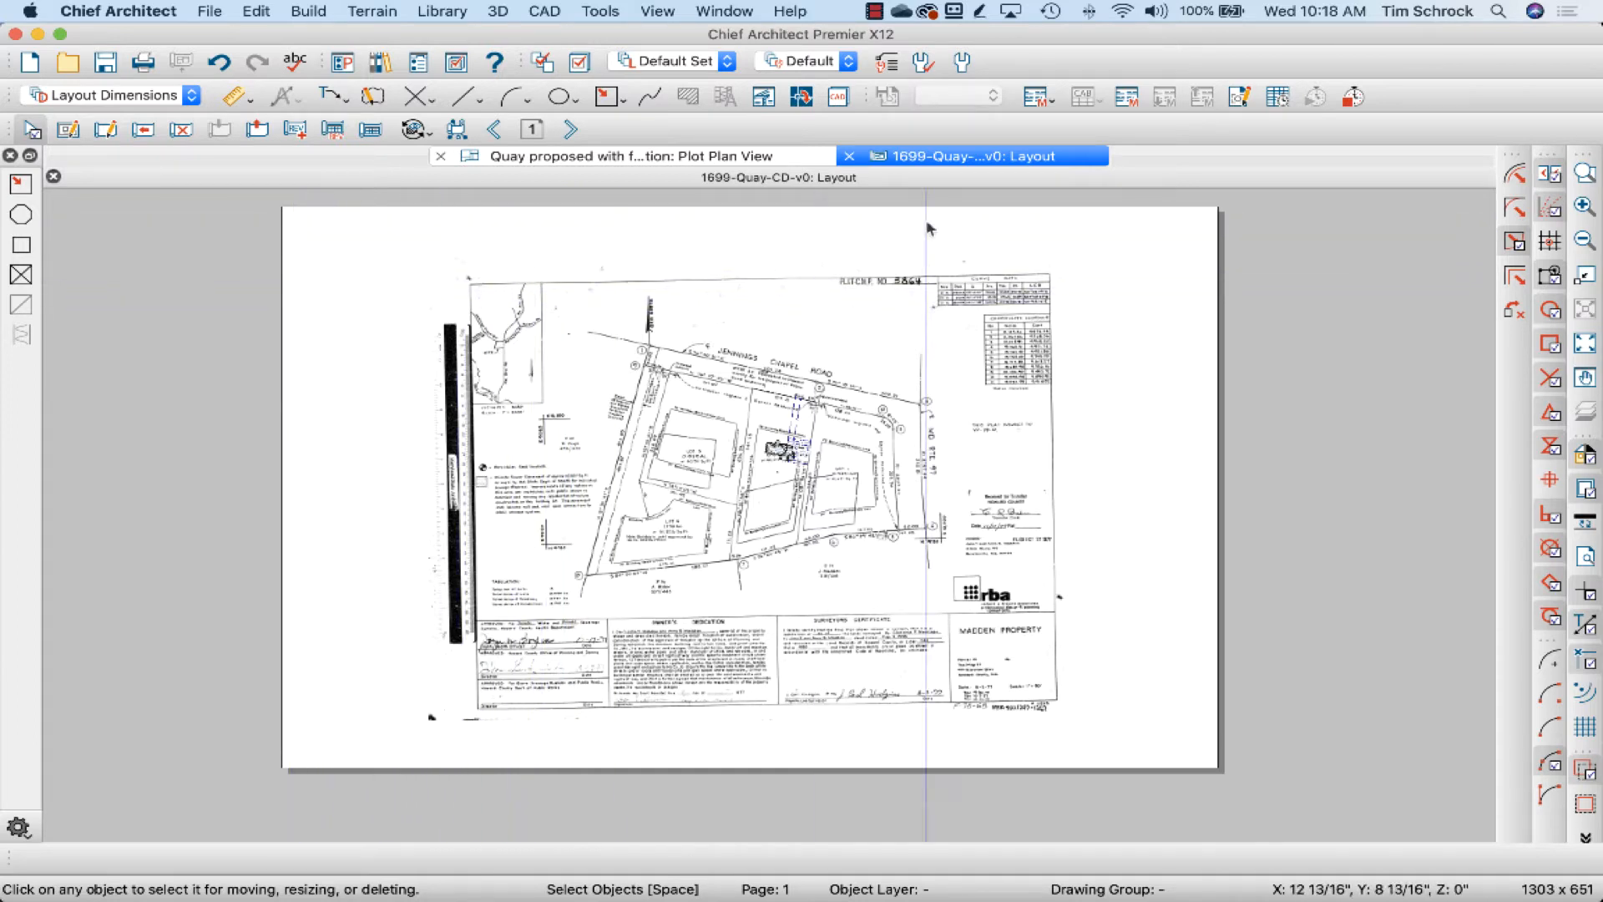
{"action": "mouse_move", "coordinate": [803, 727]}
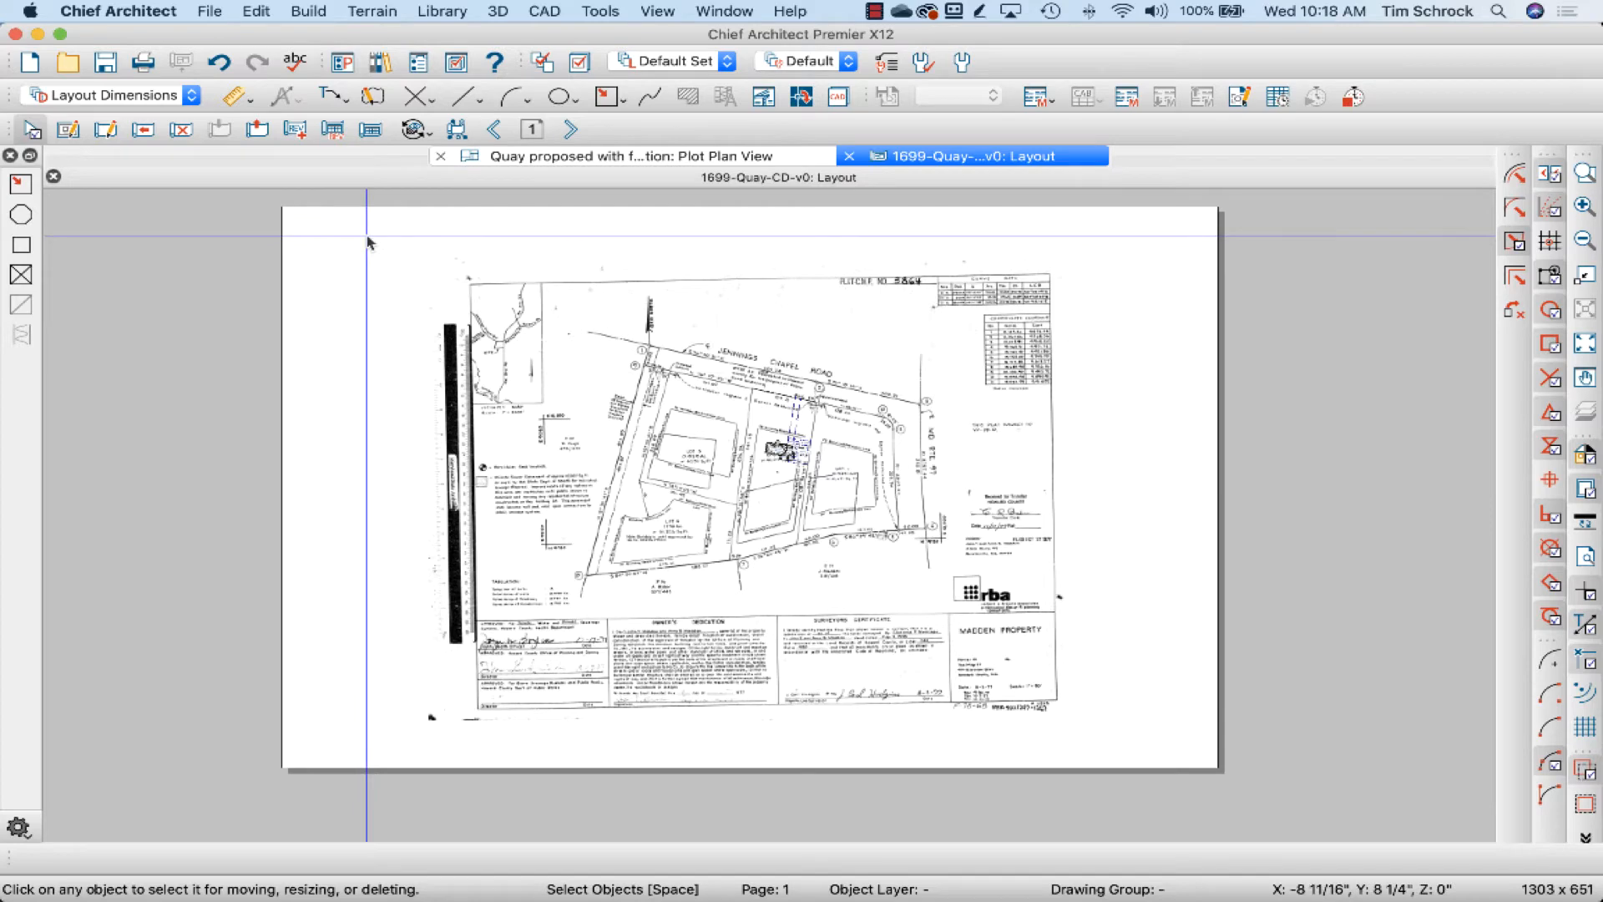
Advance to layout page 2 to view the A1 cover sheet.
{"action": "left_click", "coordinate": [571, 129]}
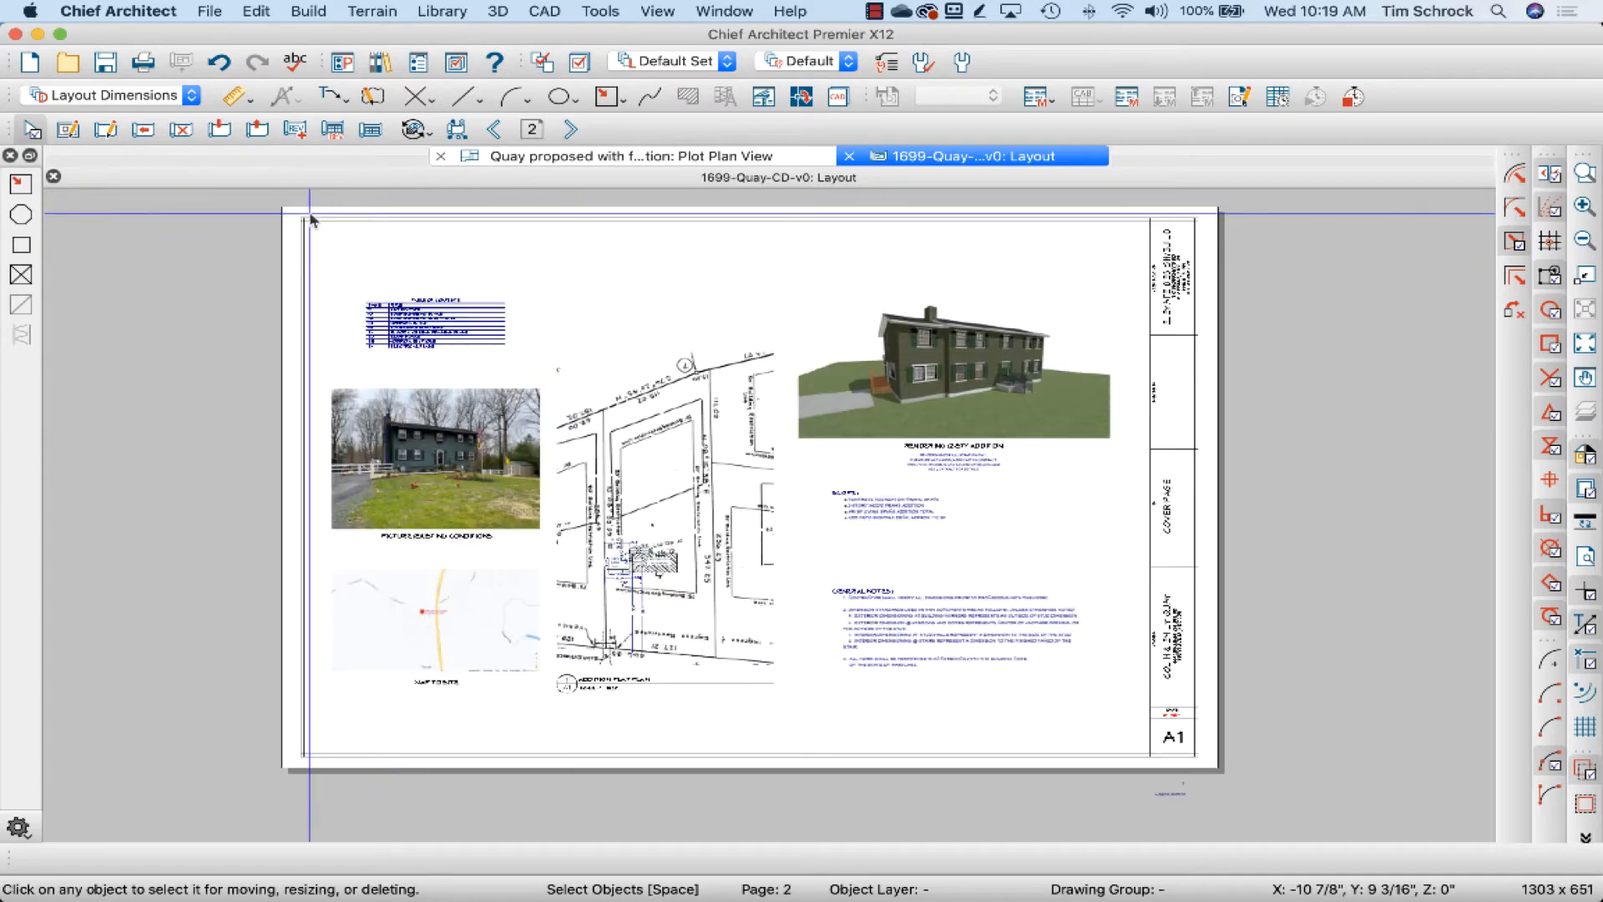
{"action": "mouse_move", "coordinate": [1071, 809]}
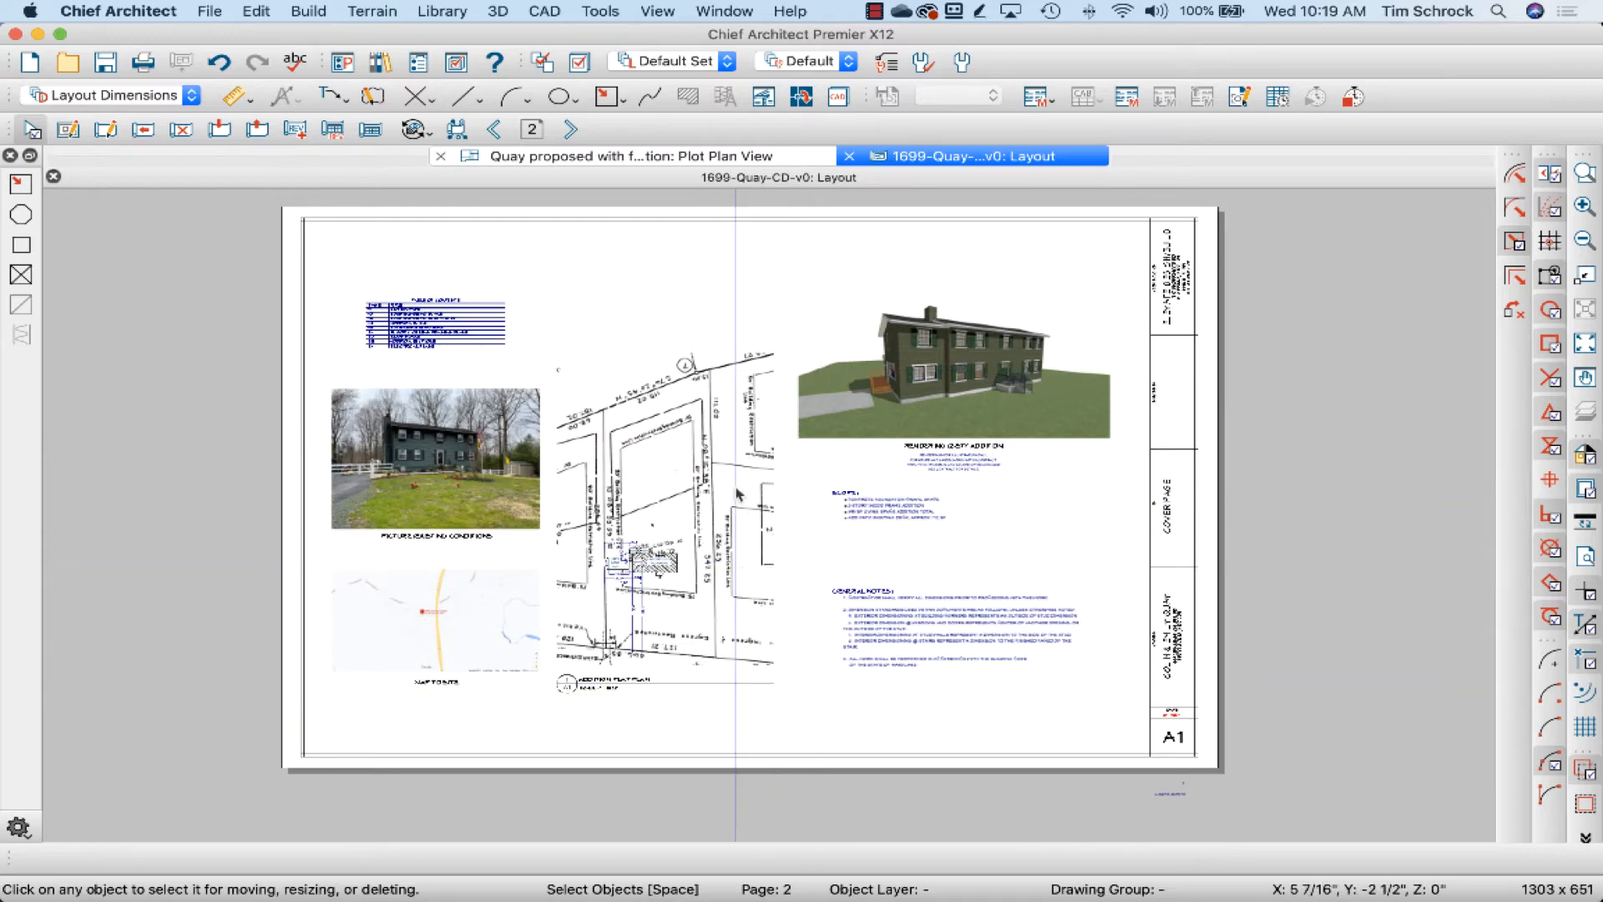
{"action": "left_click", "coordinate": [494, 130]}
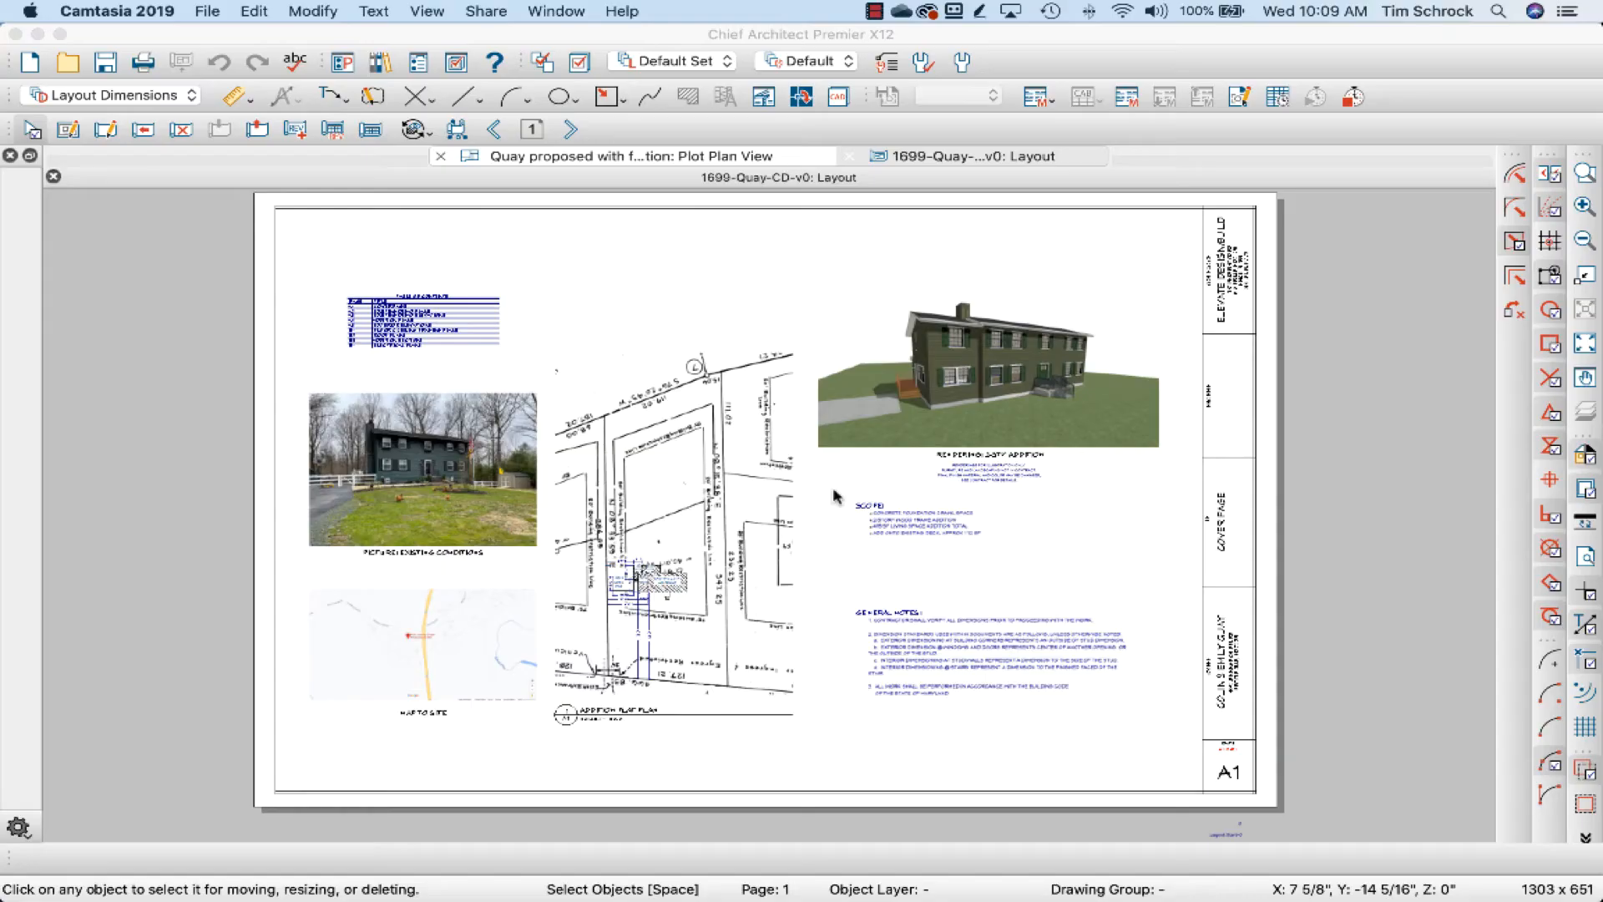
{"action": "mouse_move", "coordinate": [693, 474]}
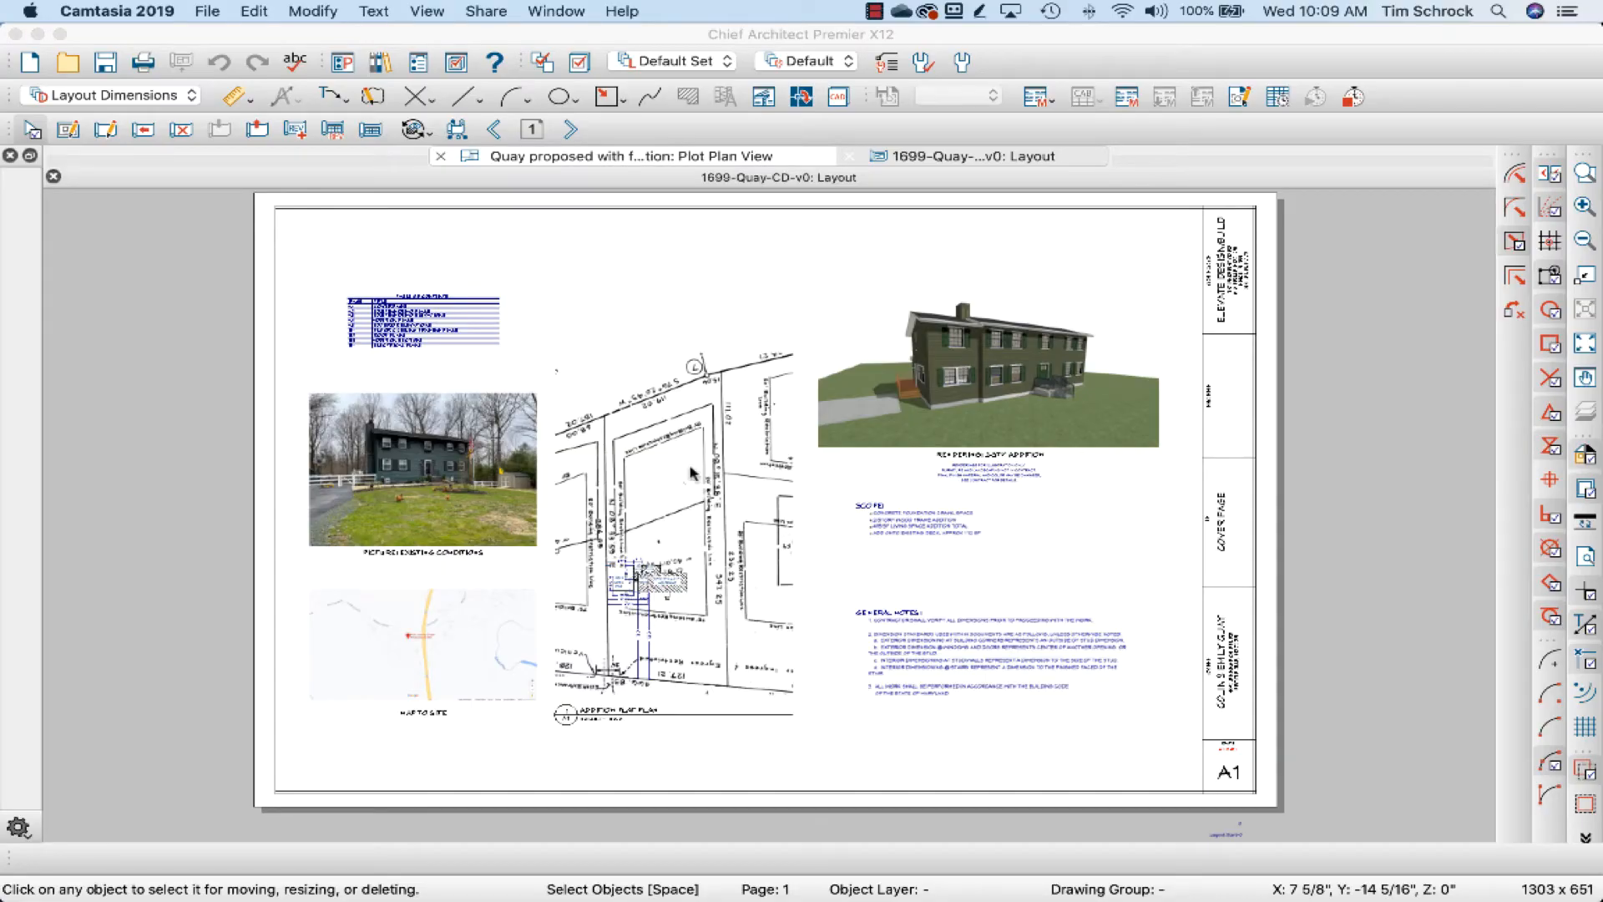
{"action": "mouse_move", "coordinate": [642, 381]}
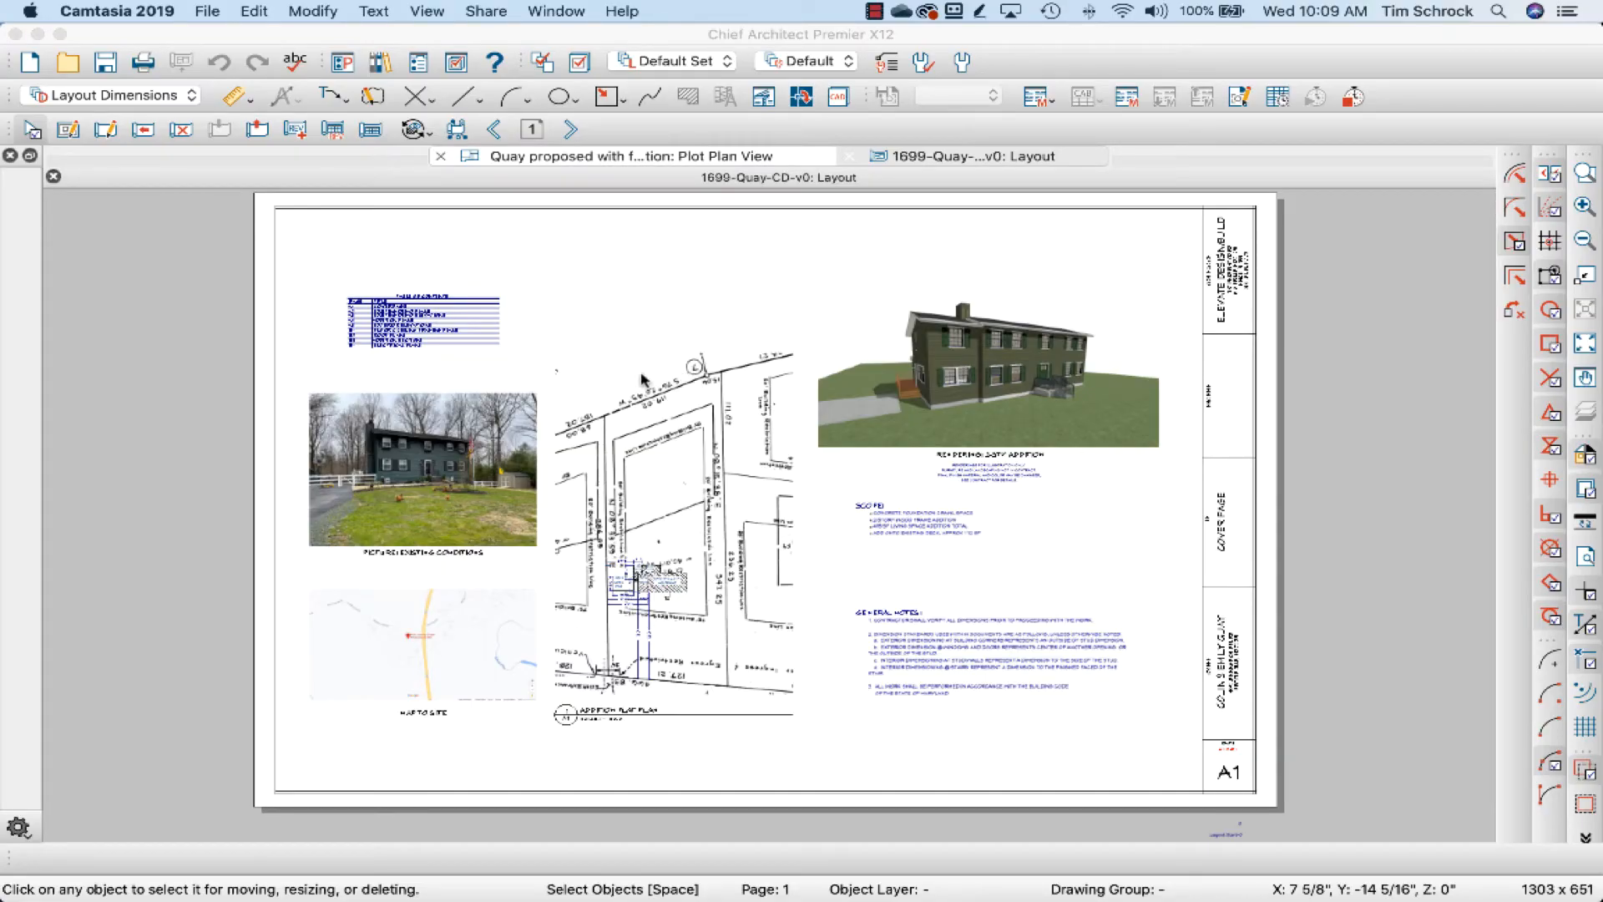
{"action": "mouse_move", "coordinate": [606, 483]}
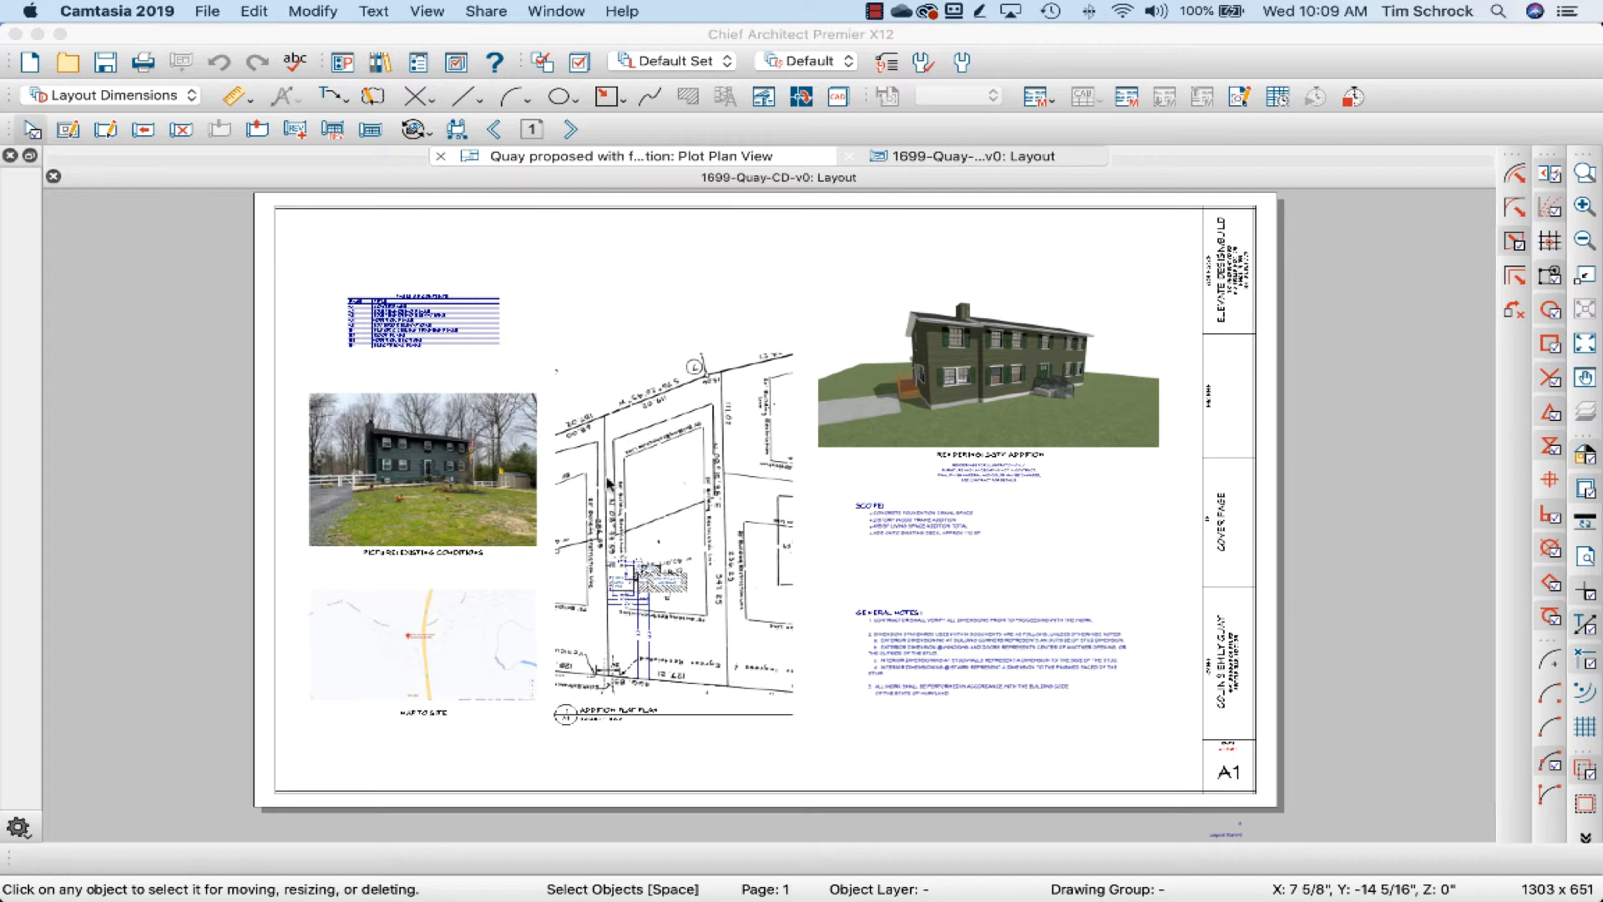
{"action": "left_click", "coordinate": [961, 155]}
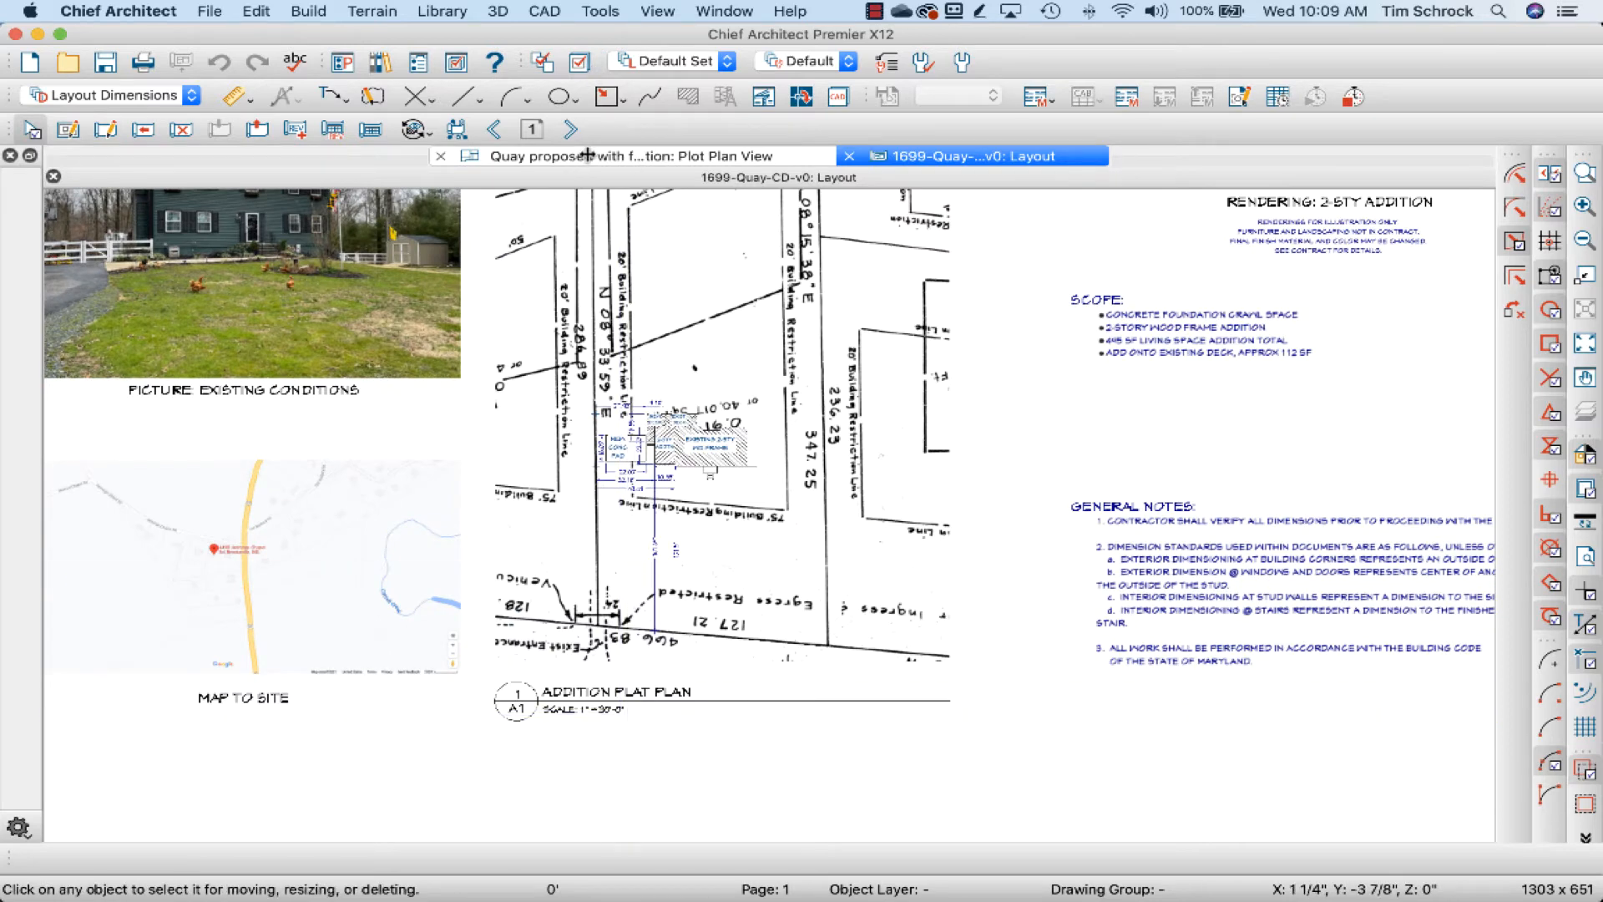
{"action": "left_click", "coordinate": [593, 157]}
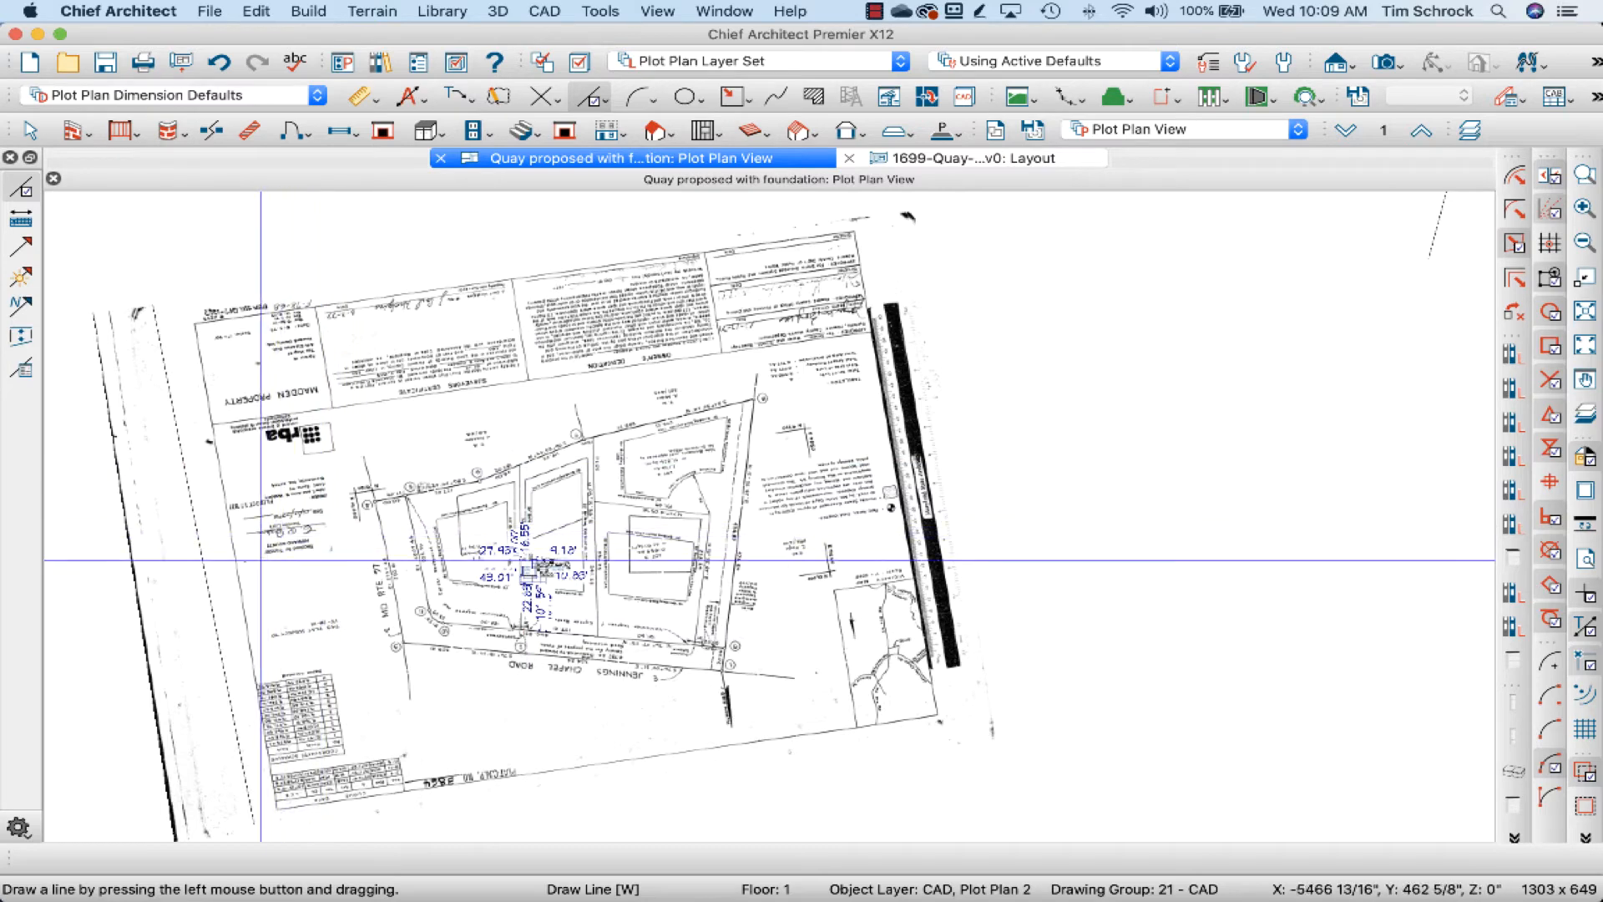
{"action": "mouse_move", "coordinate": [807, 215]}
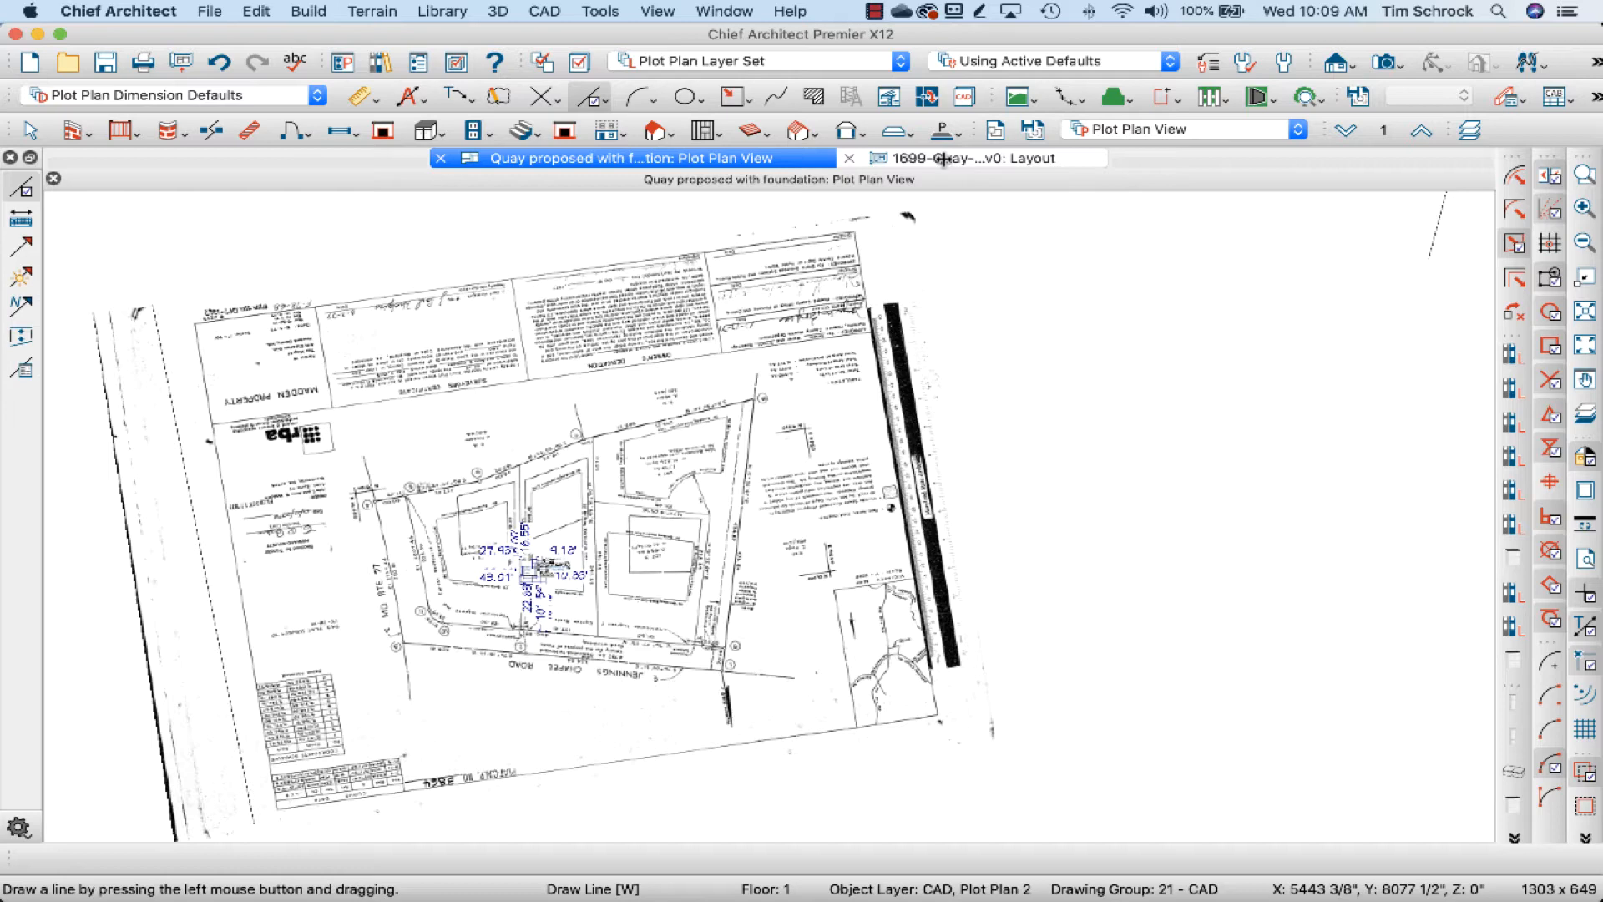
{"action": "left_click", "coordinate": [971, 156]}
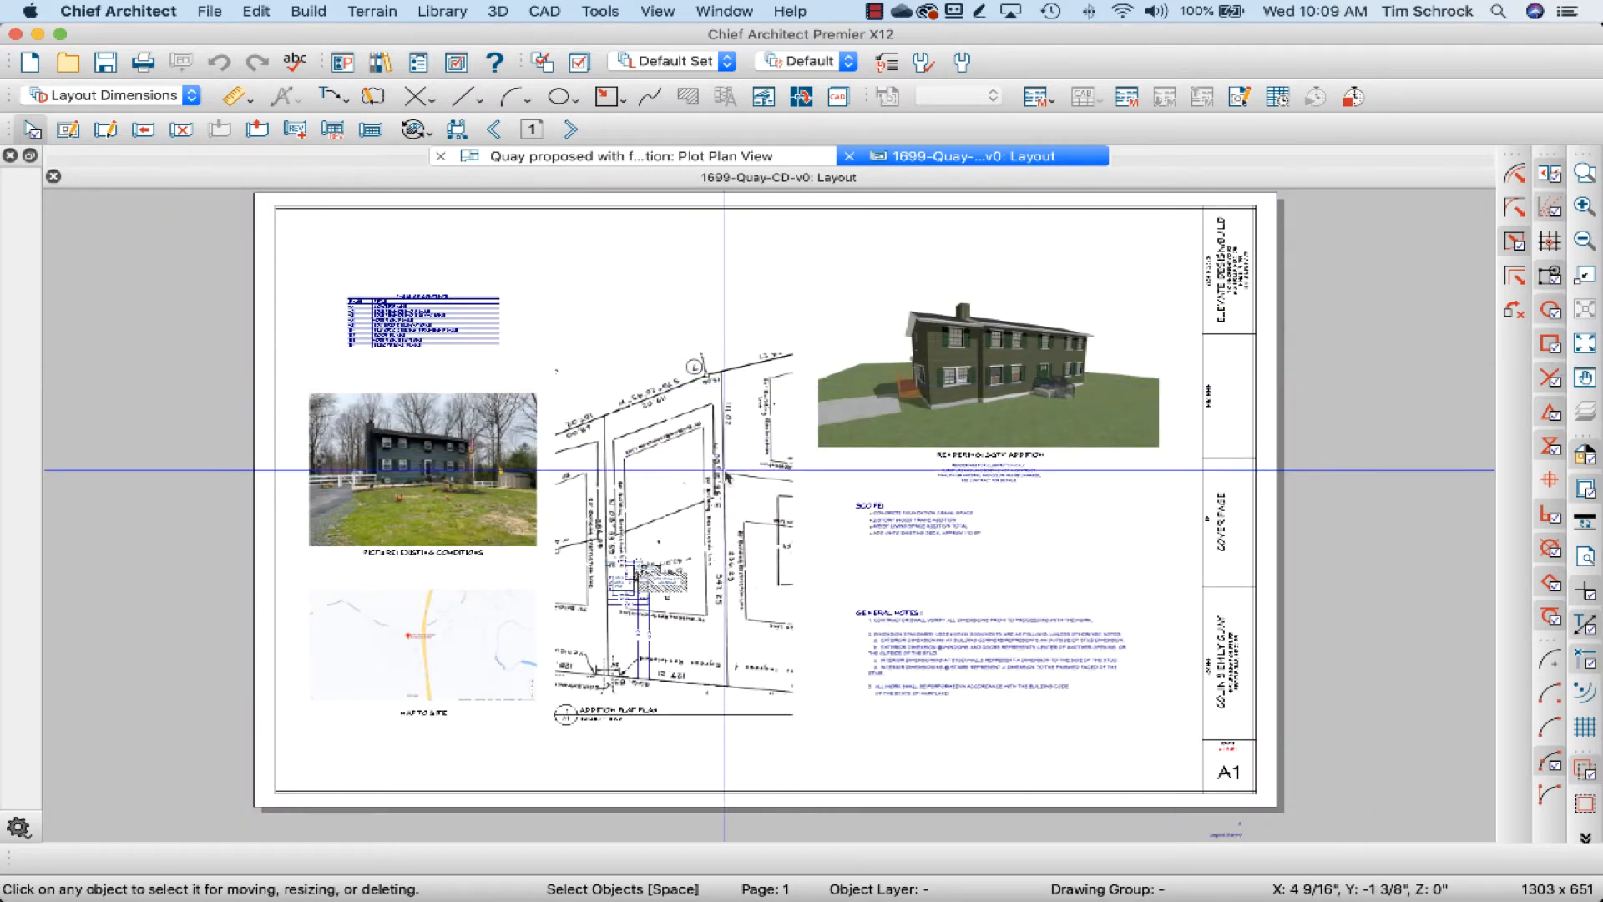
{"action": "mouse_move", "coordinate": [1092, 631]}
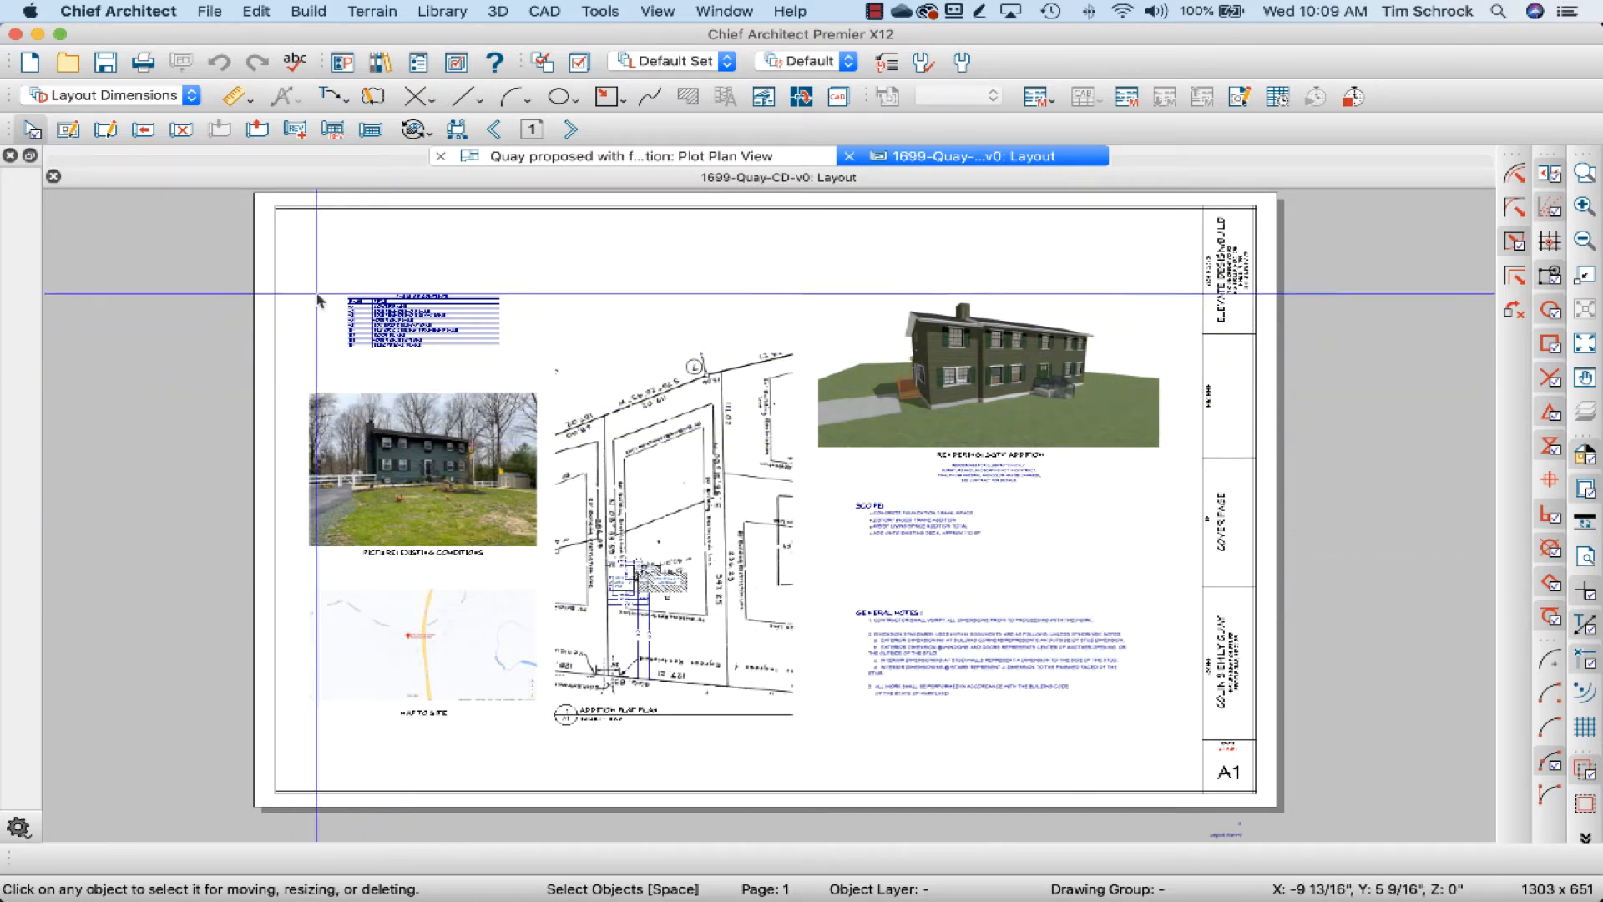
{"action": "mouse_move", "coordinate": [1245, 698]}
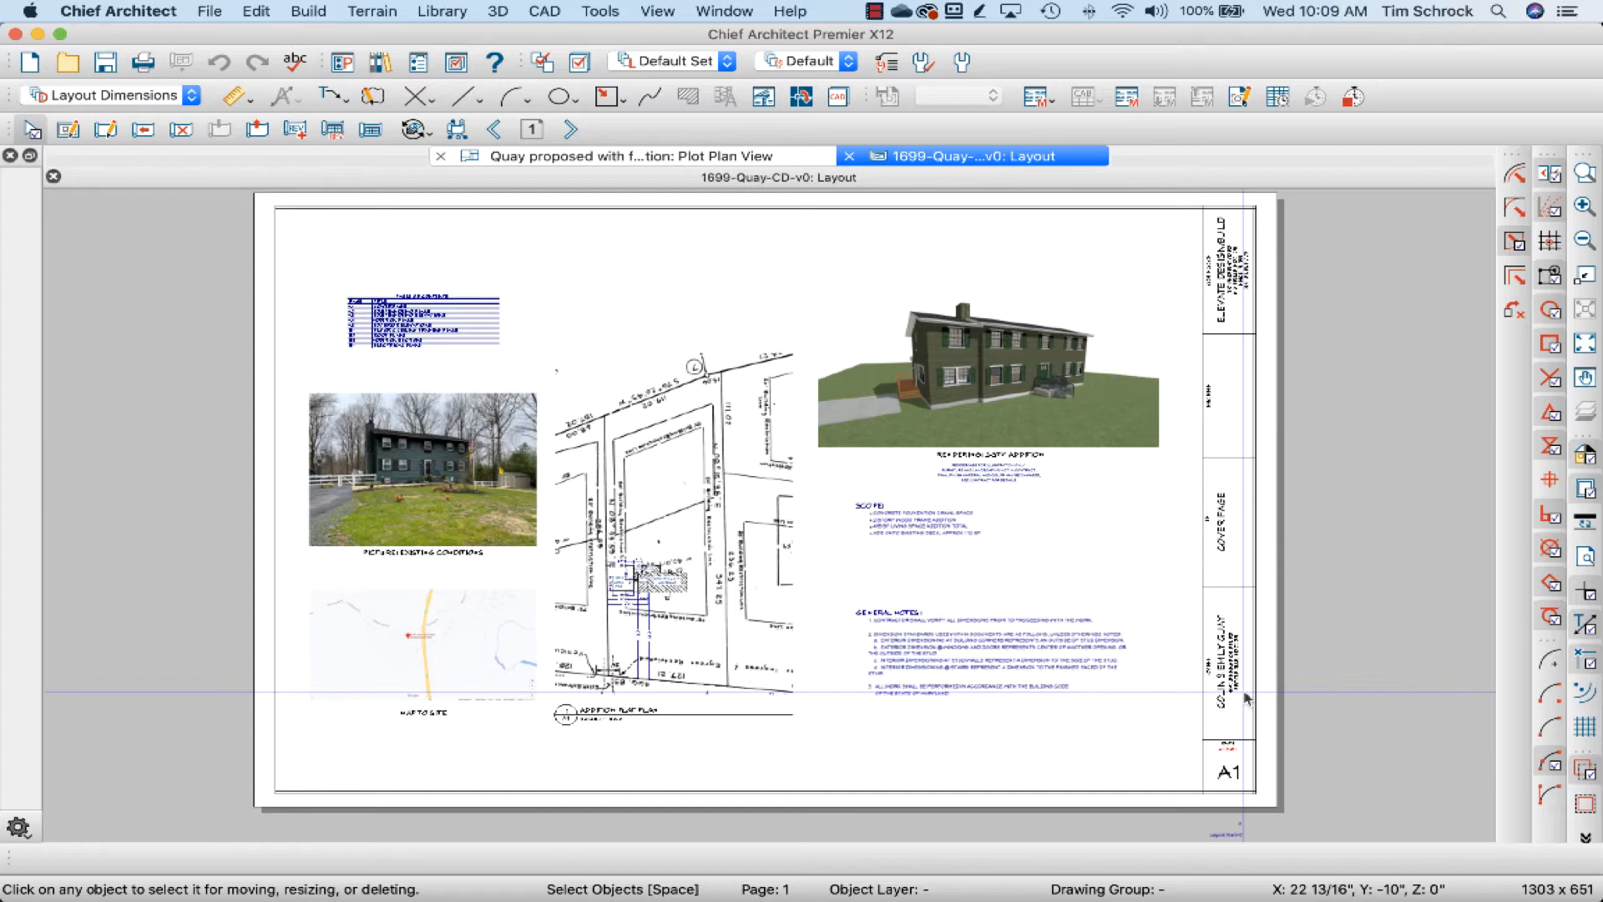
{"action": "mouse_move", "coordinate": [276, 256]}
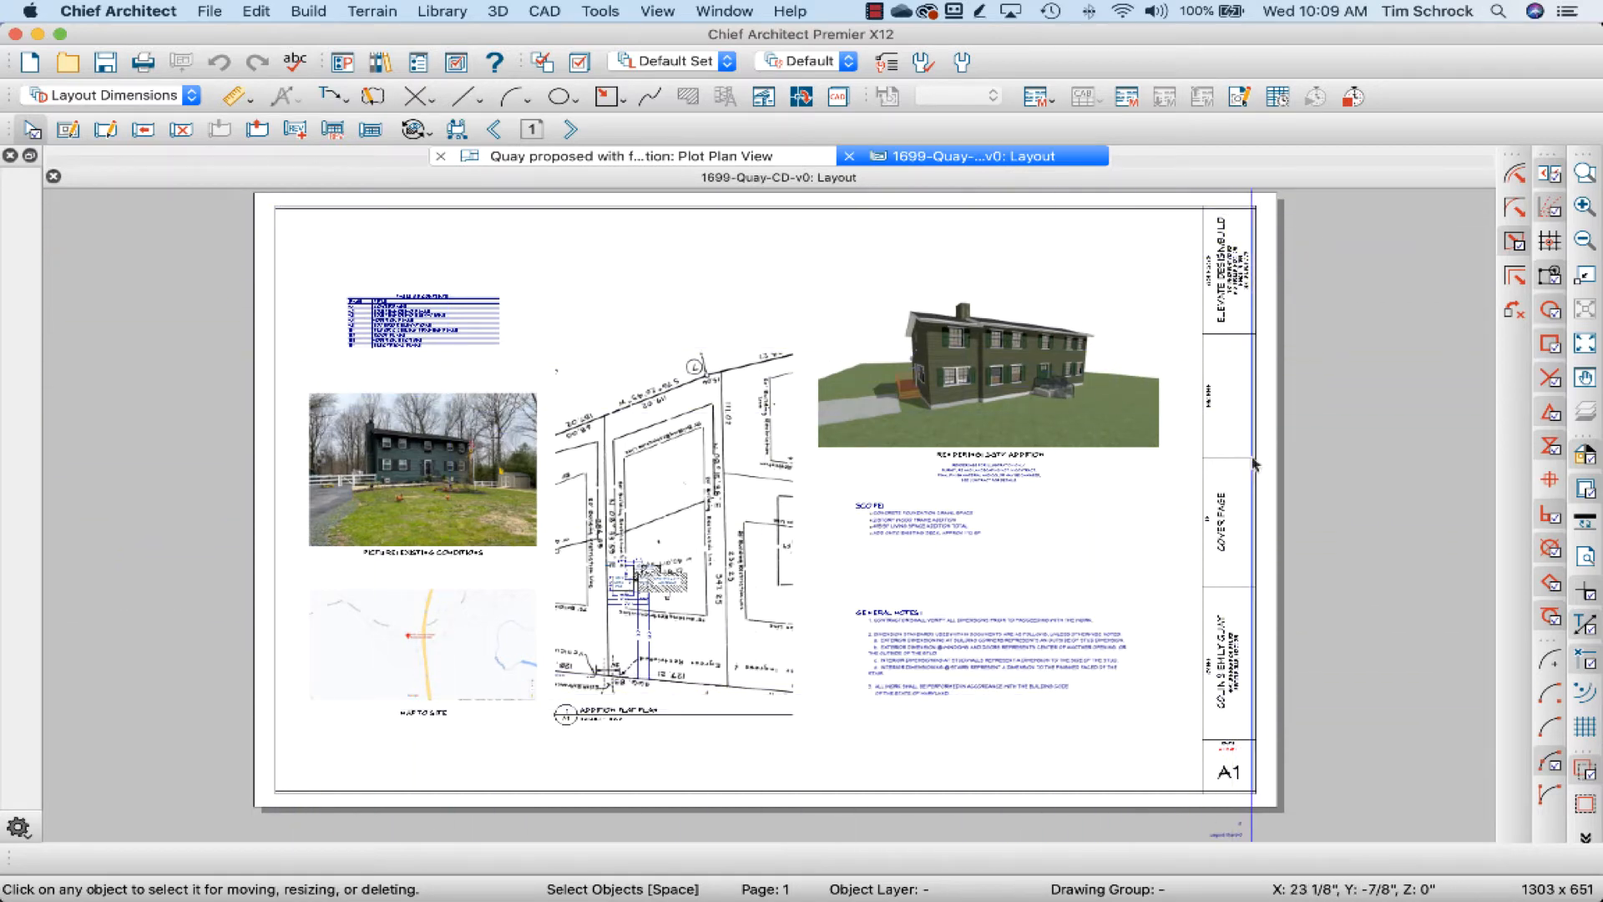
{"action": "mouse_move", "coordinate": [709, 297]}
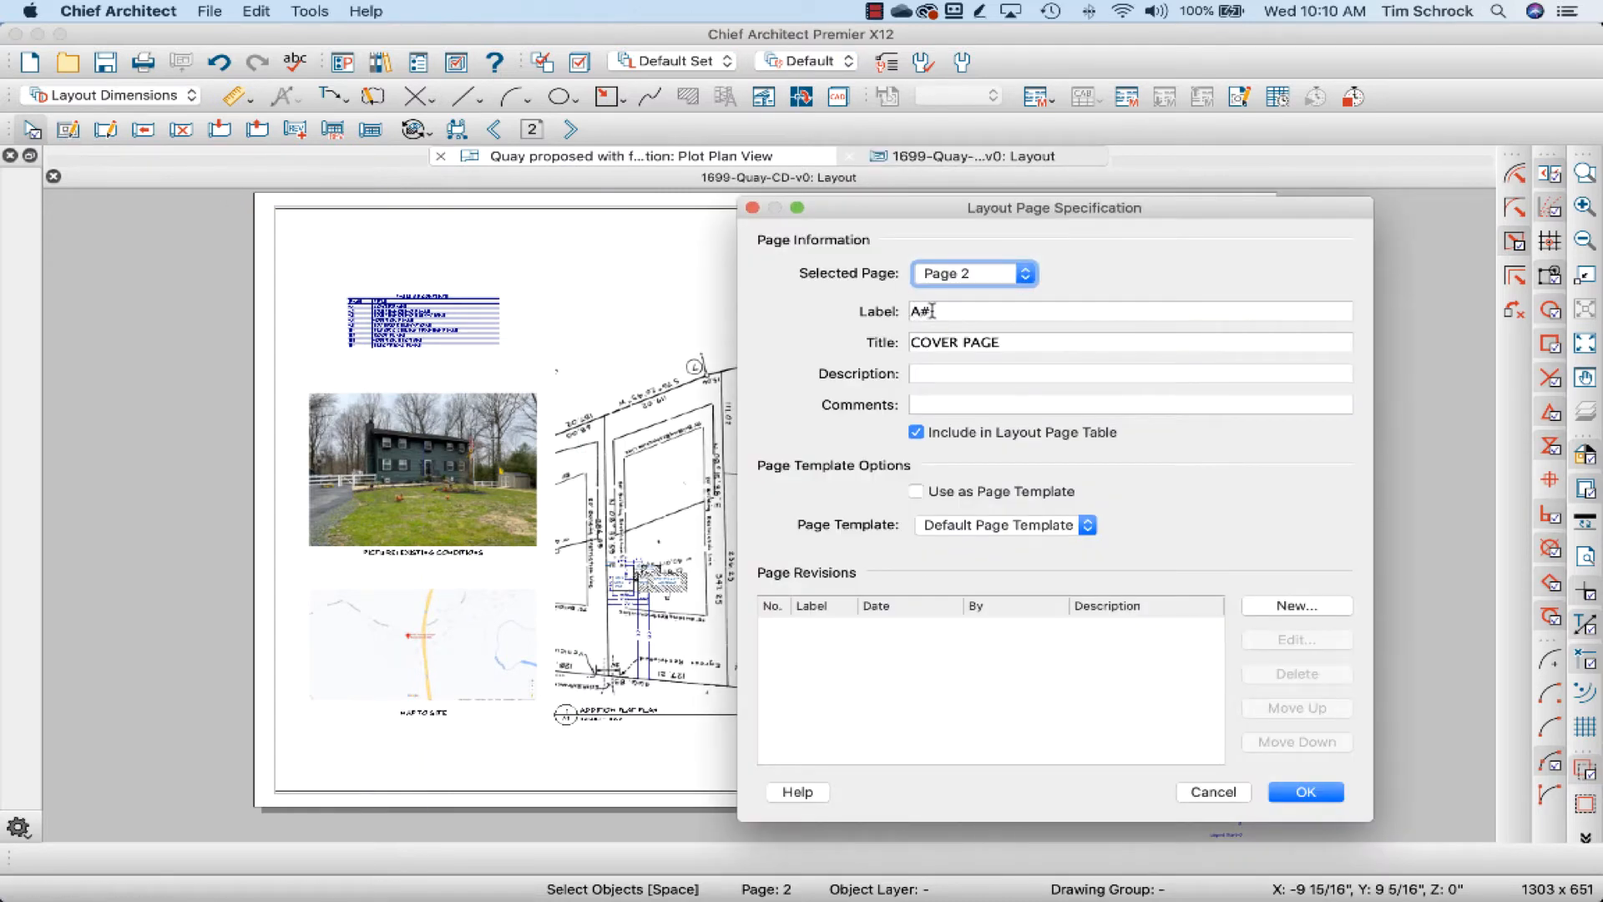
Close the cover page settings and browse the layout pages, stopping on blank page 1.
{"action": "left_click", "coordinate": [1304, 797]}
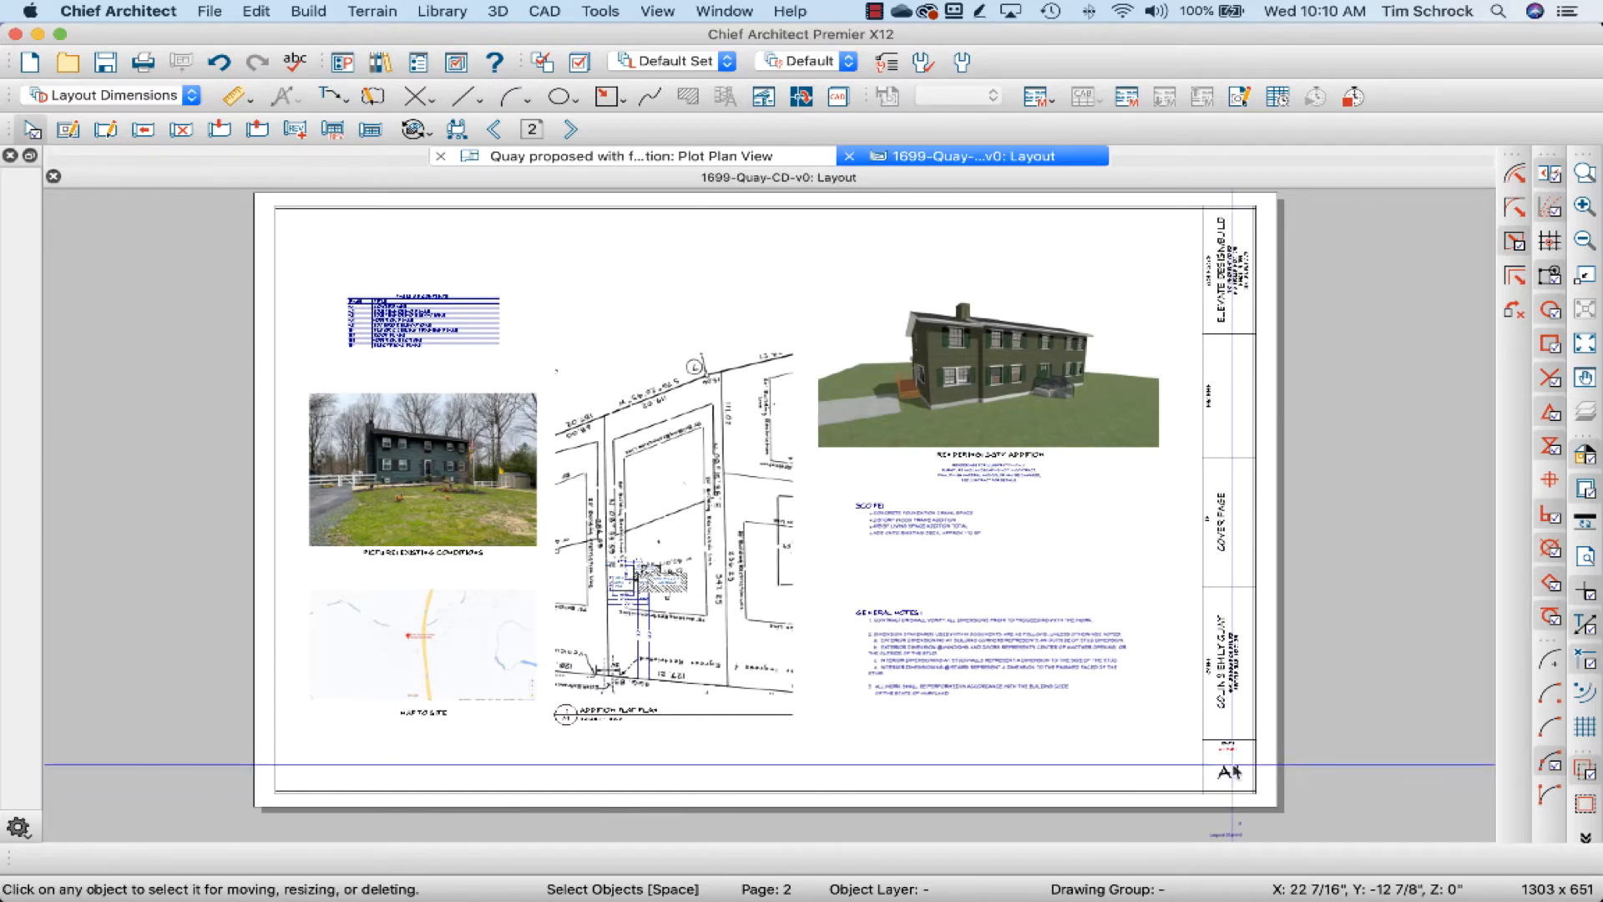
{"action": "mouse_move", "coordinate": [1225, 777]}
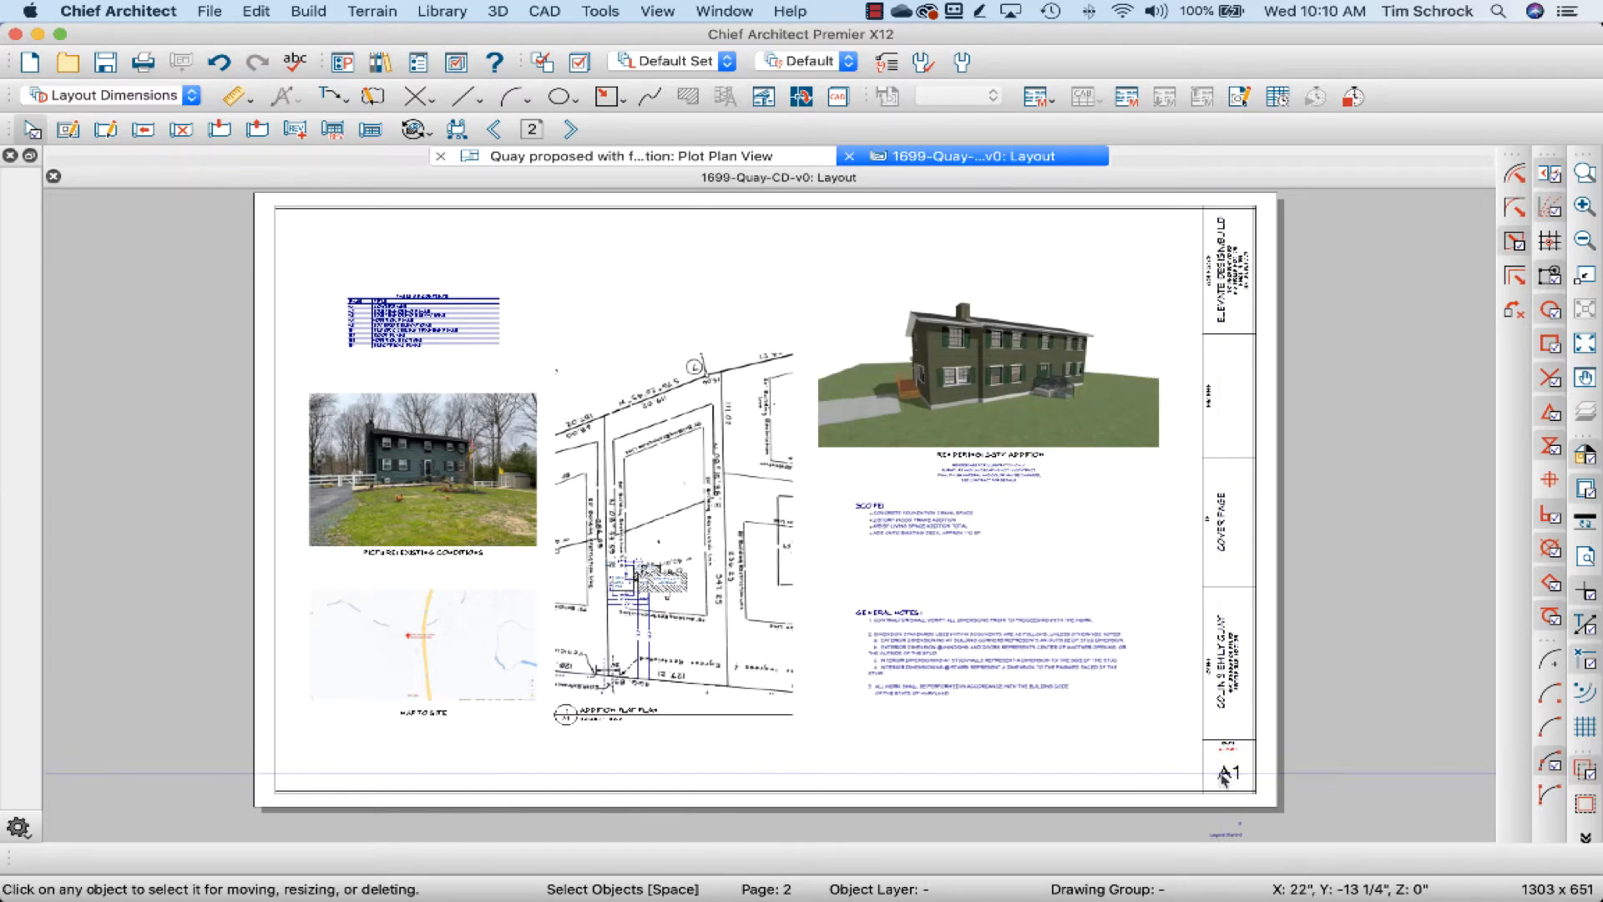
{"action": "mouse_move", "coordinate": [1232, 779]}
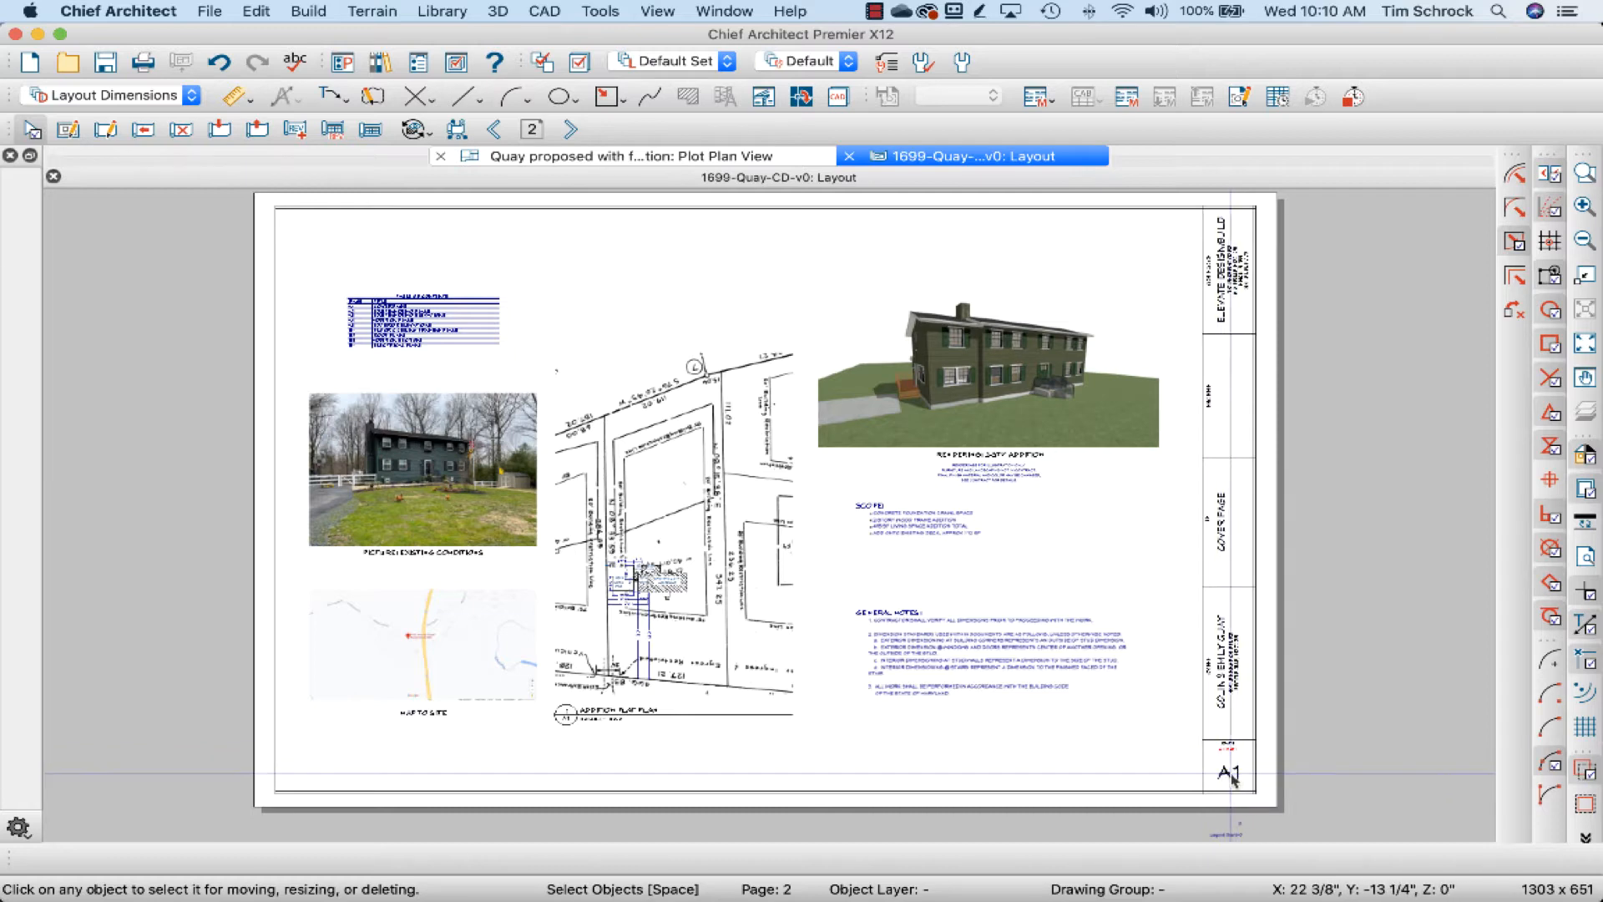
{"action": "mouse_move", "coordinate": [572, 128]}
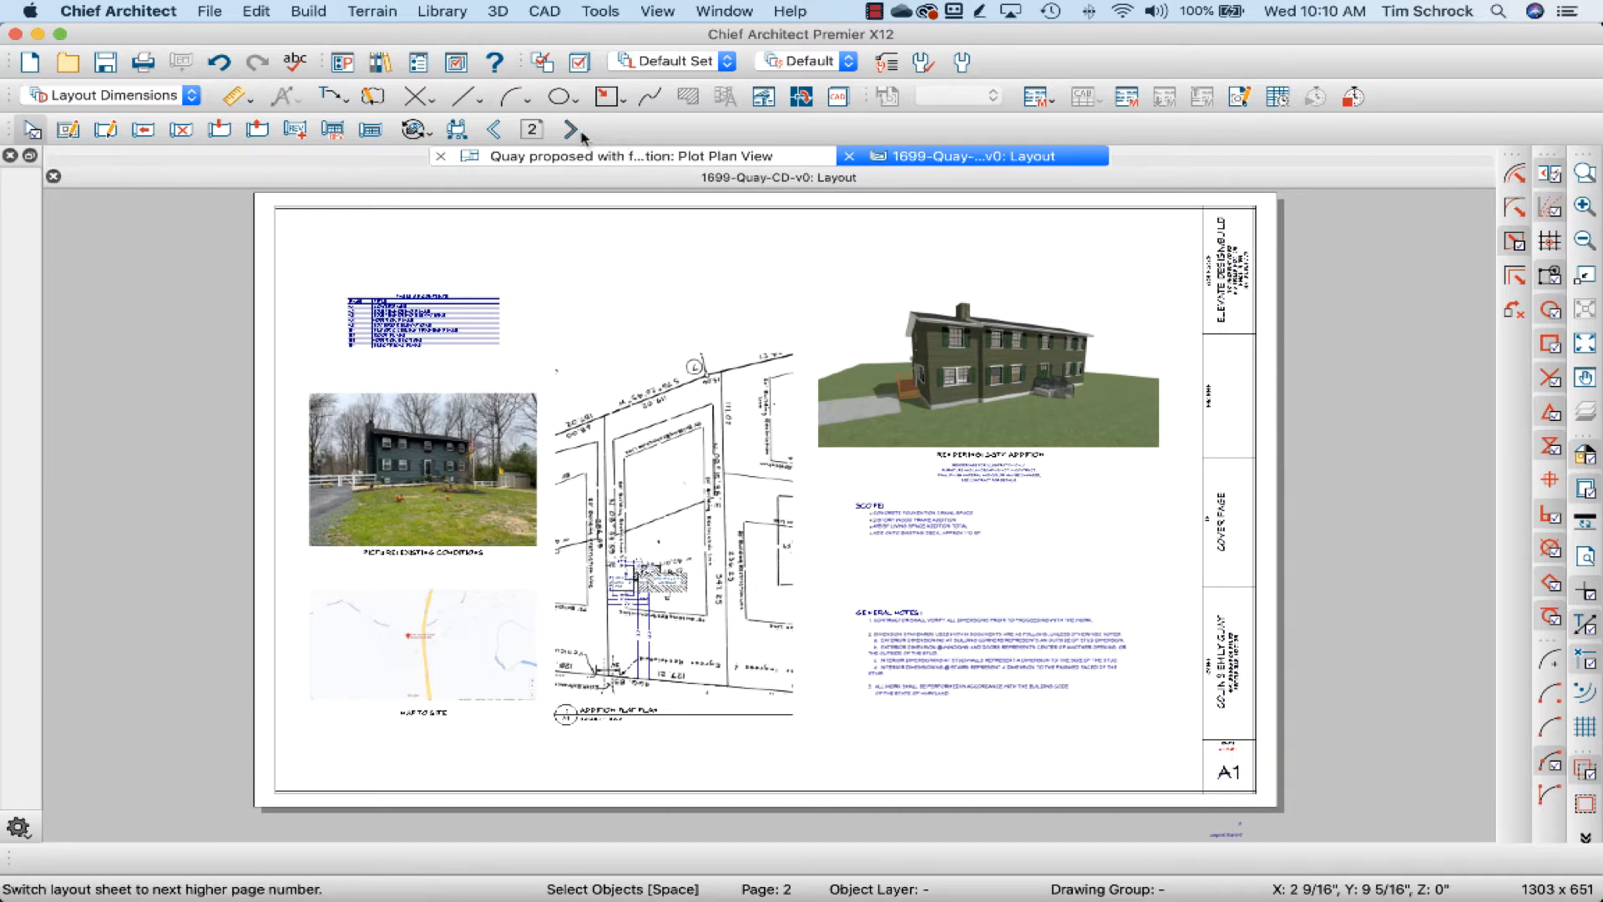
{"action": "left_click", "coordinate": [574, 129]}
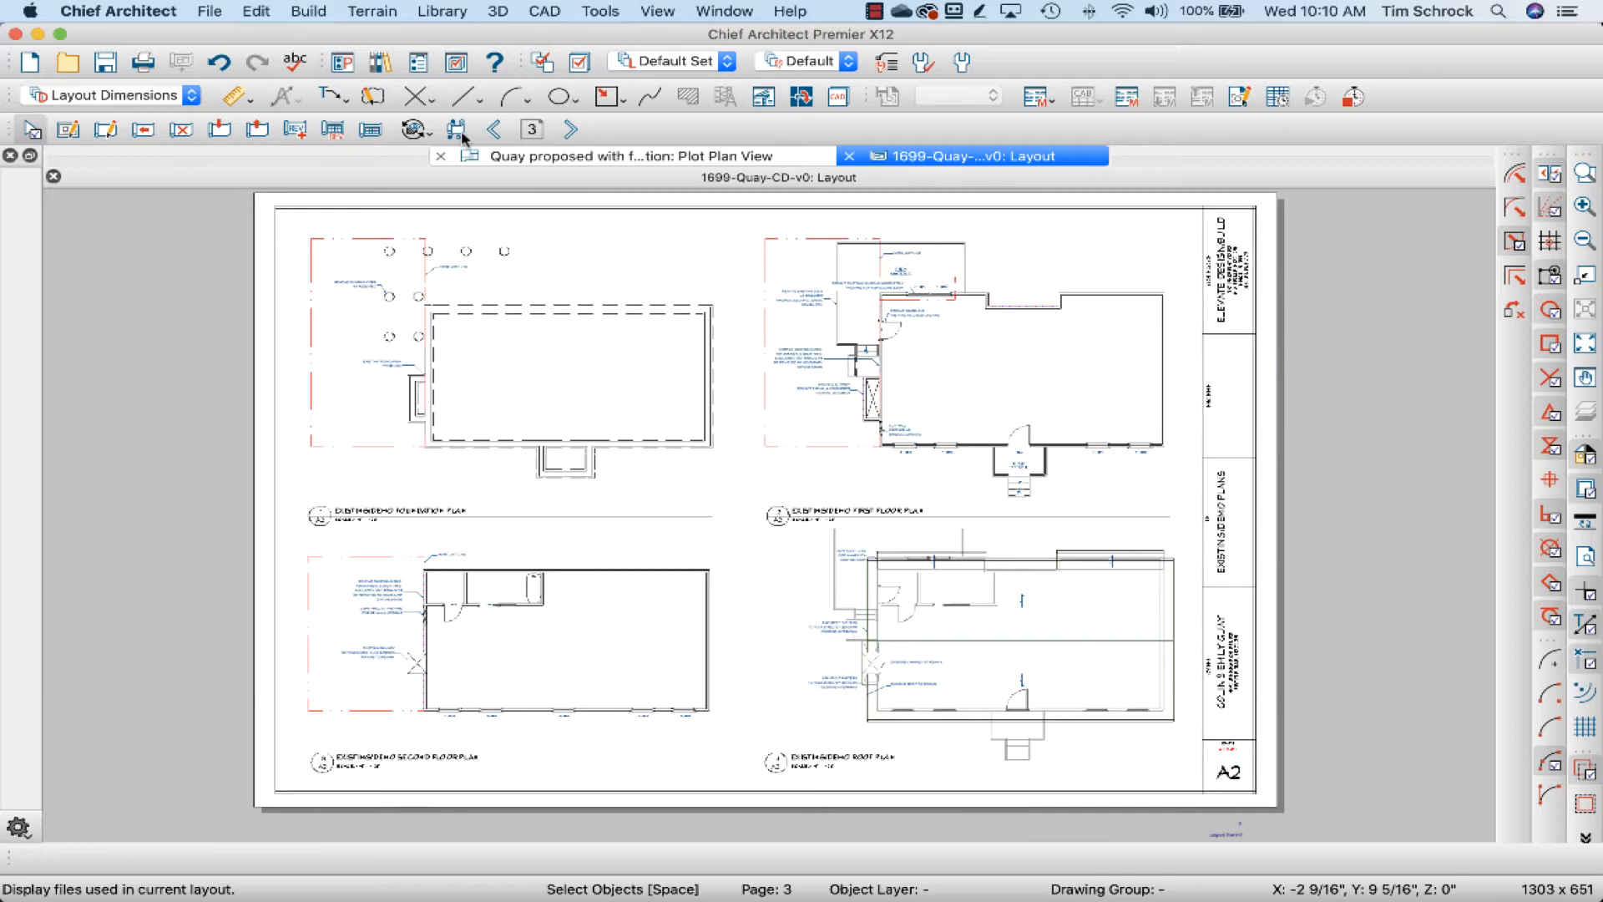
{"action": "left_click", "coordinate": [492, 128]}
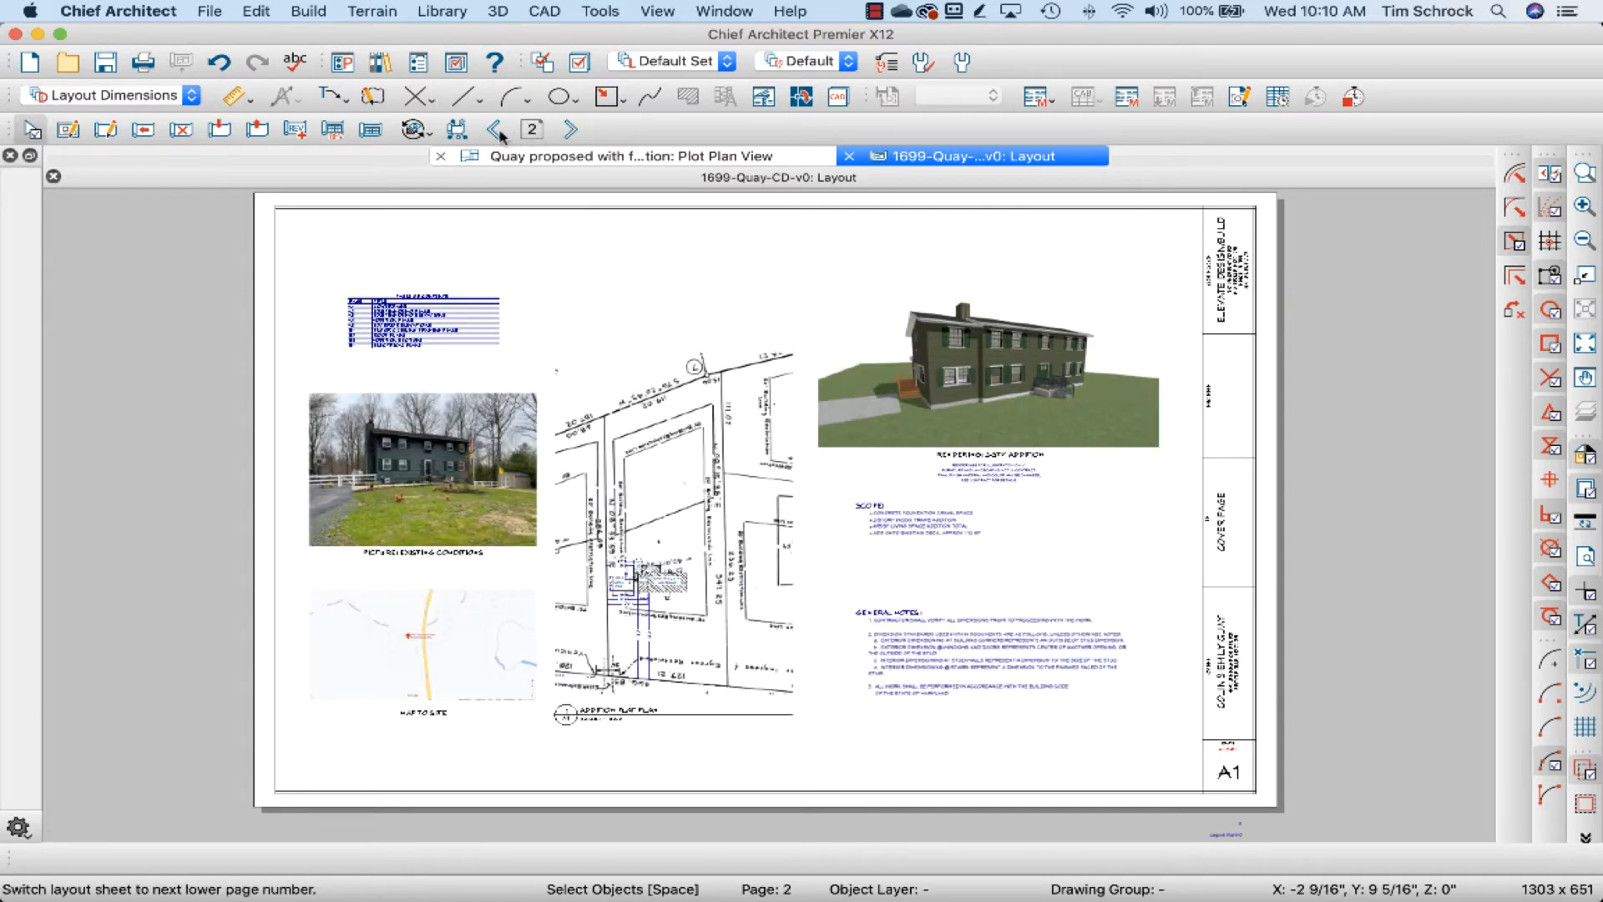
{"action": "left_click", "coordinate": [494, 128]}
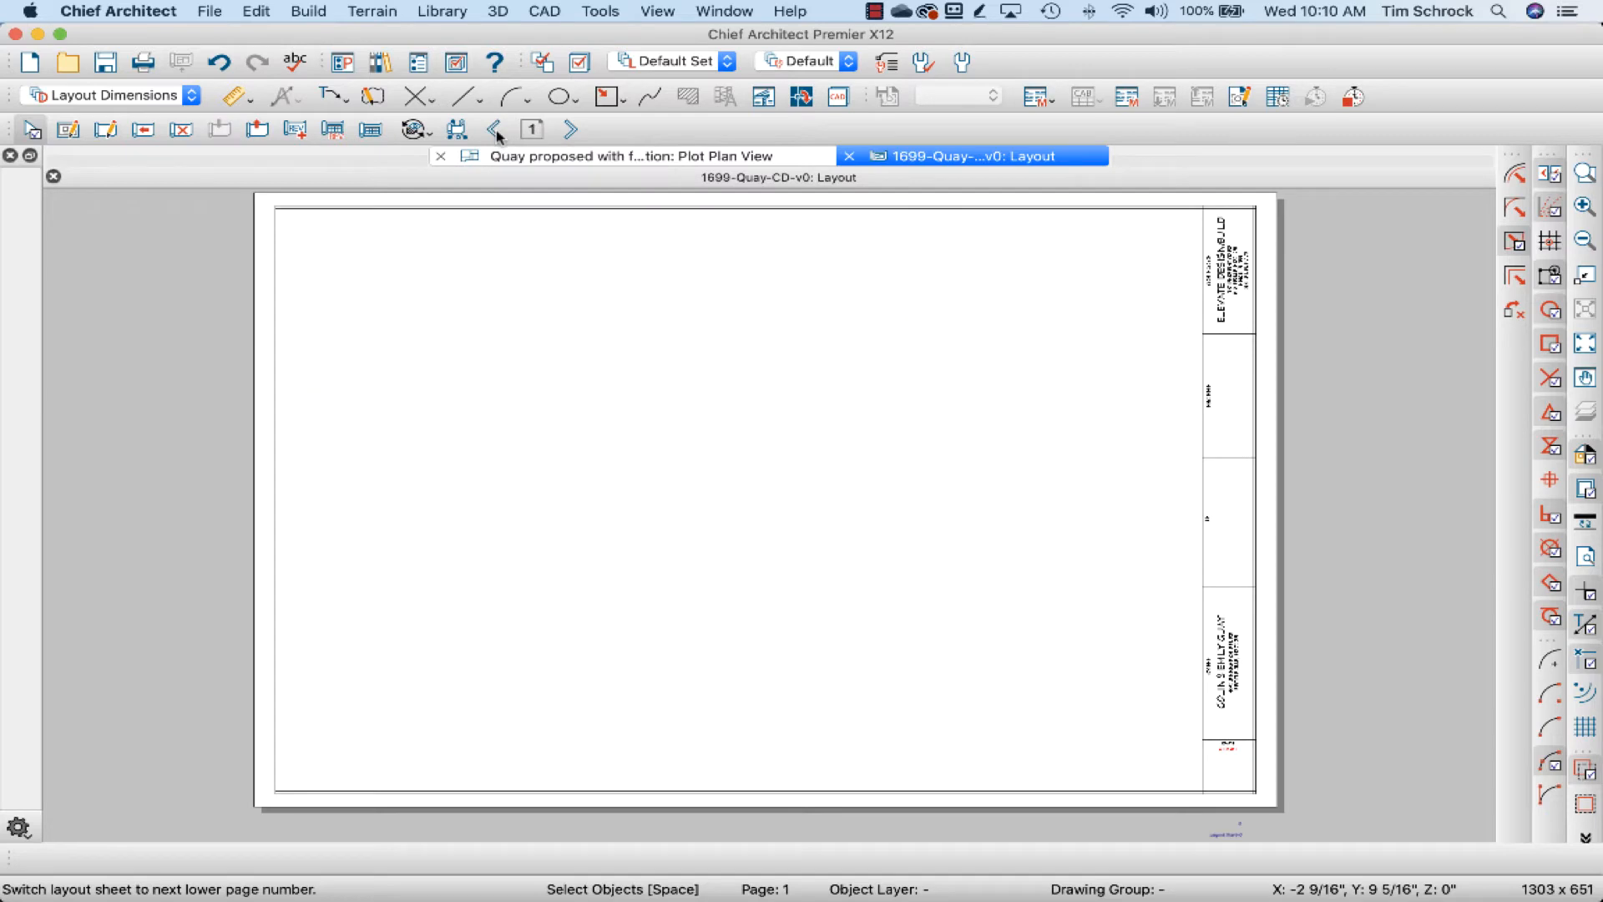
Revisit the cover sheet's addition plat plan, then return to blank page 1.
{"action": "left_click", "coordinate": [571, 131]}
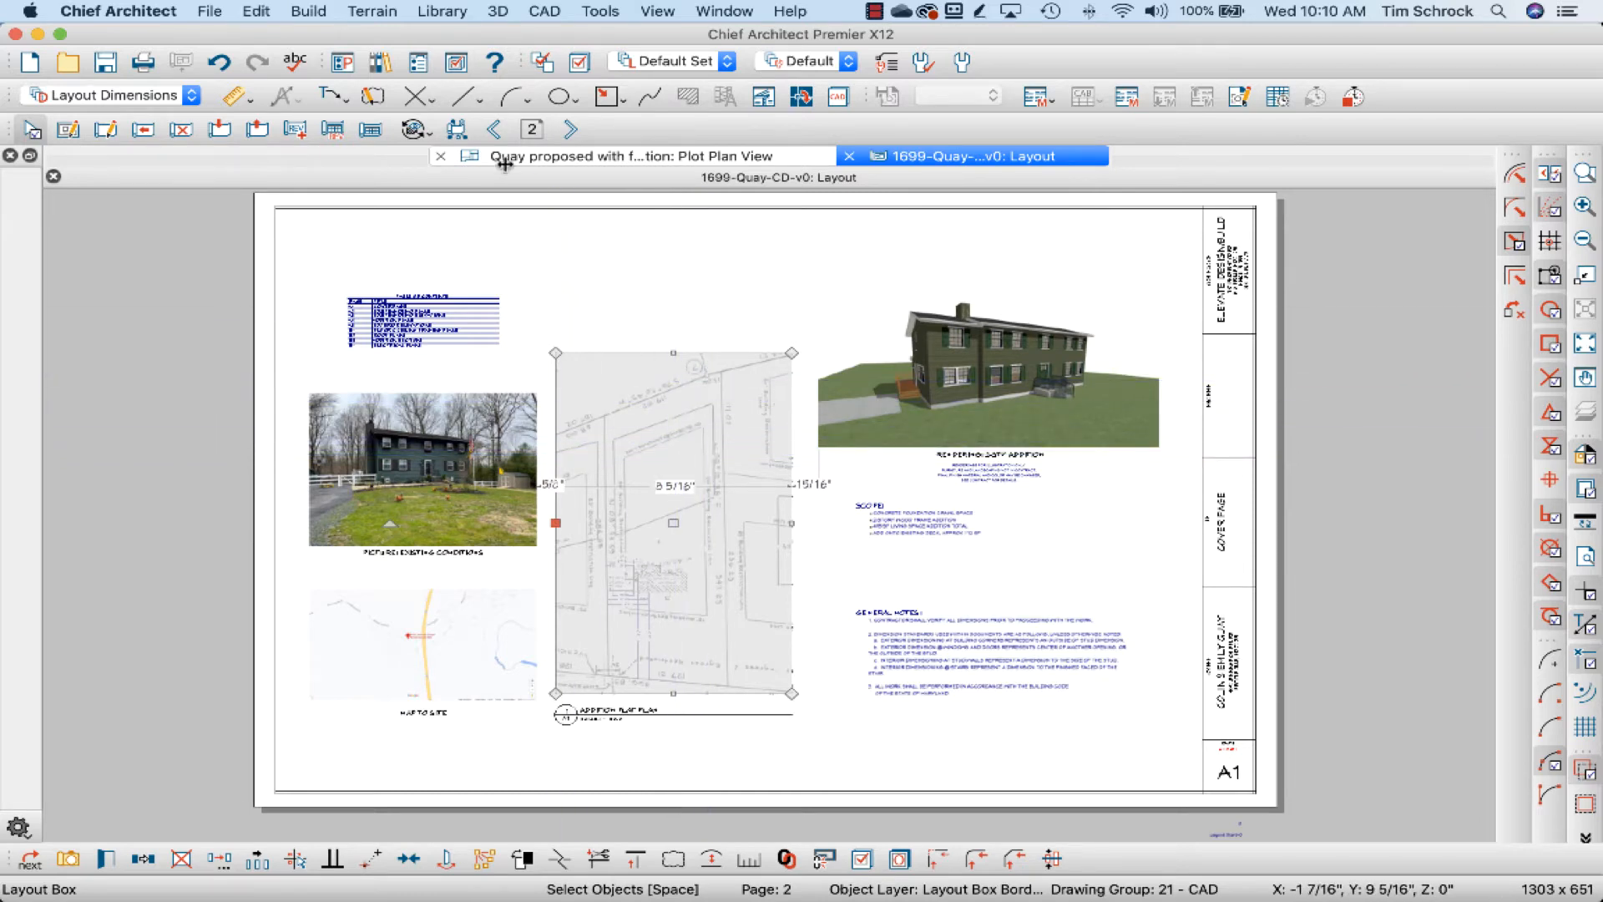
{"action": "left_click", "coordinate": [493, 129]}
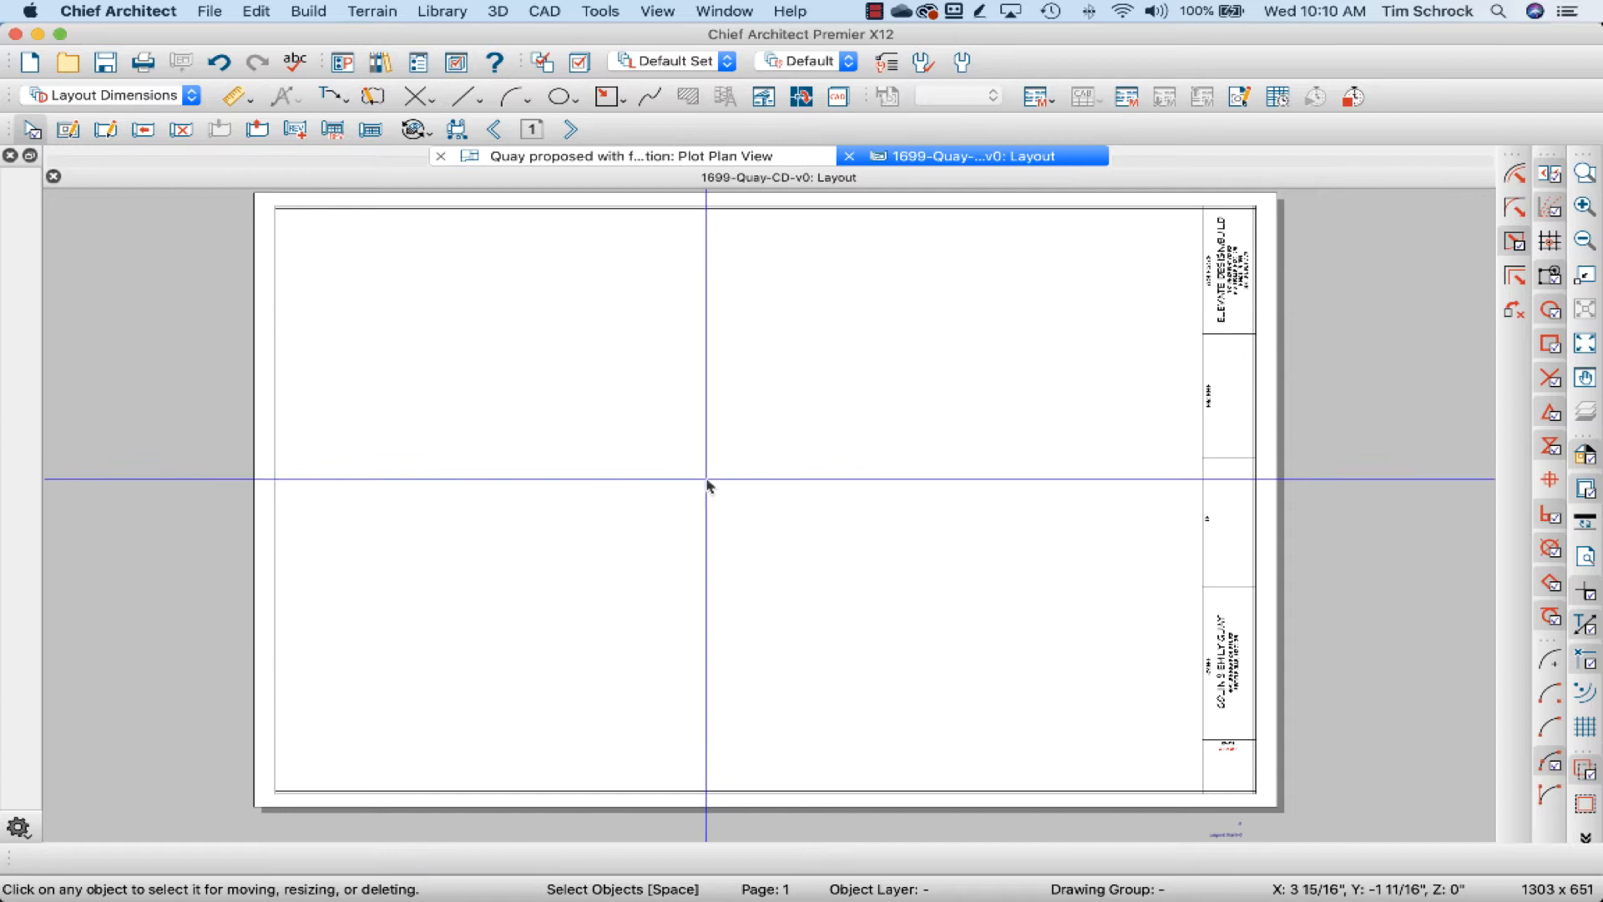
{"action": "mouse_move", "coordinate": [823, 552]}
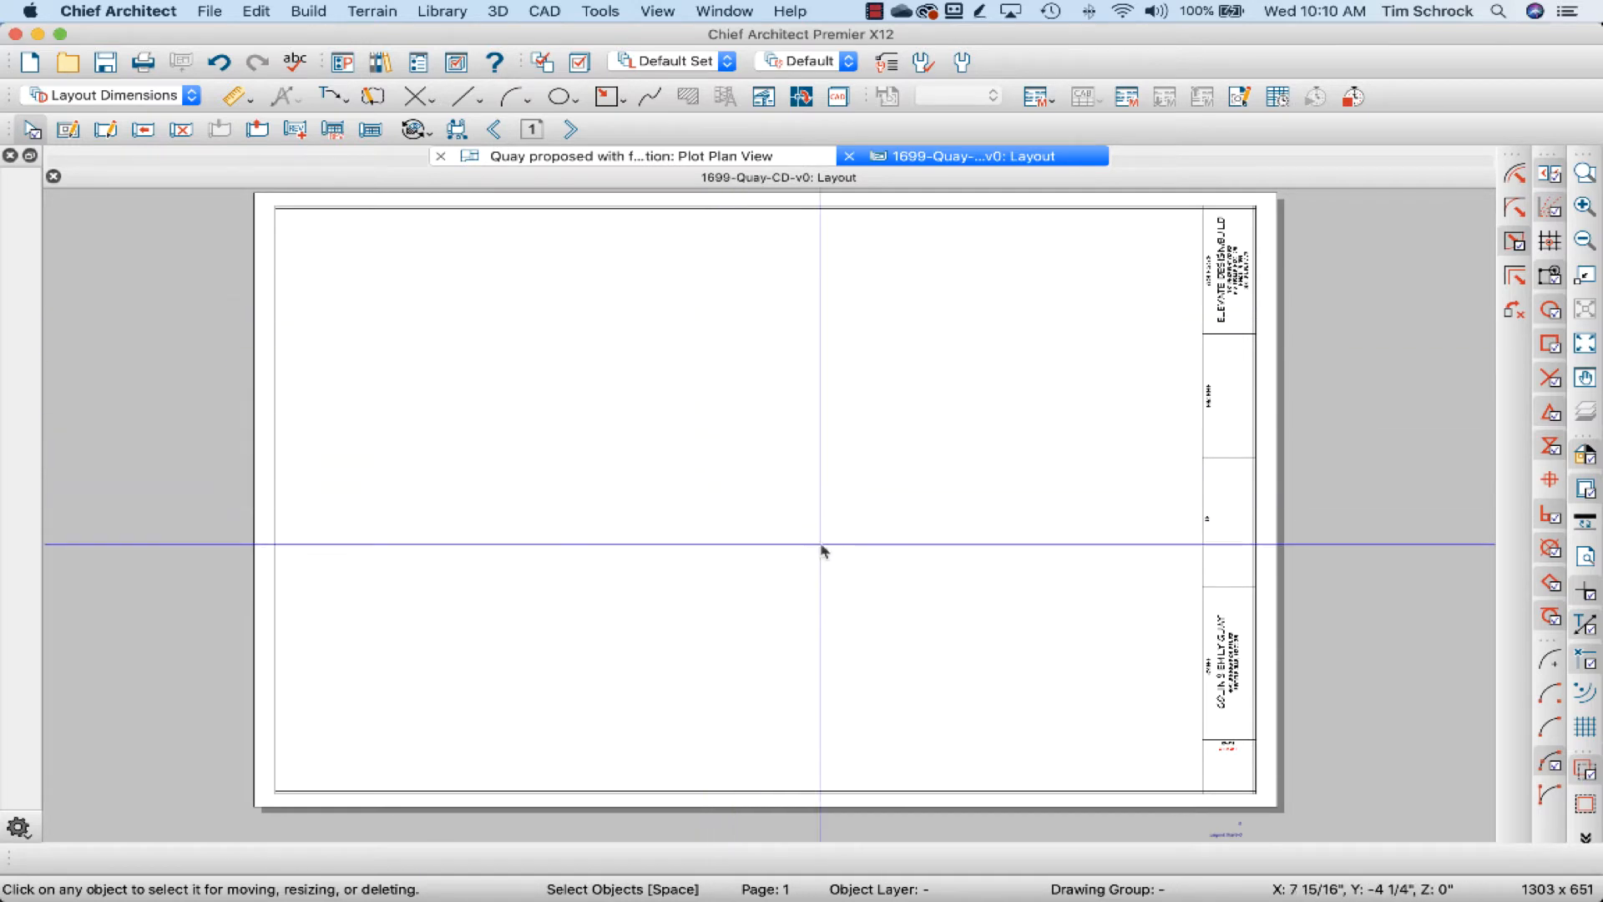
{"action": "mouse_move", "coordinate": [705, 376]}
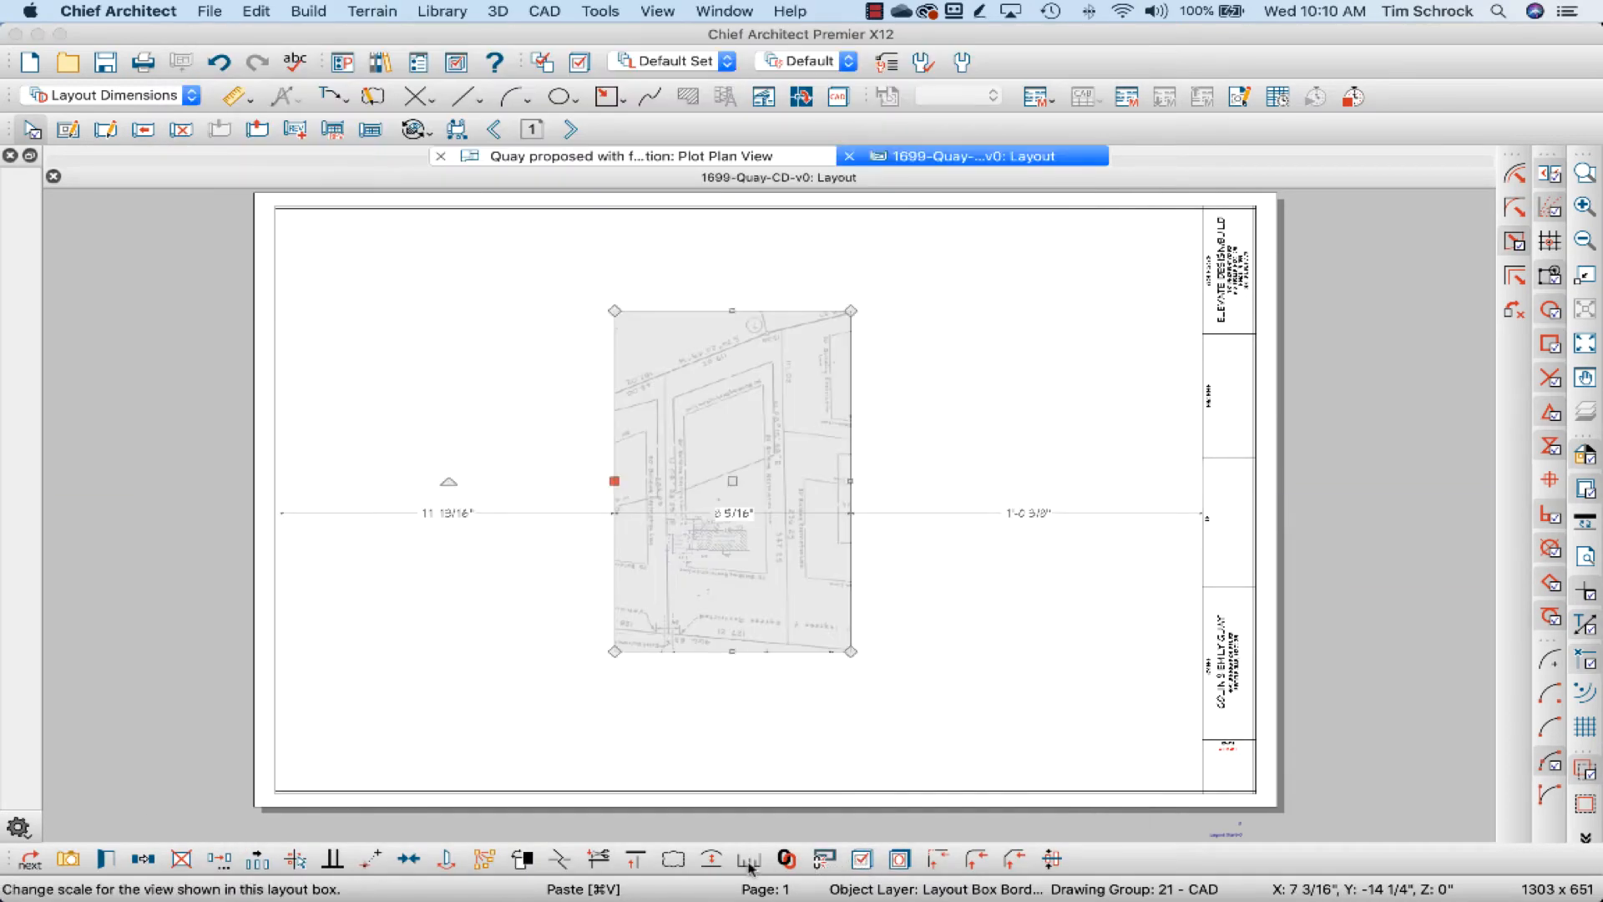
Enter a smaller scale for the pasted plat plan view on page 1.
{"action": "left_click", "coordinate": [747, 859]}
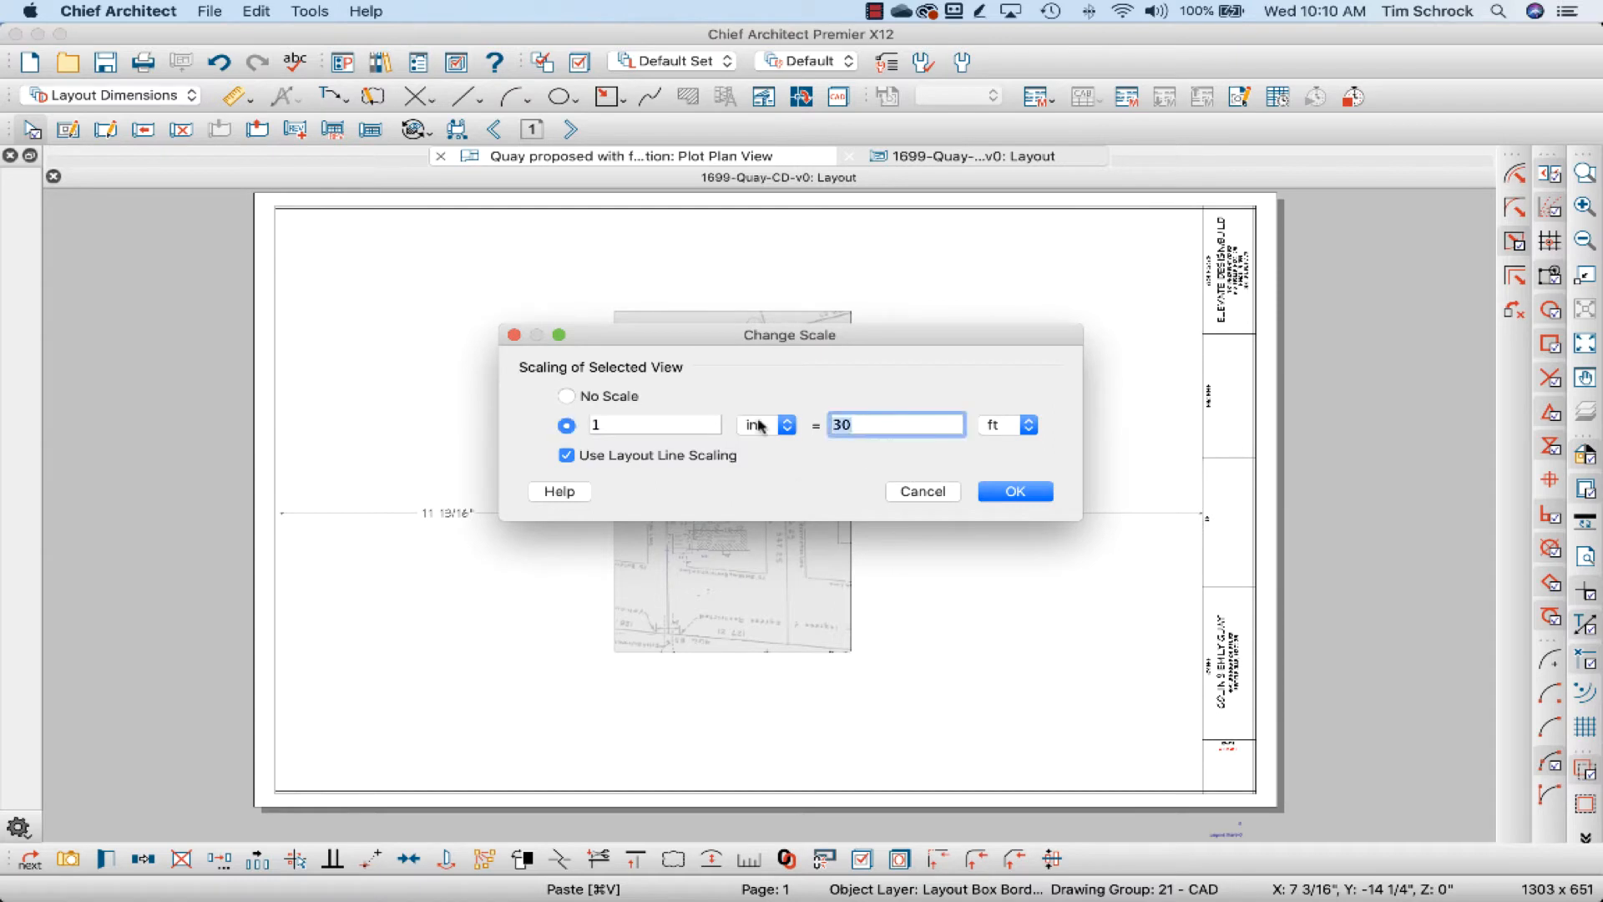
{"action": "left_click", "coordinate": [1013, 491]}
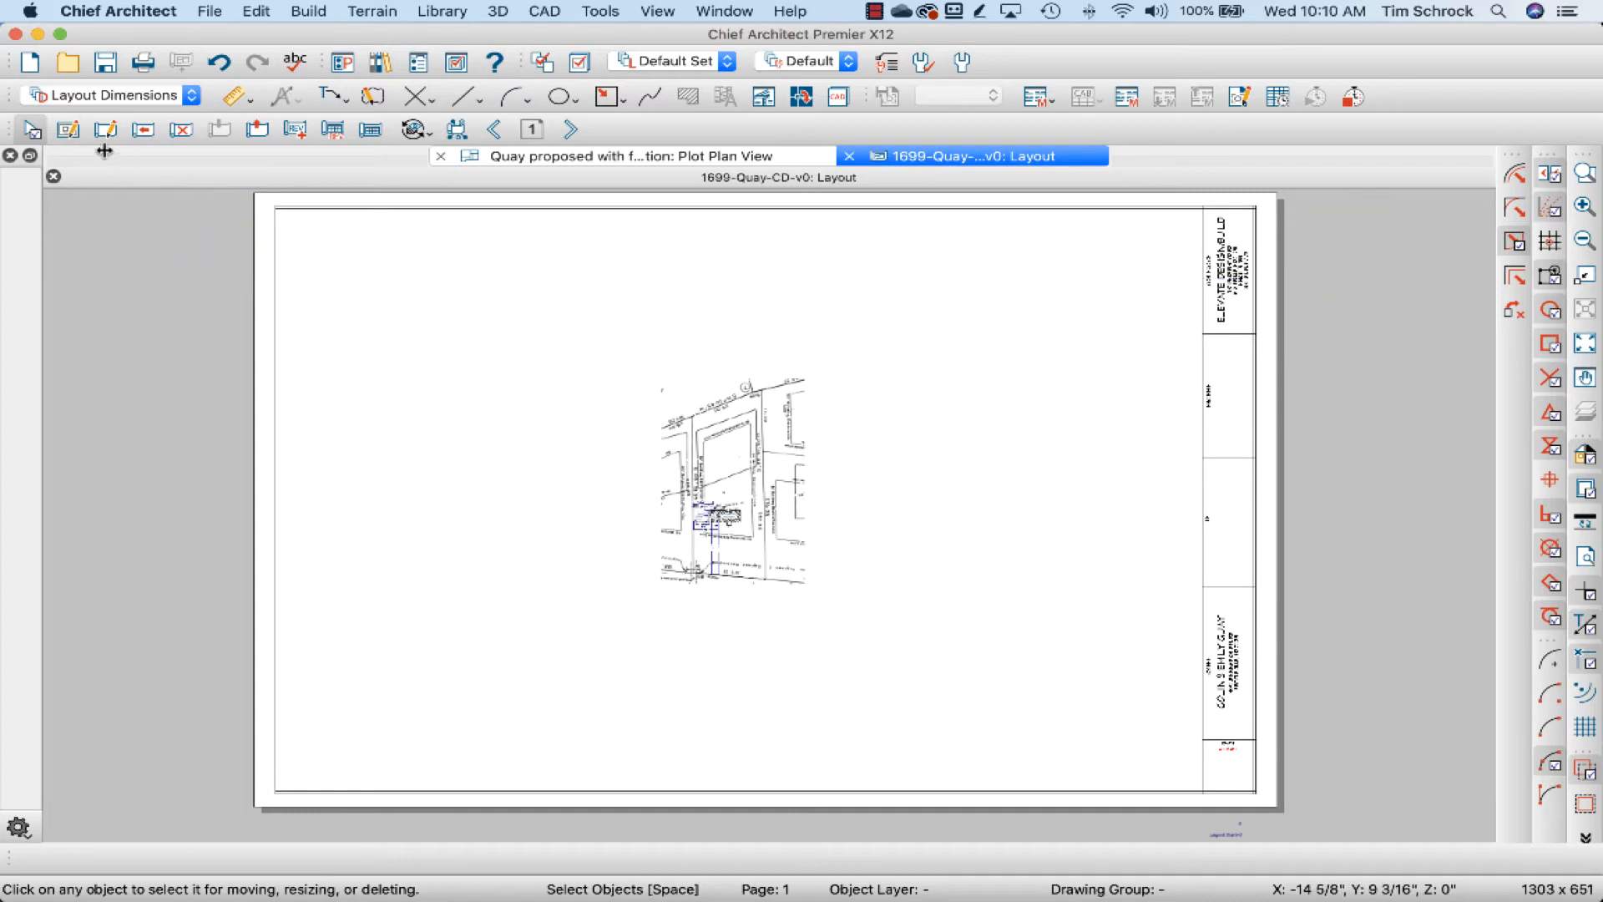
{"action": "mouse_move", "coordinate": [65, 128]}
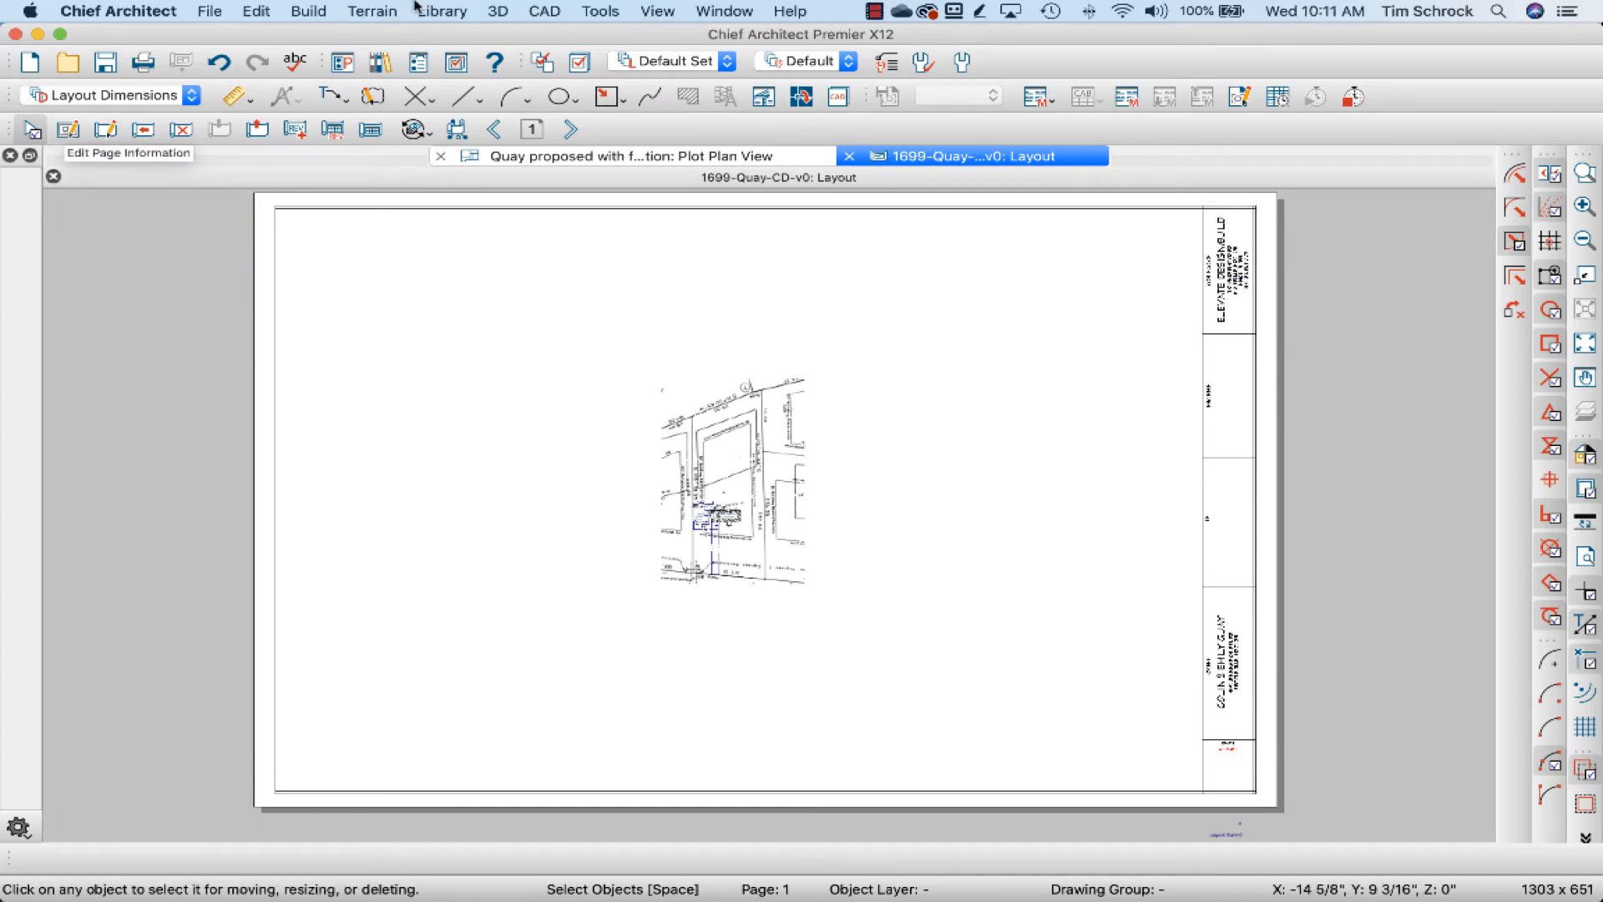
Open Tools > Layout > Edit Page Information for page 1.
{"action": "left_click", "coordinate": [600, 11]}
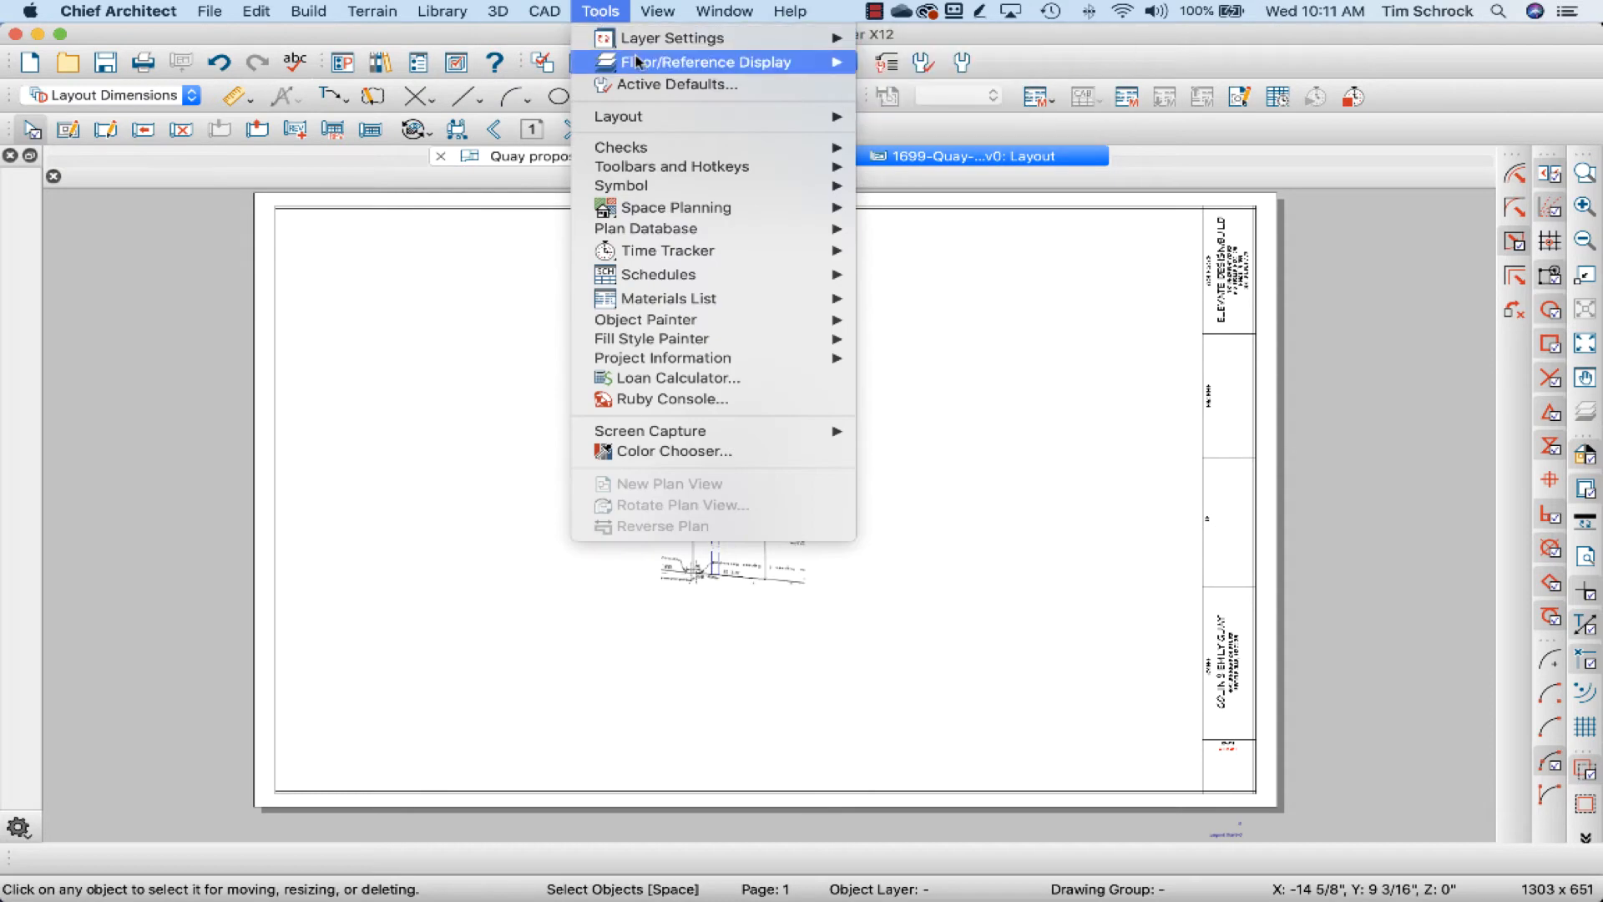
{"action": "mouse_move", "coordinate": [618, 115]}
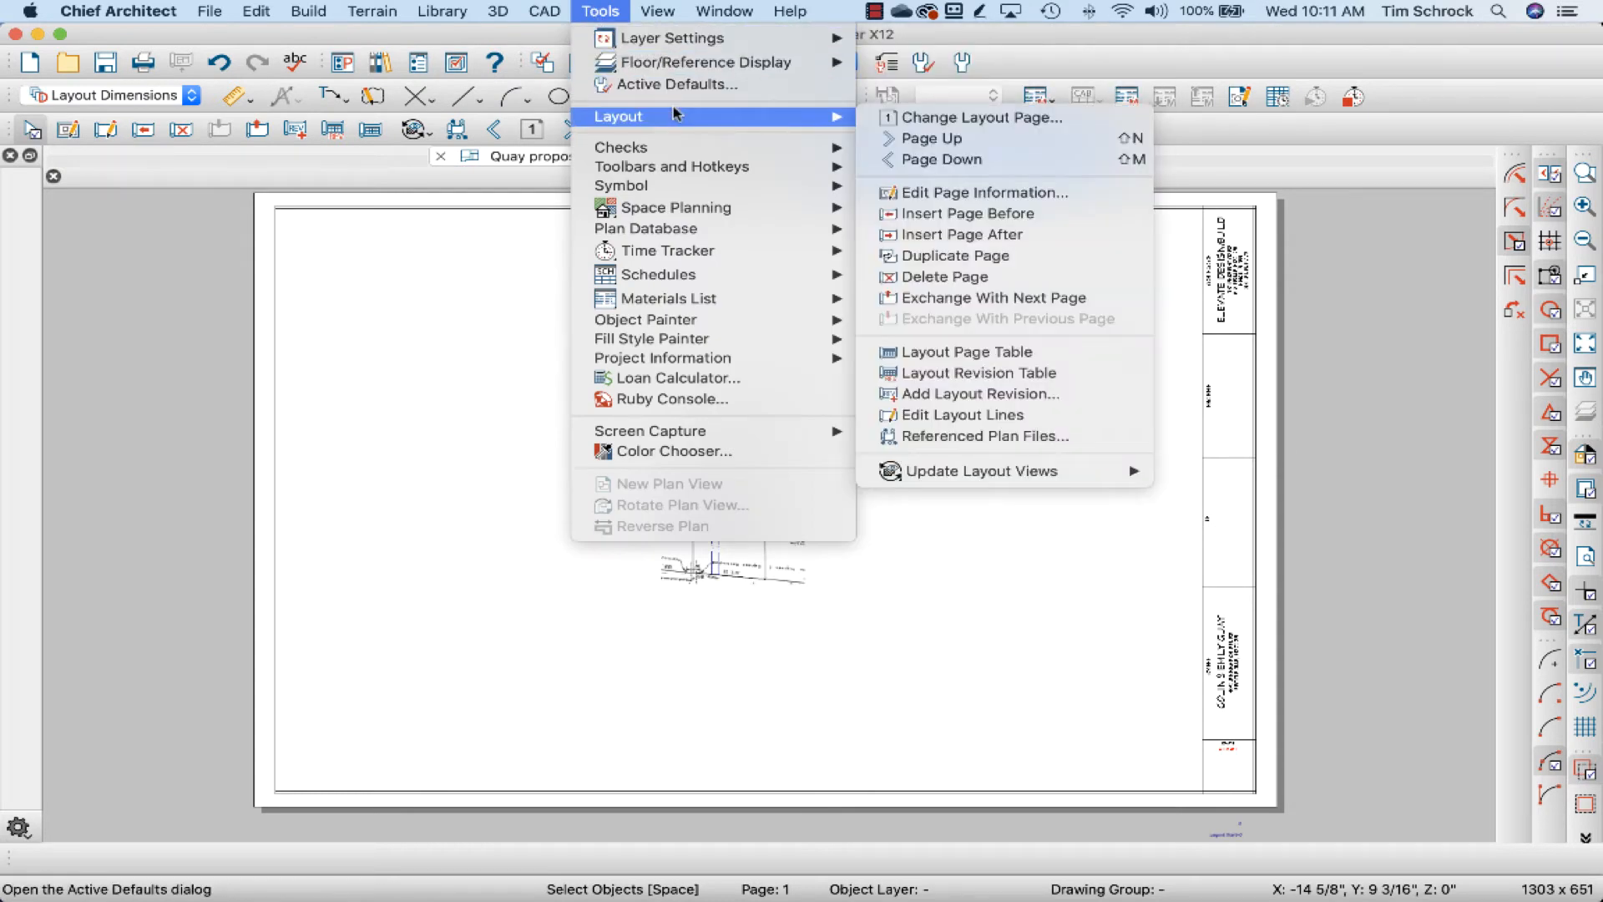
{"action": "mouse_move", "coordinate": [982, 192]}
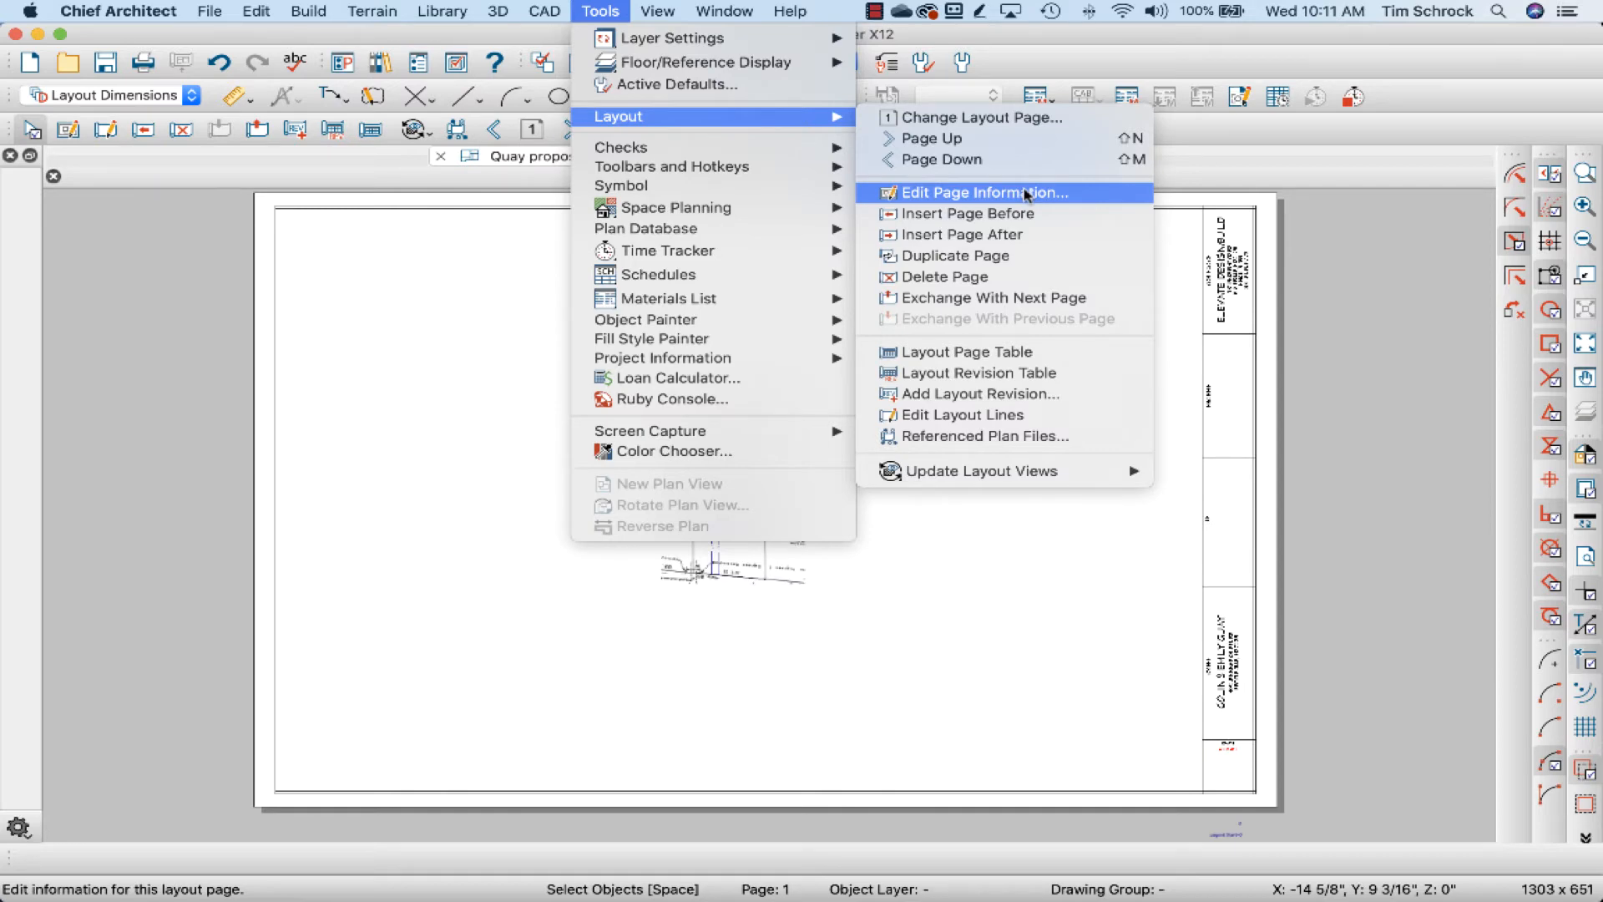
{"action": "left_click", "coordinate": [979, 192]}
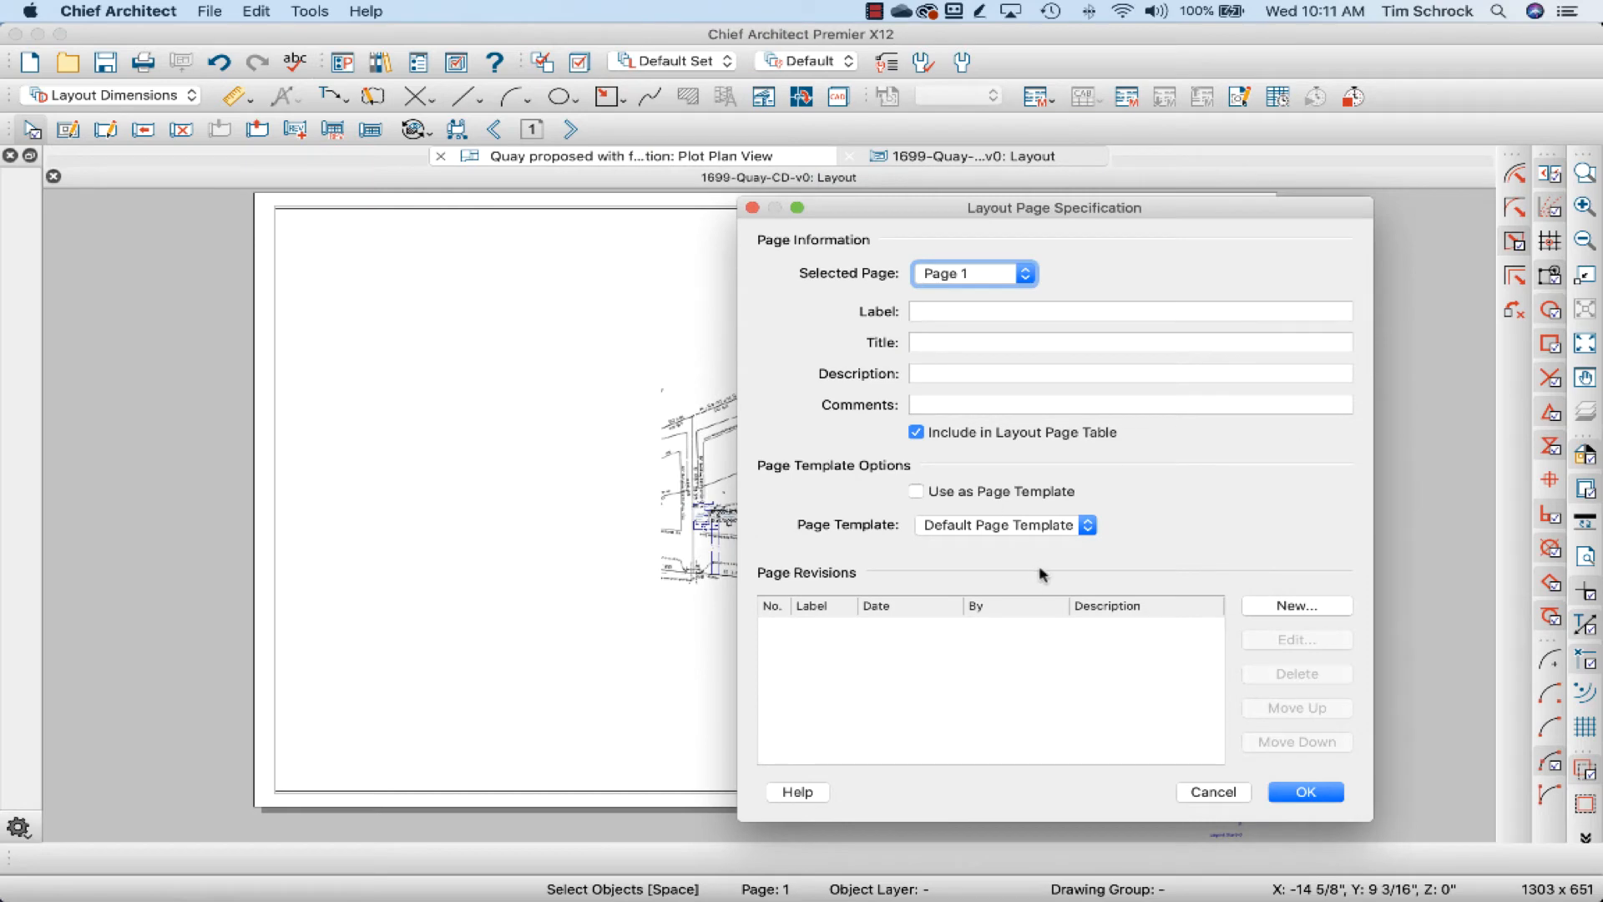
Set page 1's Page Template to None and close the dialog.
{"action": "left_click", "coordinate": [1088, 524]}
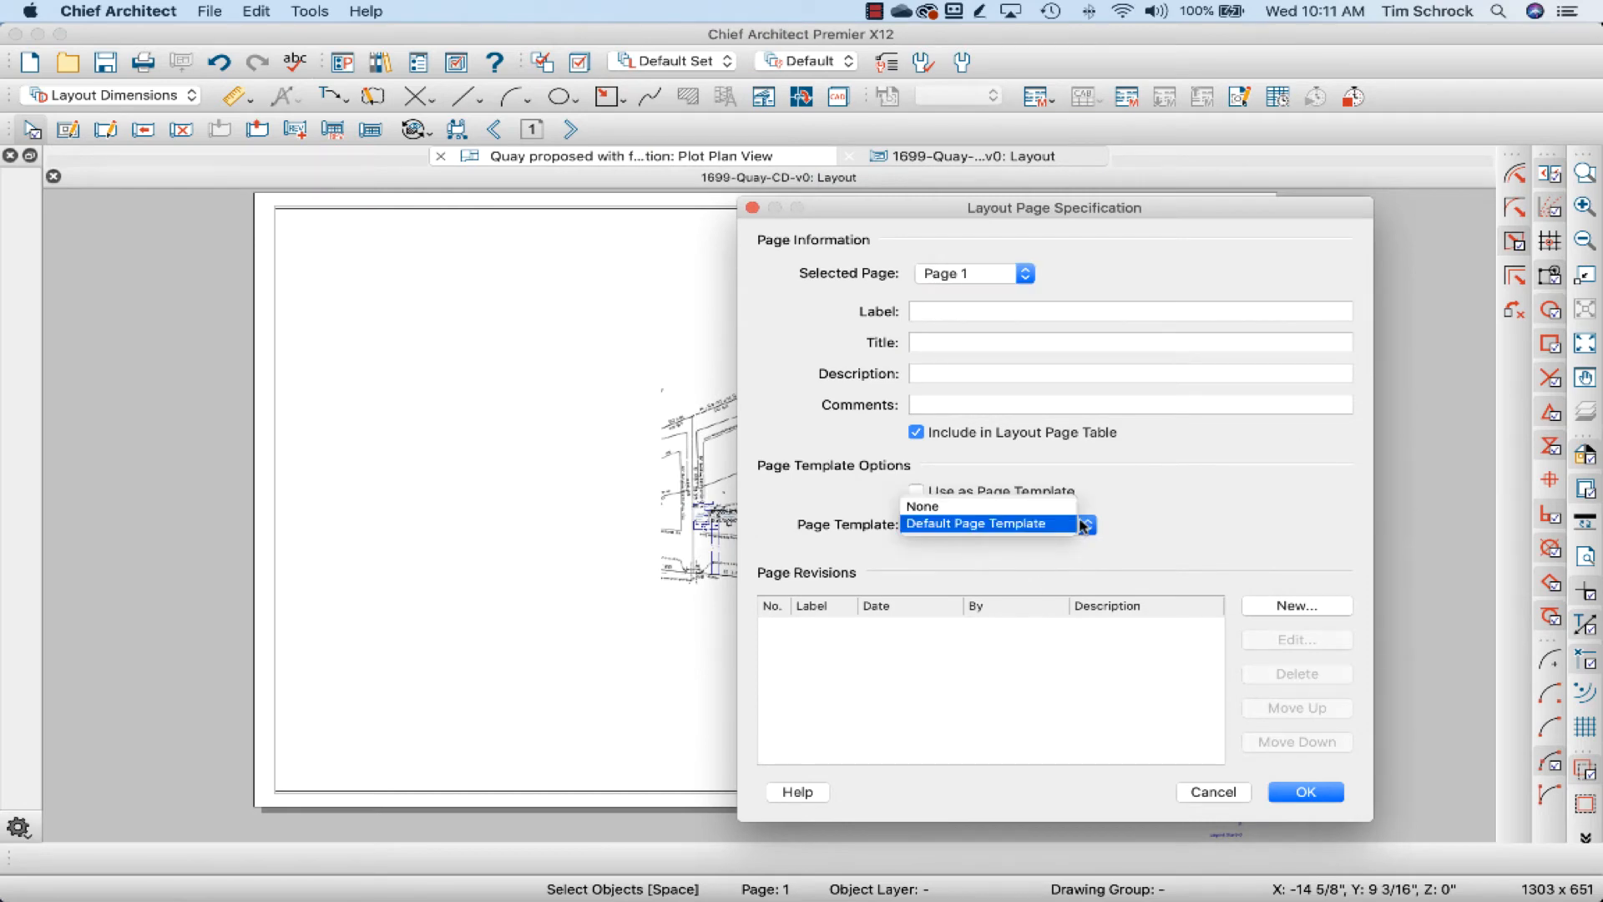
{"action": "mouse_move", "coordinate": [1120, 534]}
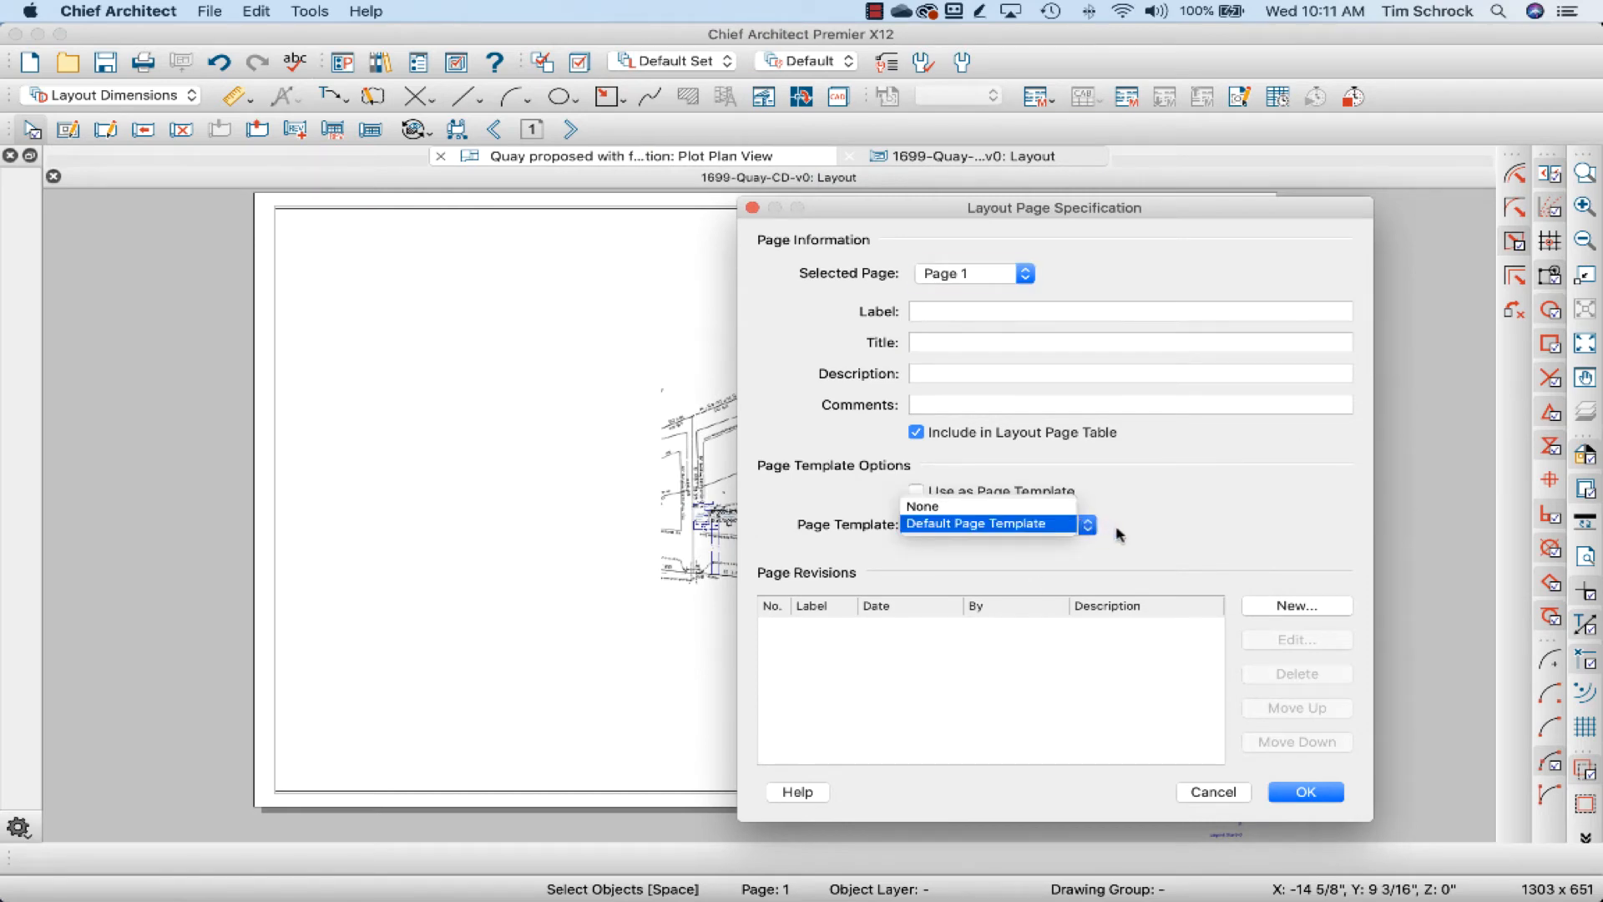
{"action": "mouse_move", "coordinate": [1041, 536]}
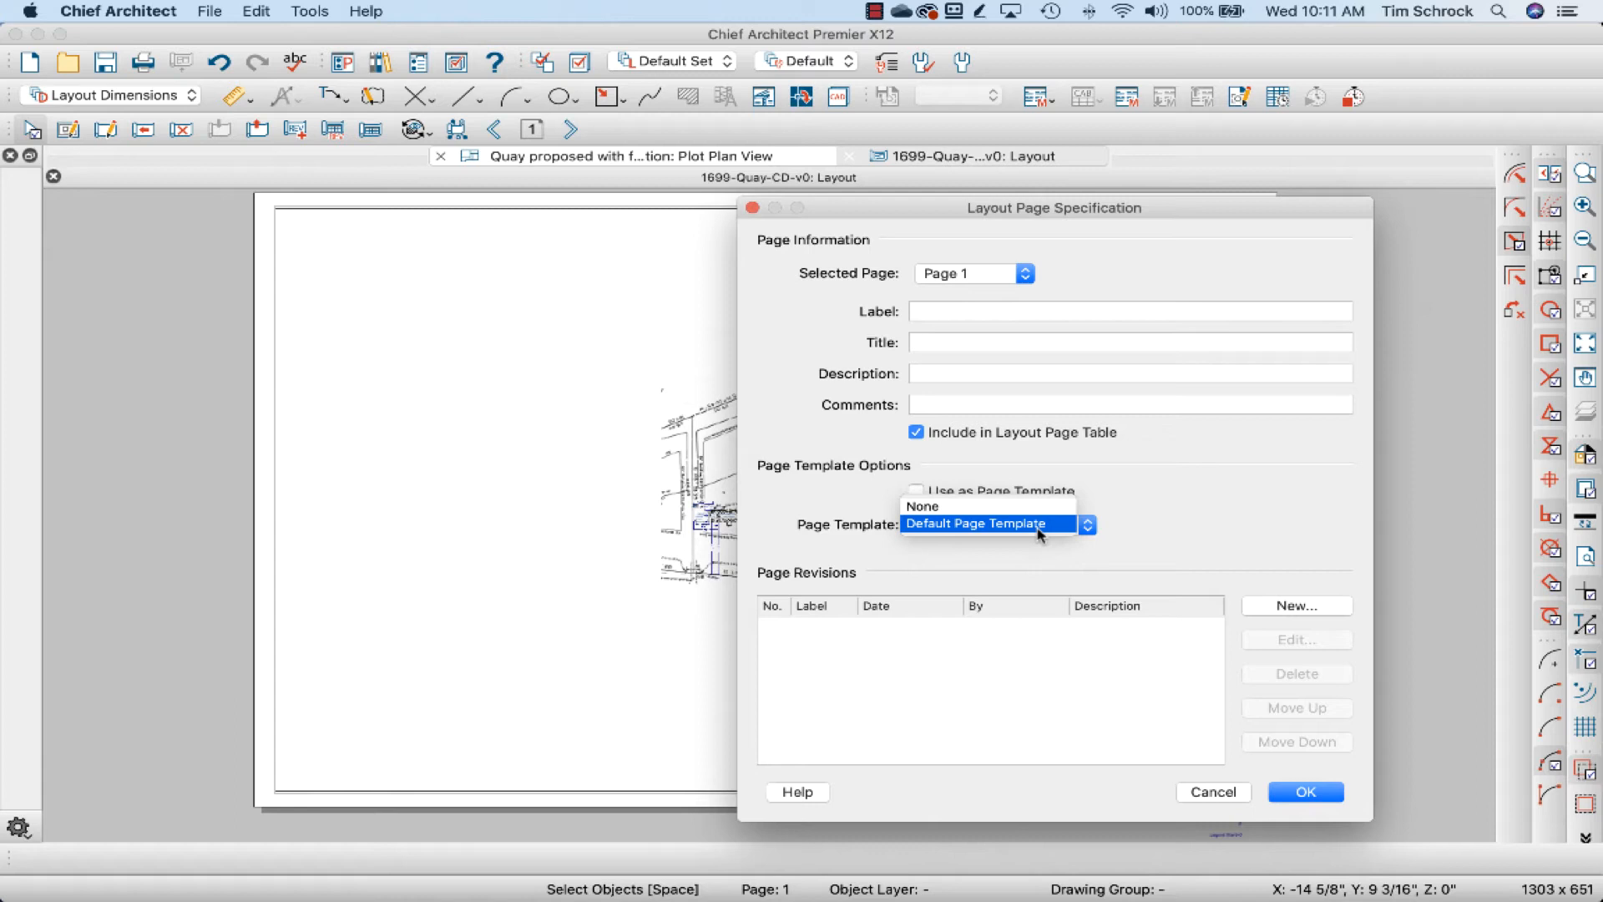
{"action": "left_click", "coordinate": [922, 506]}
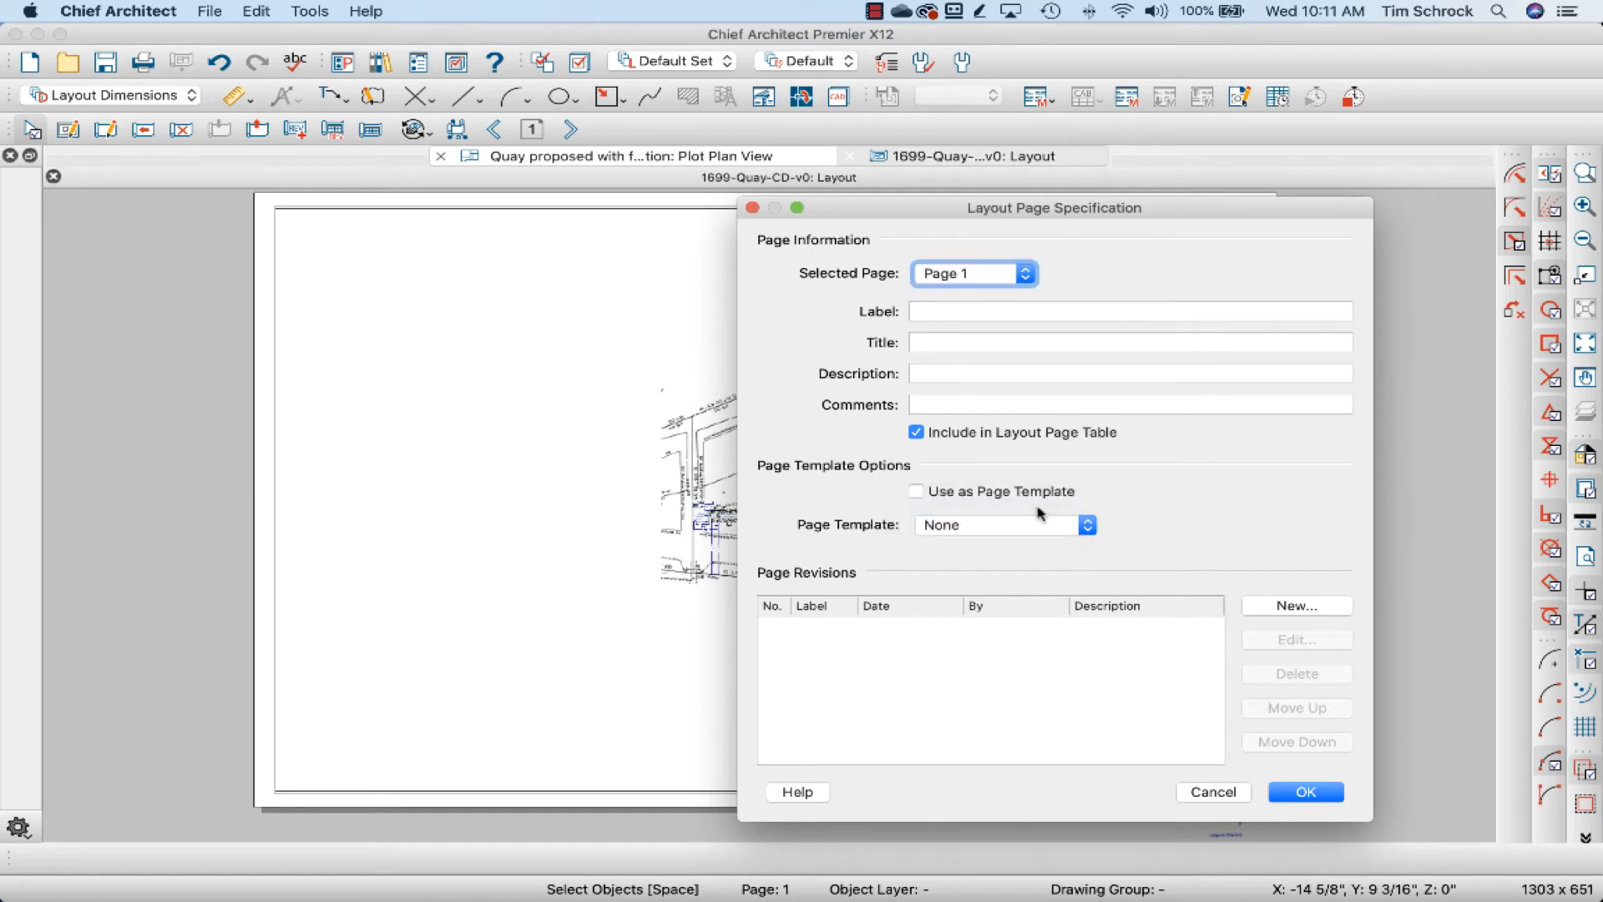
{"action": "left_click", "coordinate": [1087, 524]}
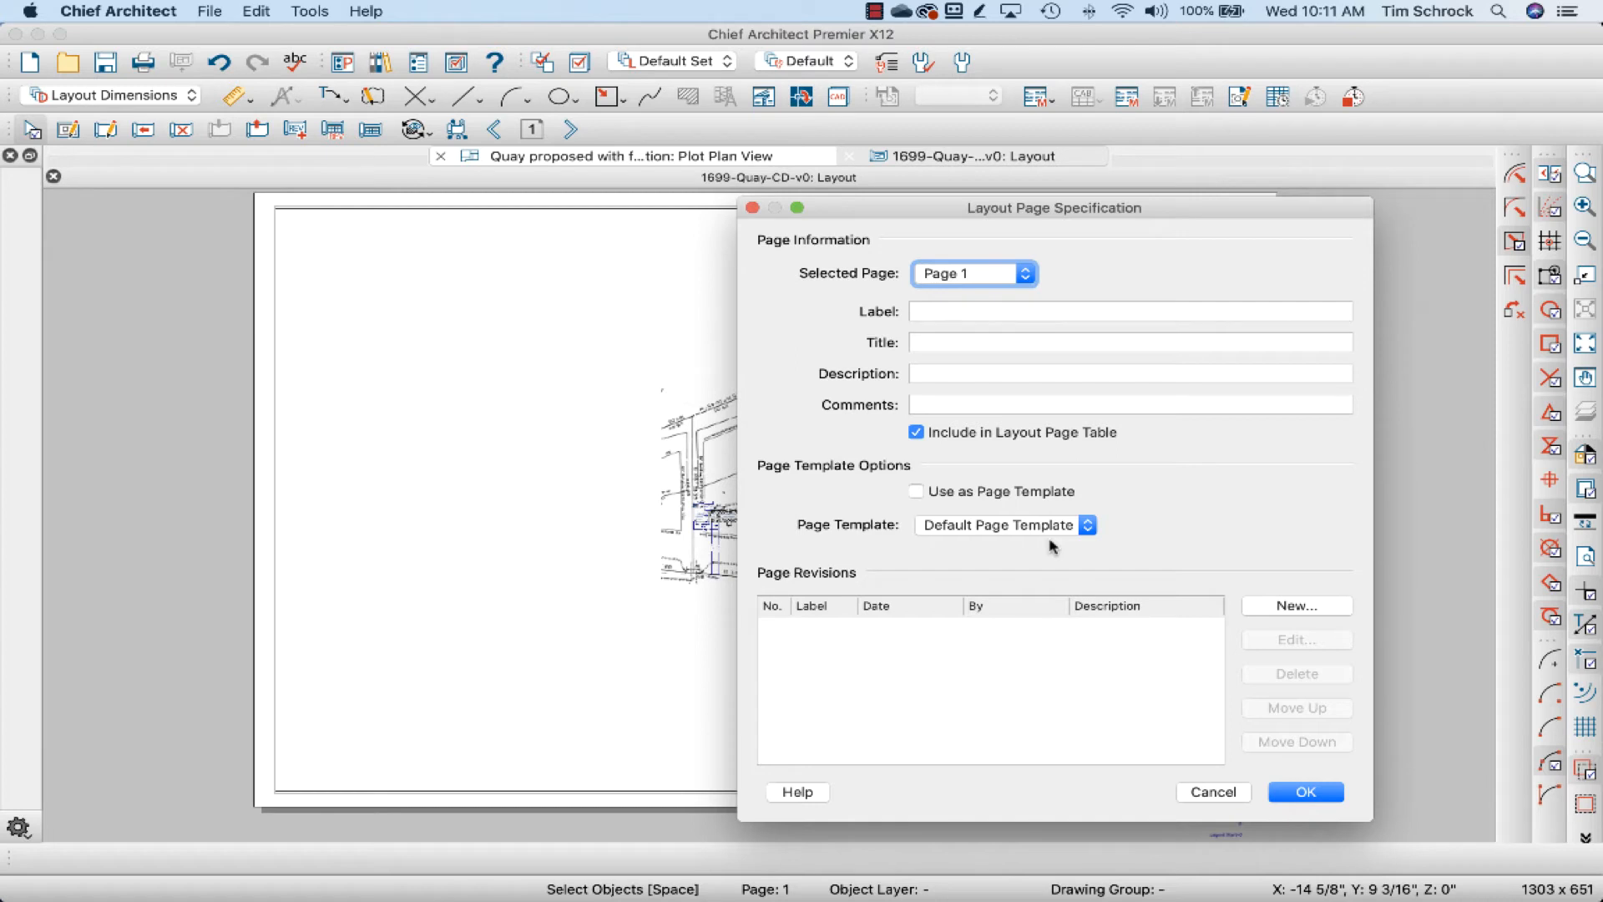
{"action": "mouse_move", "coordinate": [1063, 542]}
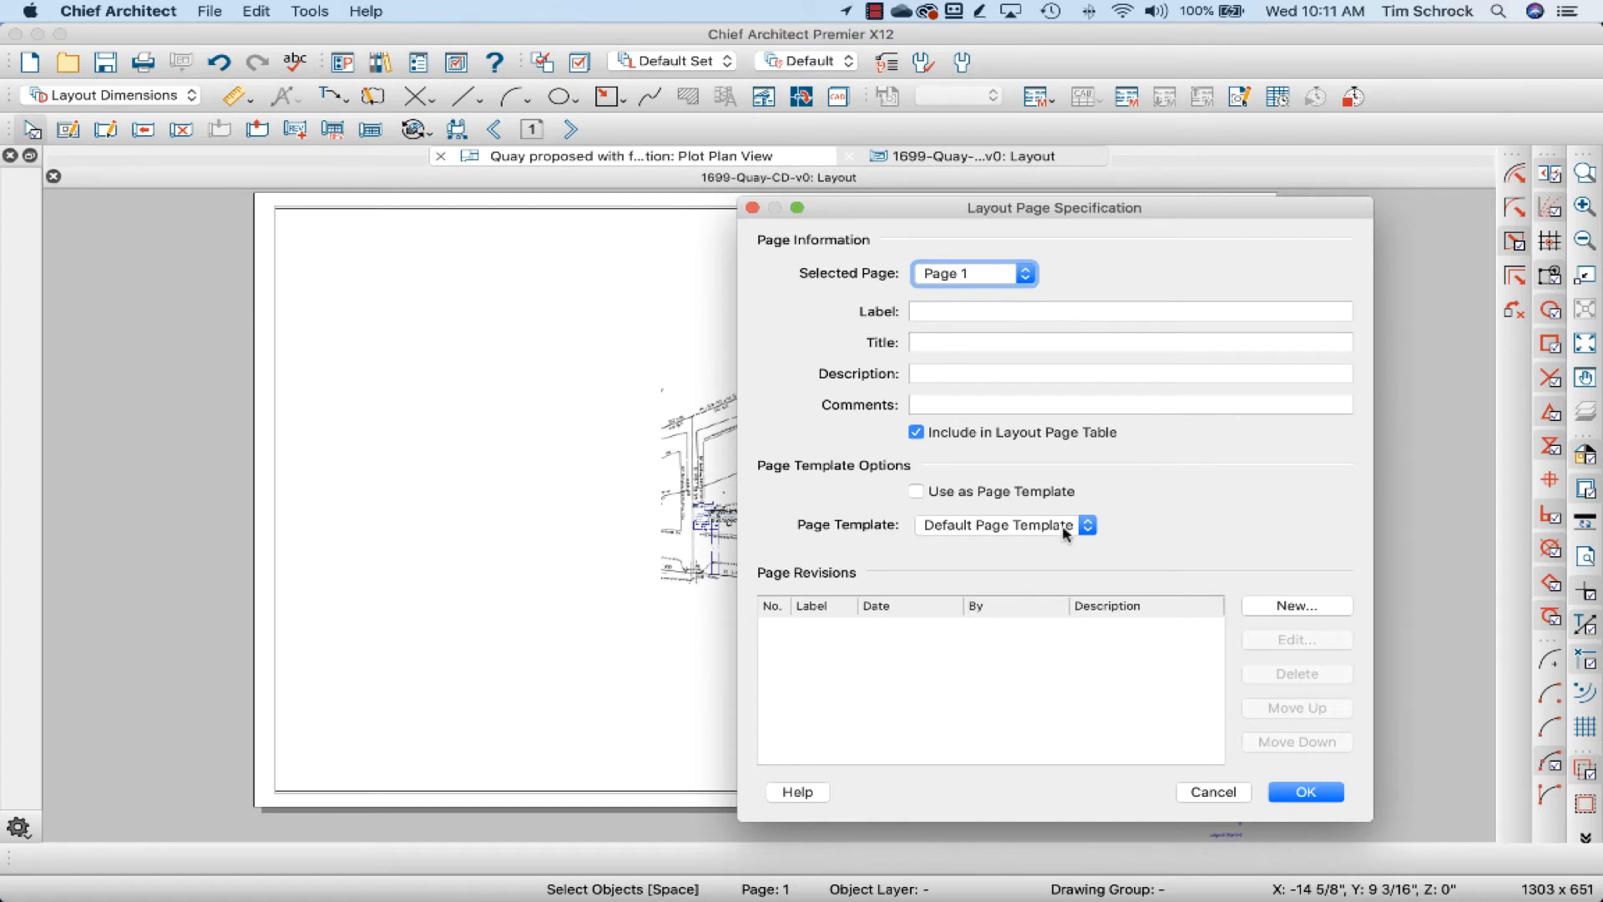
{"action": "mouse_move", "coordinate": [1079, 528]}
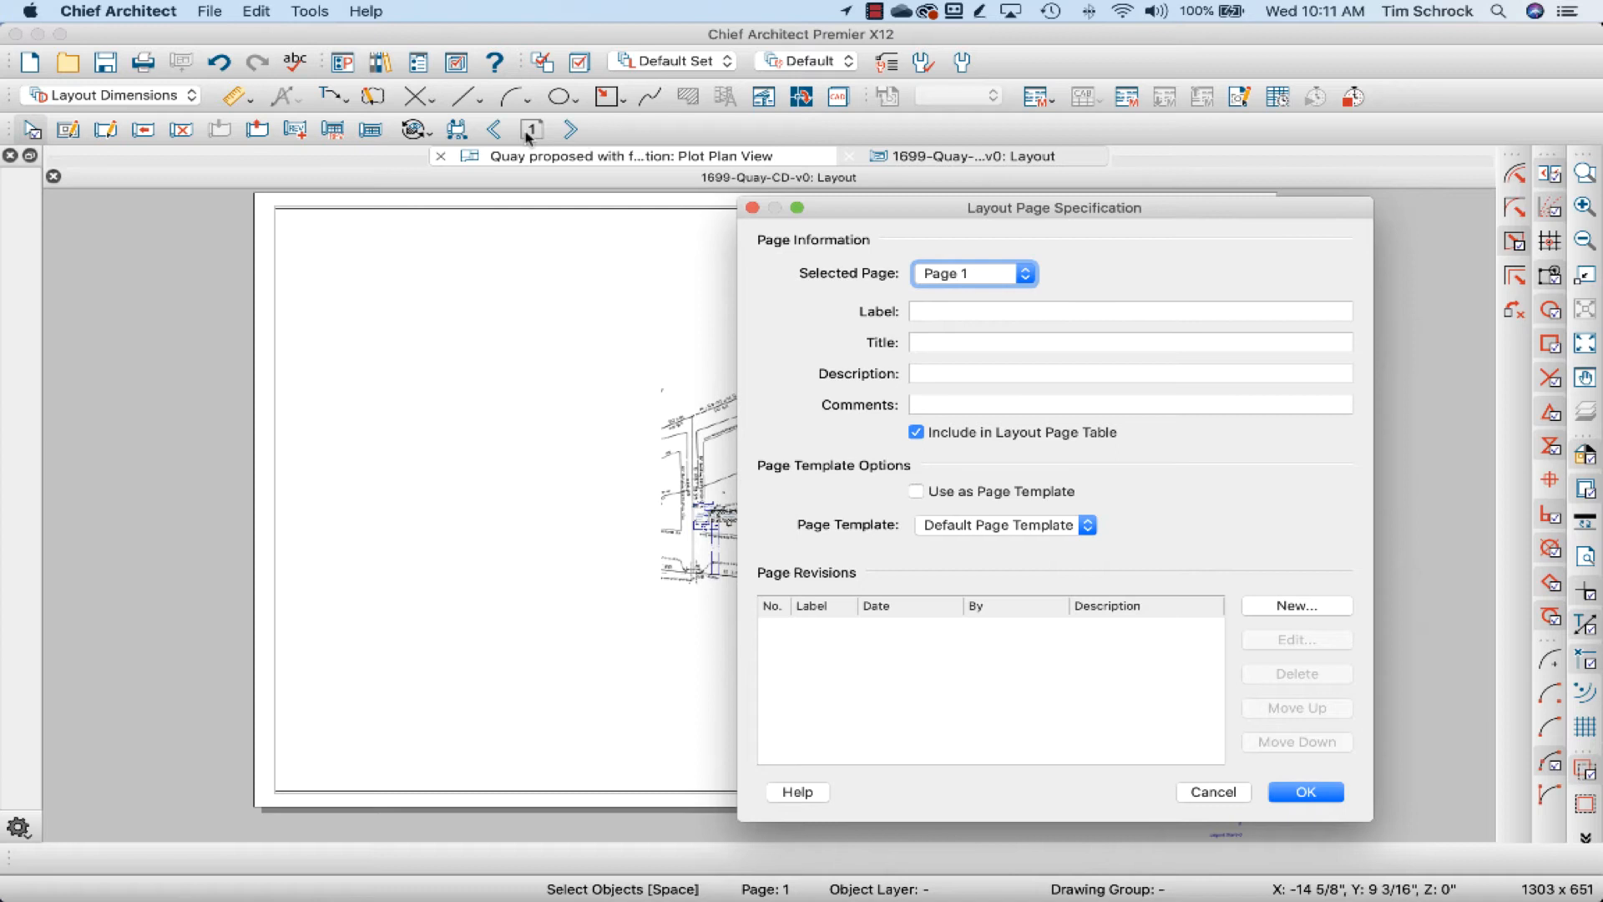
{"action": "mouse_move", "coordinate": [906, 493]}
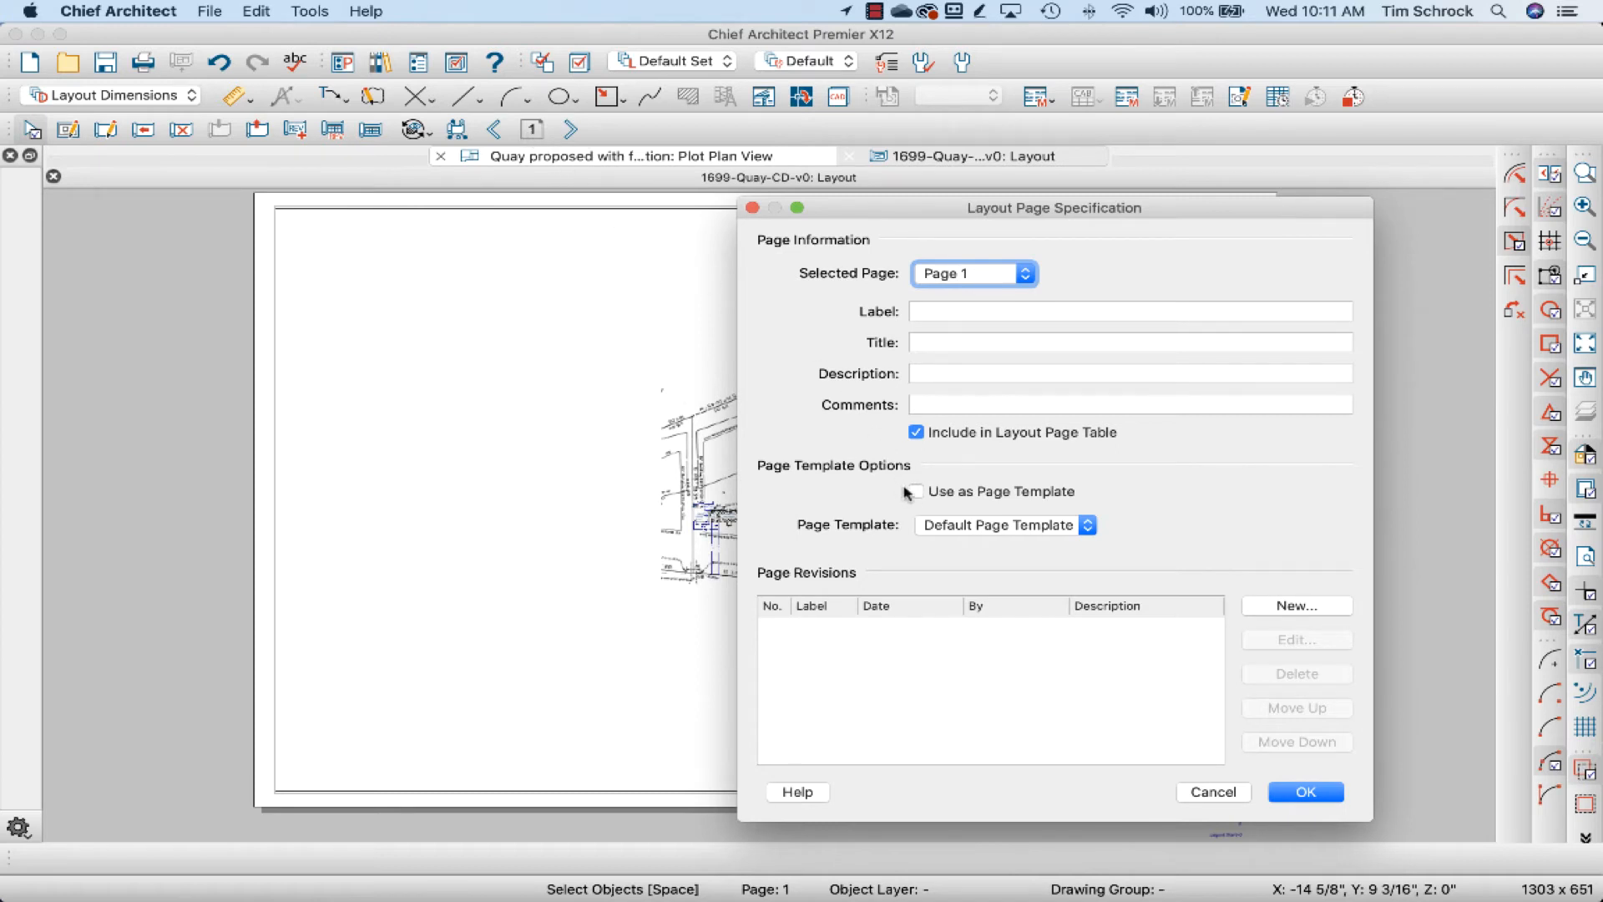
{"action": "left_click", "coordinate": [1086, 524]}
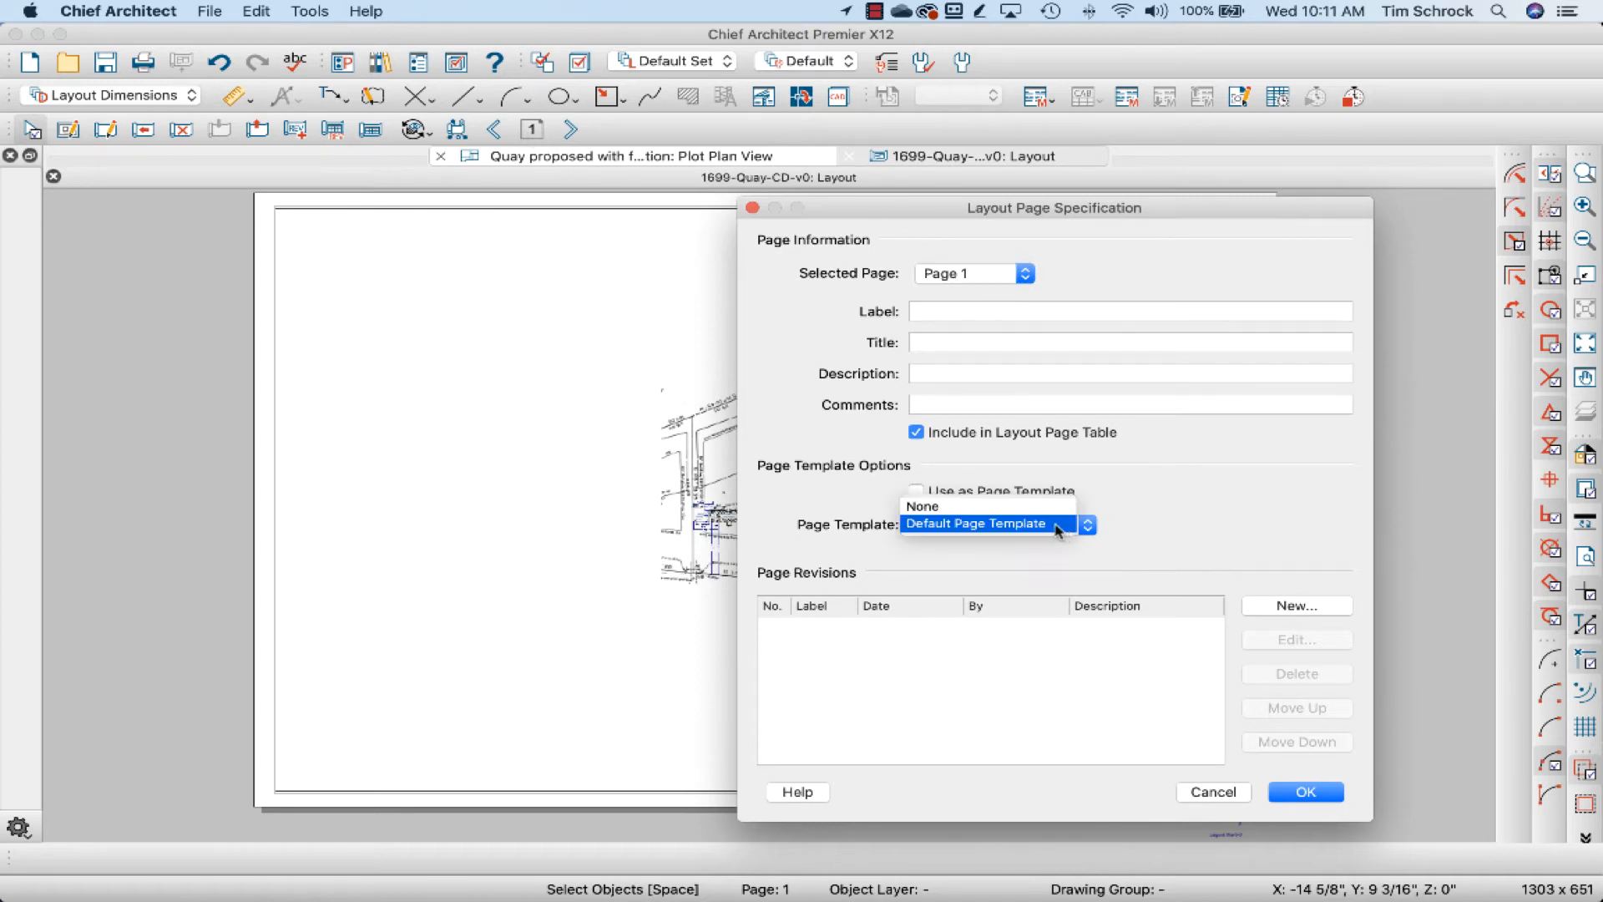
{"action": "left_click", "coordinate": [923, 506]}
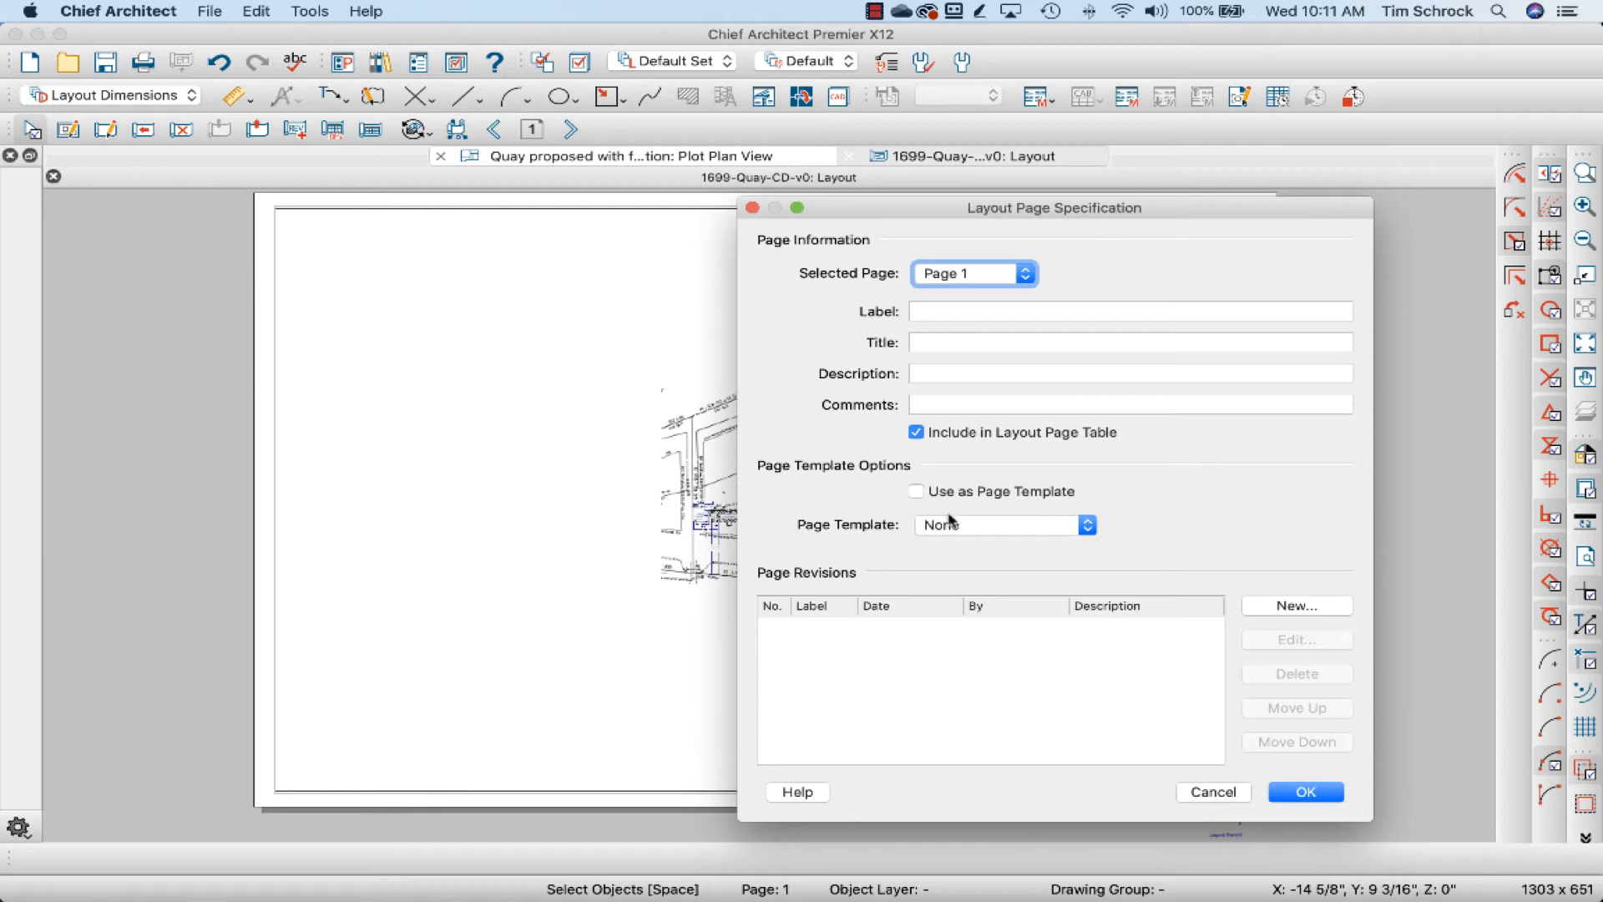
{"action": "mouse_move", "coordinate": [1138, 571]}
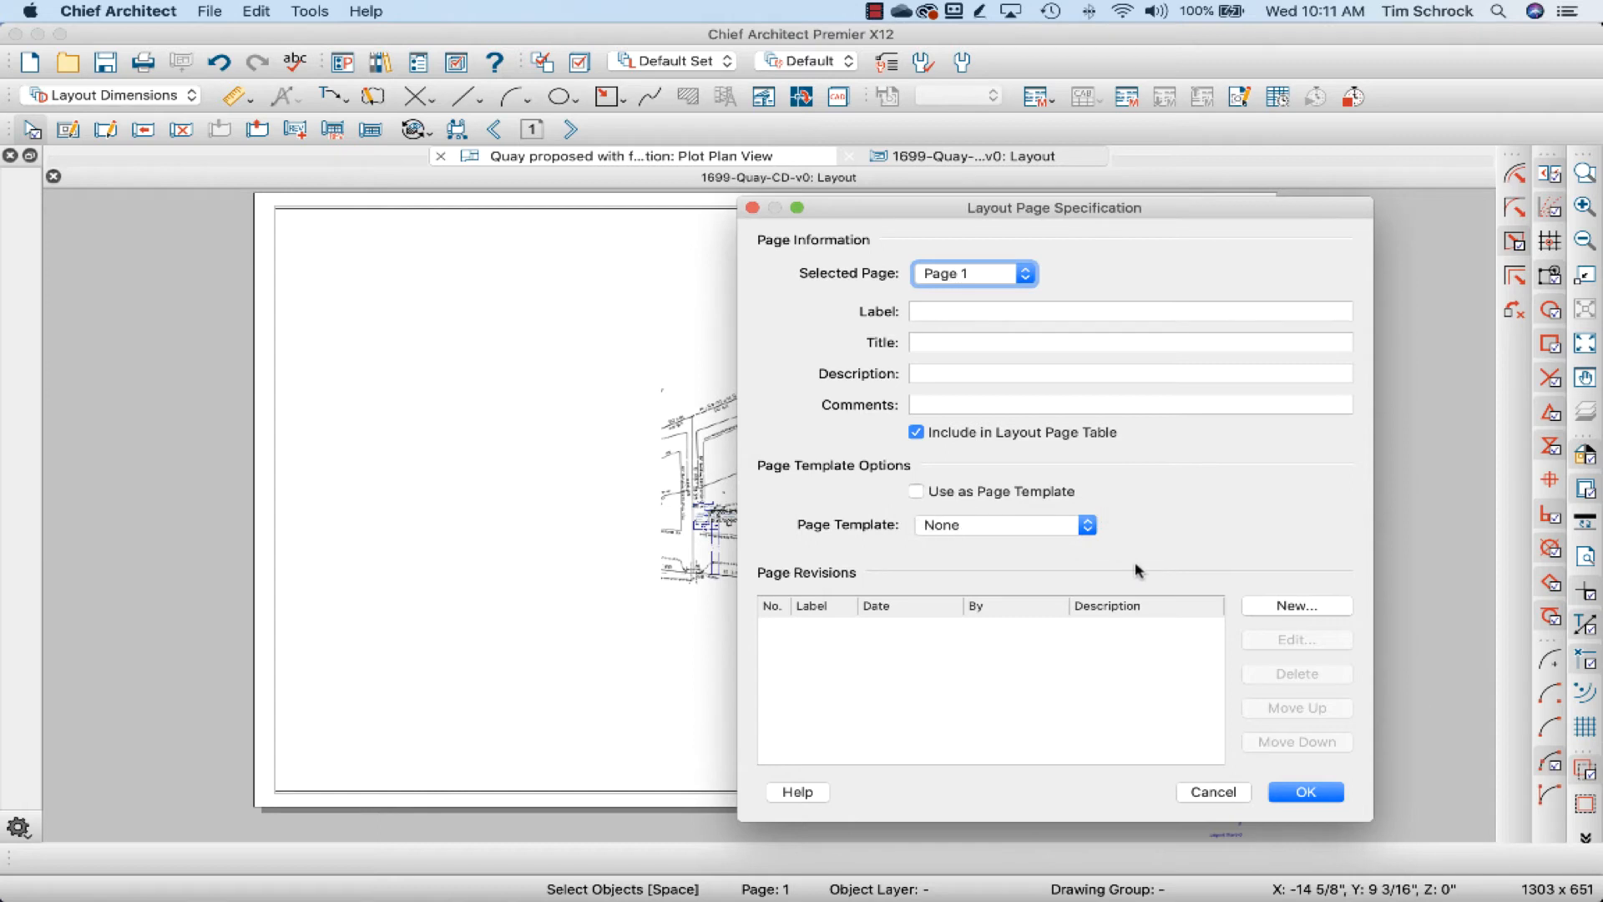
{"action": "left_click", "coordinate": [1304, 791]}
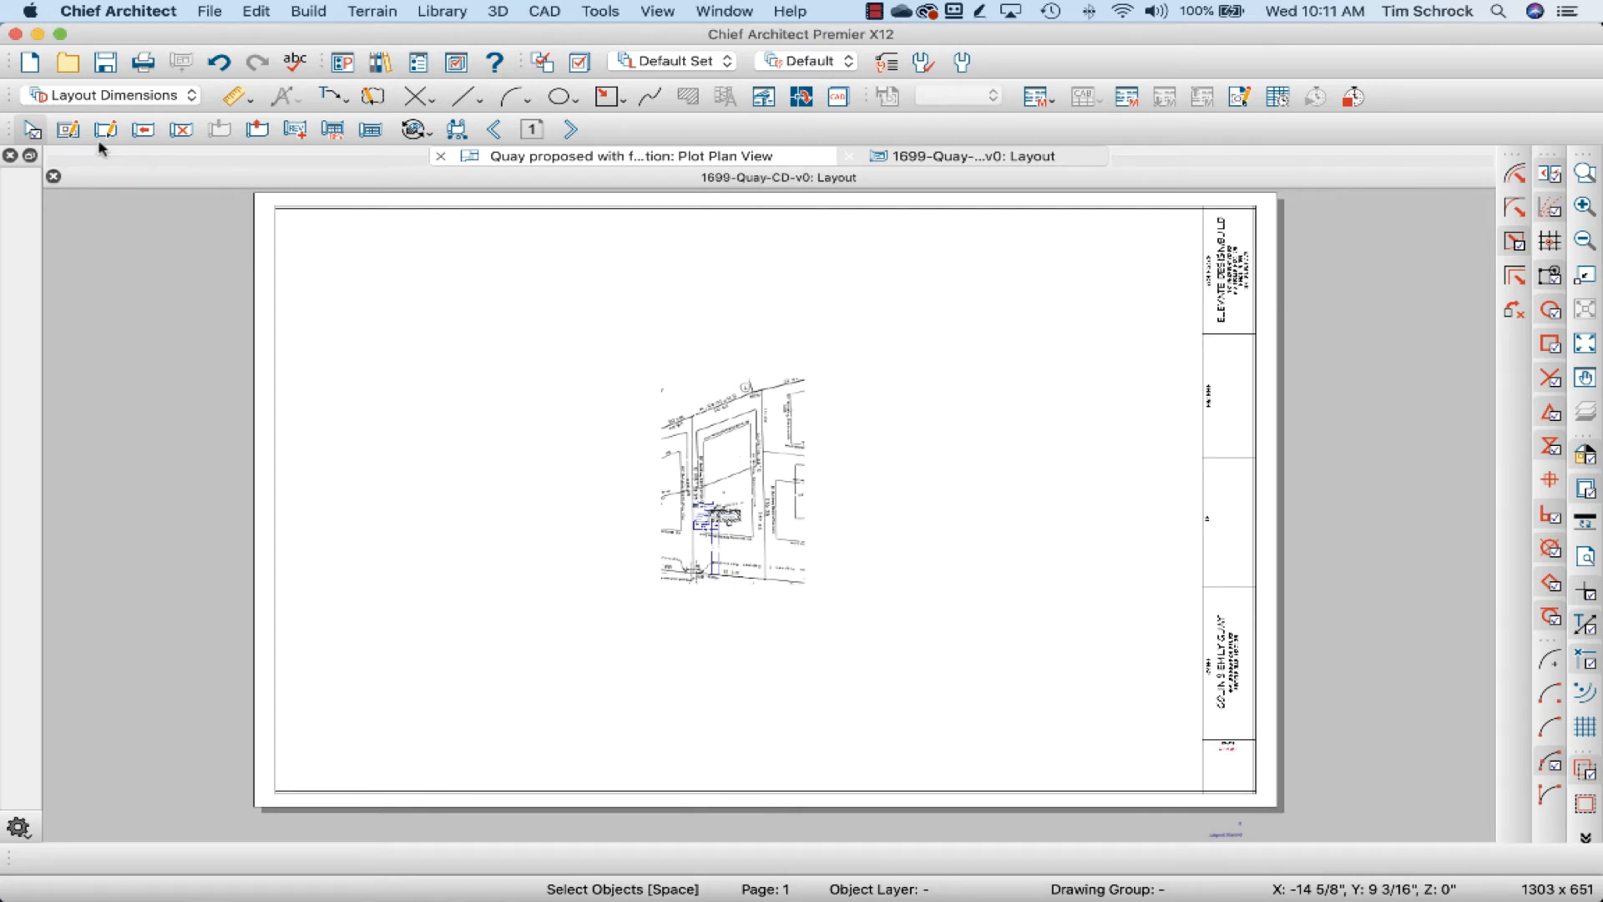
Reopen page 1's information and enable Use as Page Template.
{"action": "left_click", "coordinate": [570, 130]}
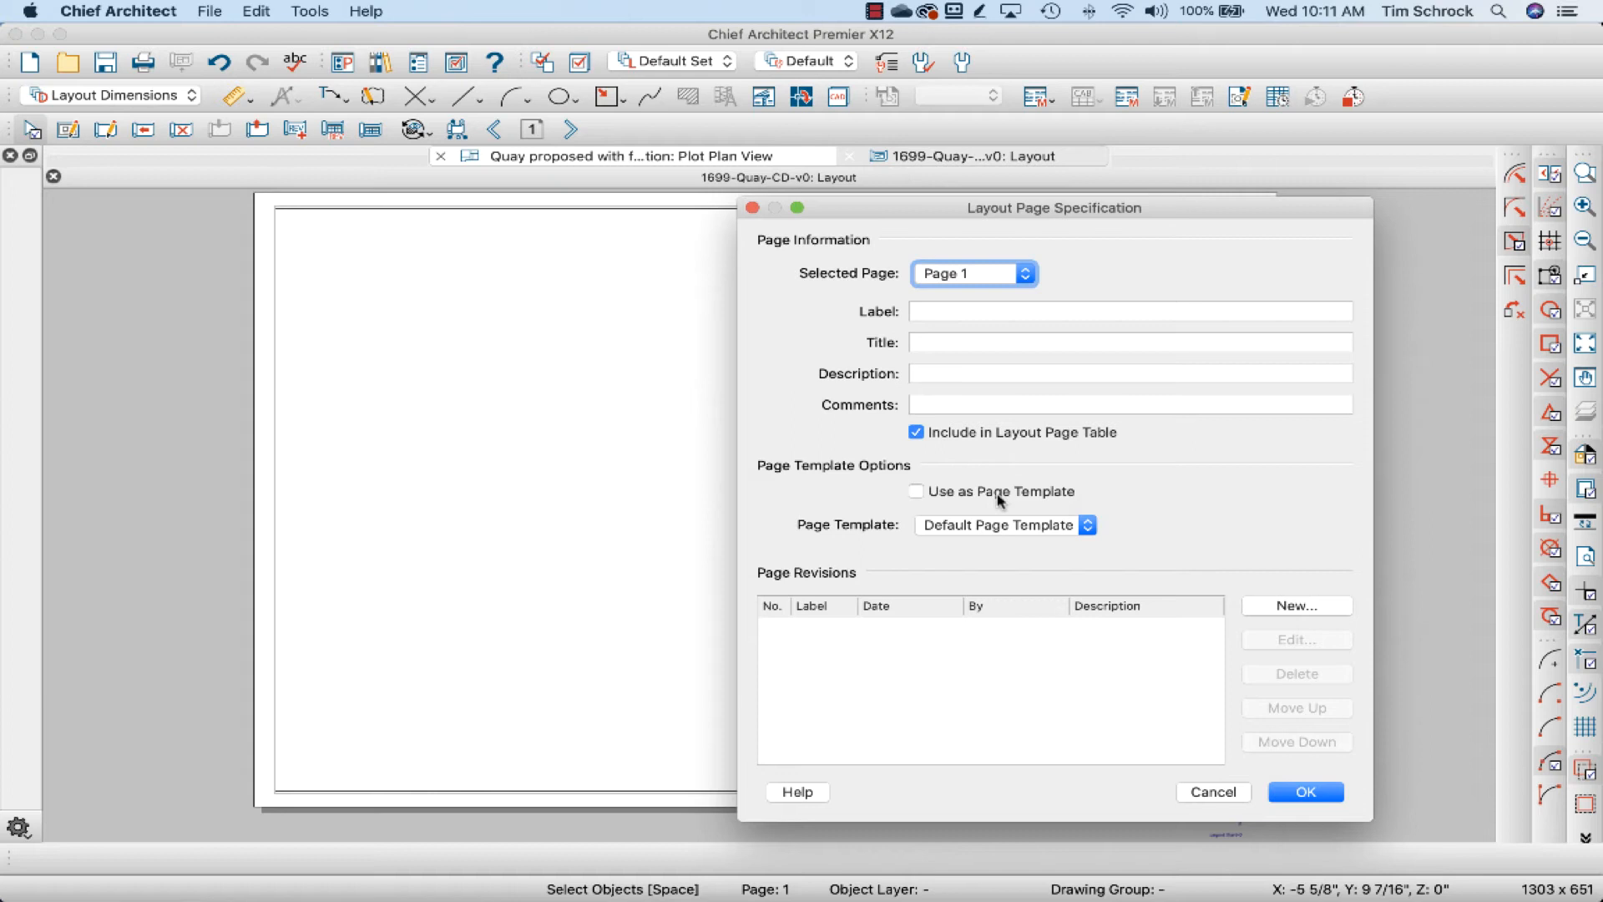
{"action": "left_click", "coordinate": [916, 492]}
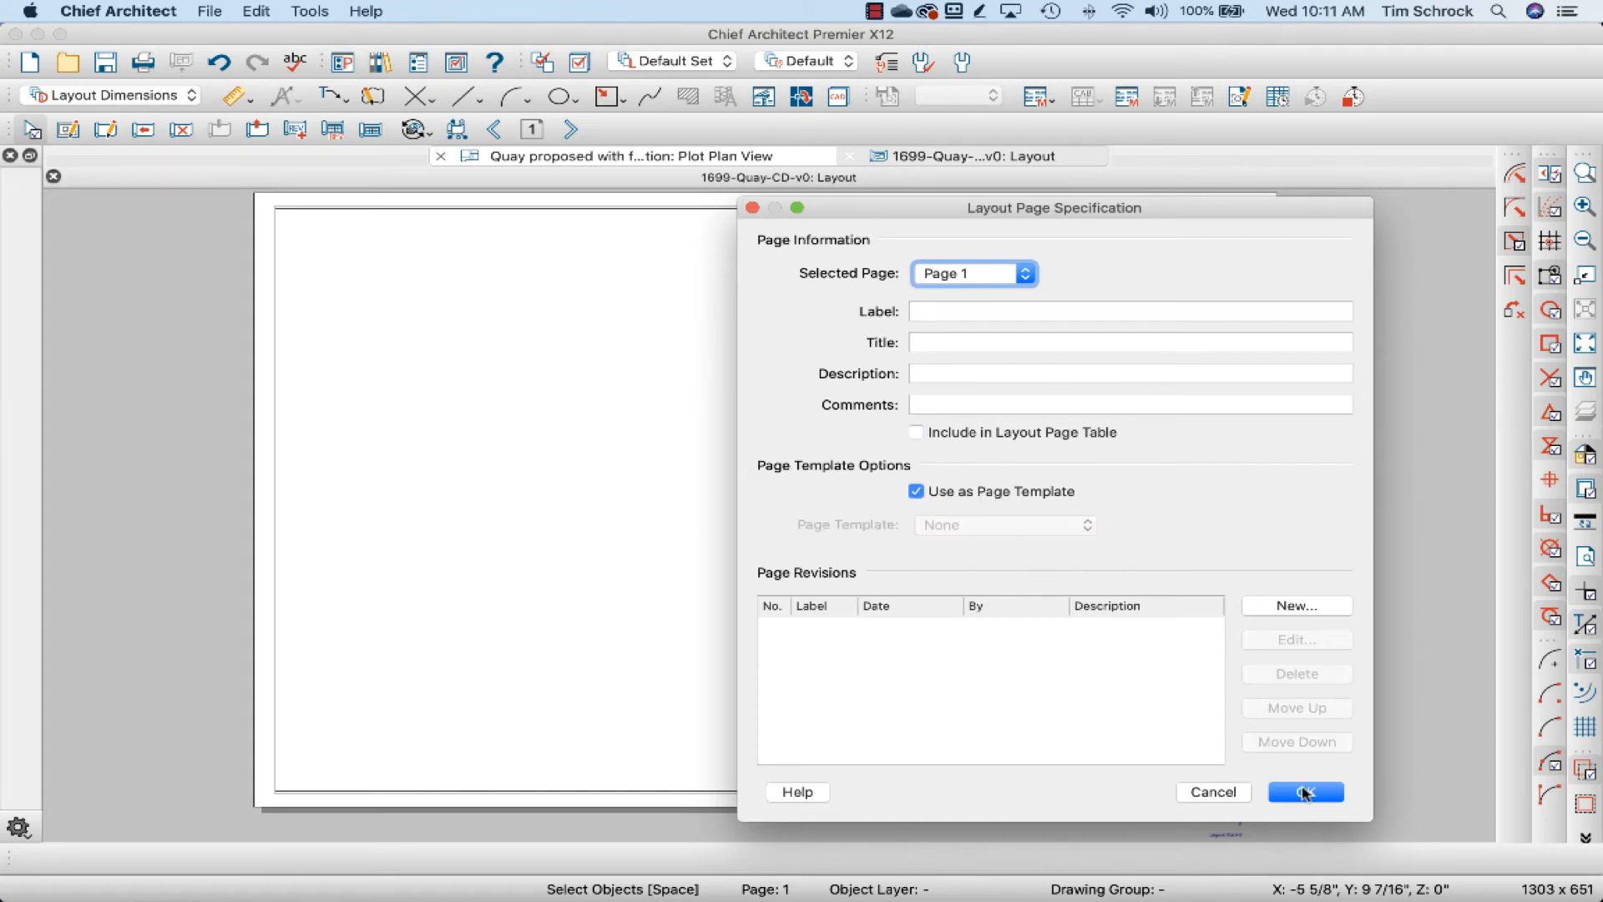
{"action": "left_click", "coordinate": [1304, 792]}
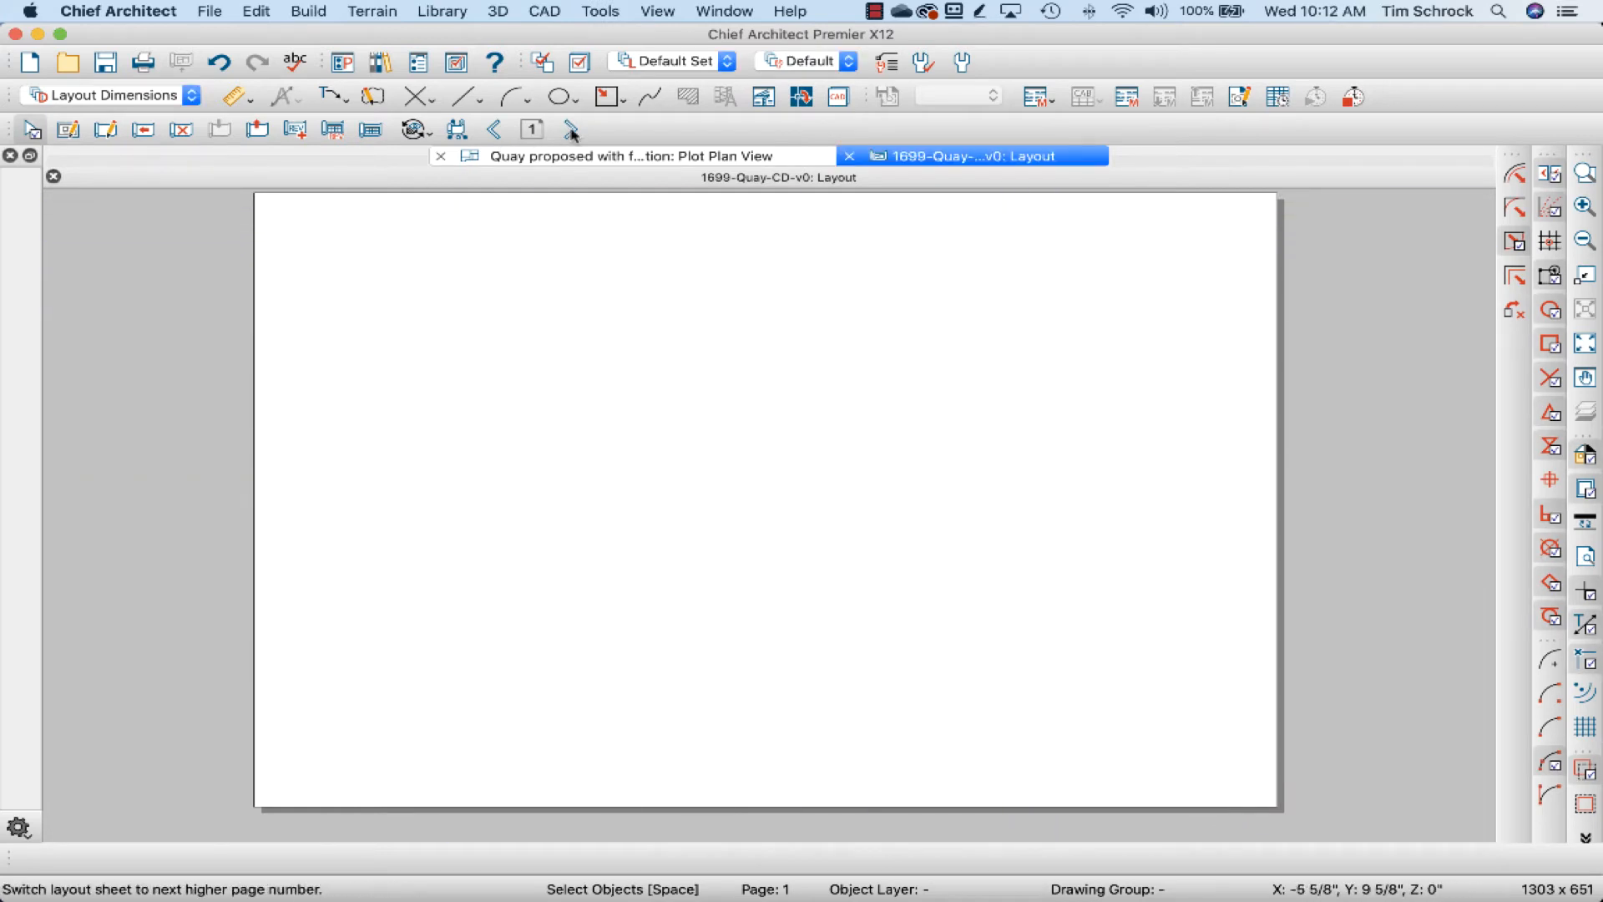
Verify page 2 lists Page 1 as its template, then reopen page 1's settings.
{"action": "left_click", "coordinate": [570, 129]}
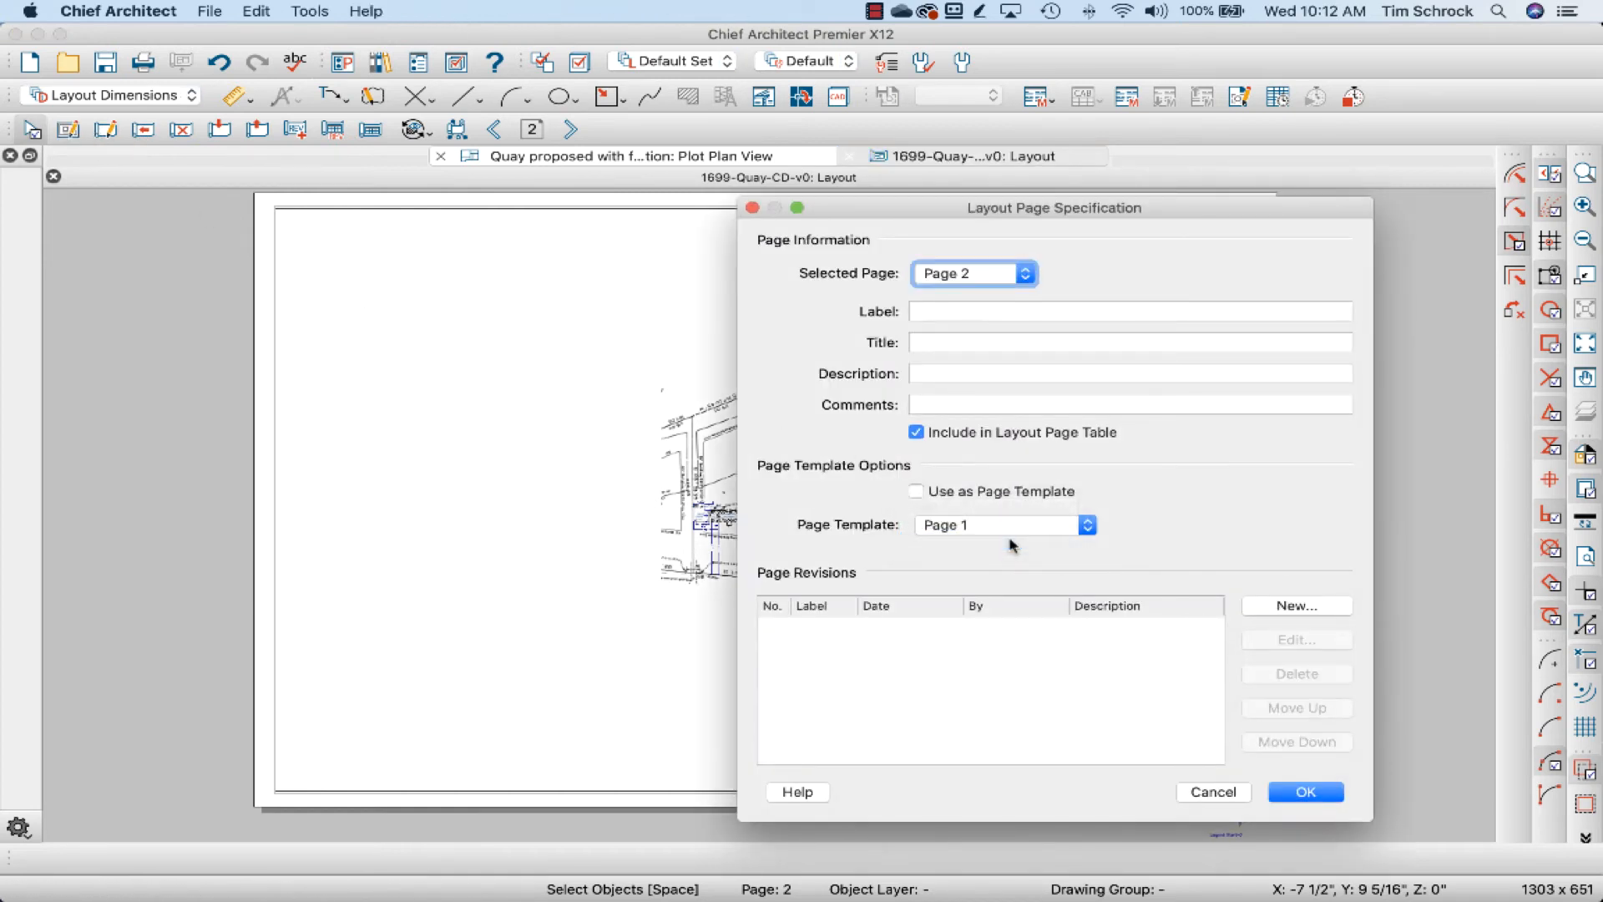
{"action": "left_click", "coordinate": [1306, 791]}
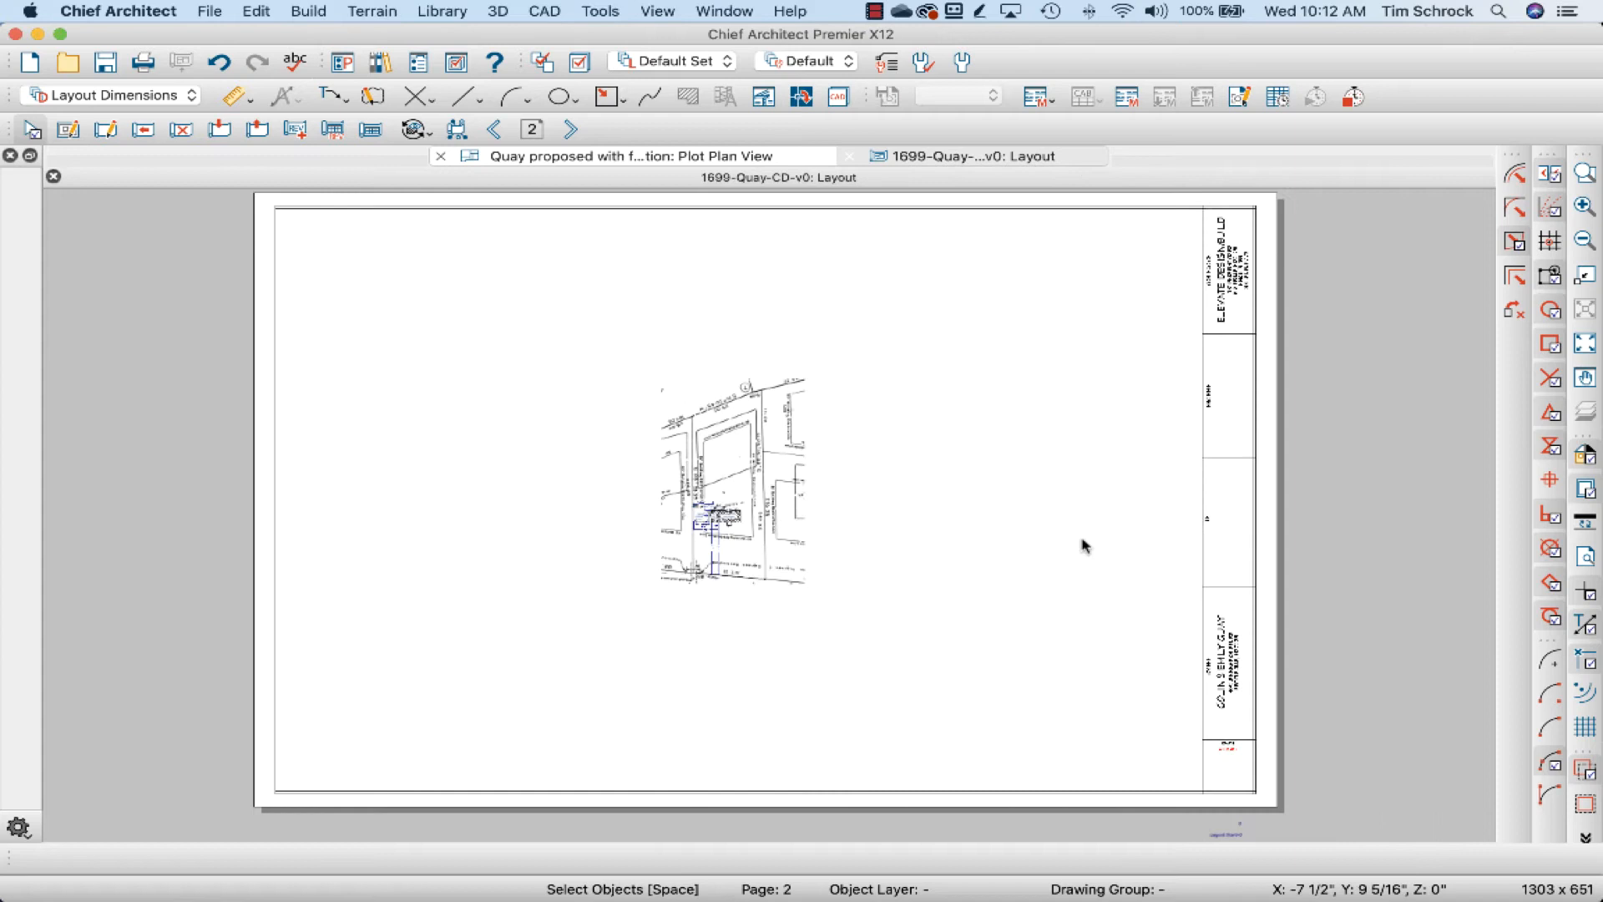
{"action": "left_click", "coordinate": [961, 155]}
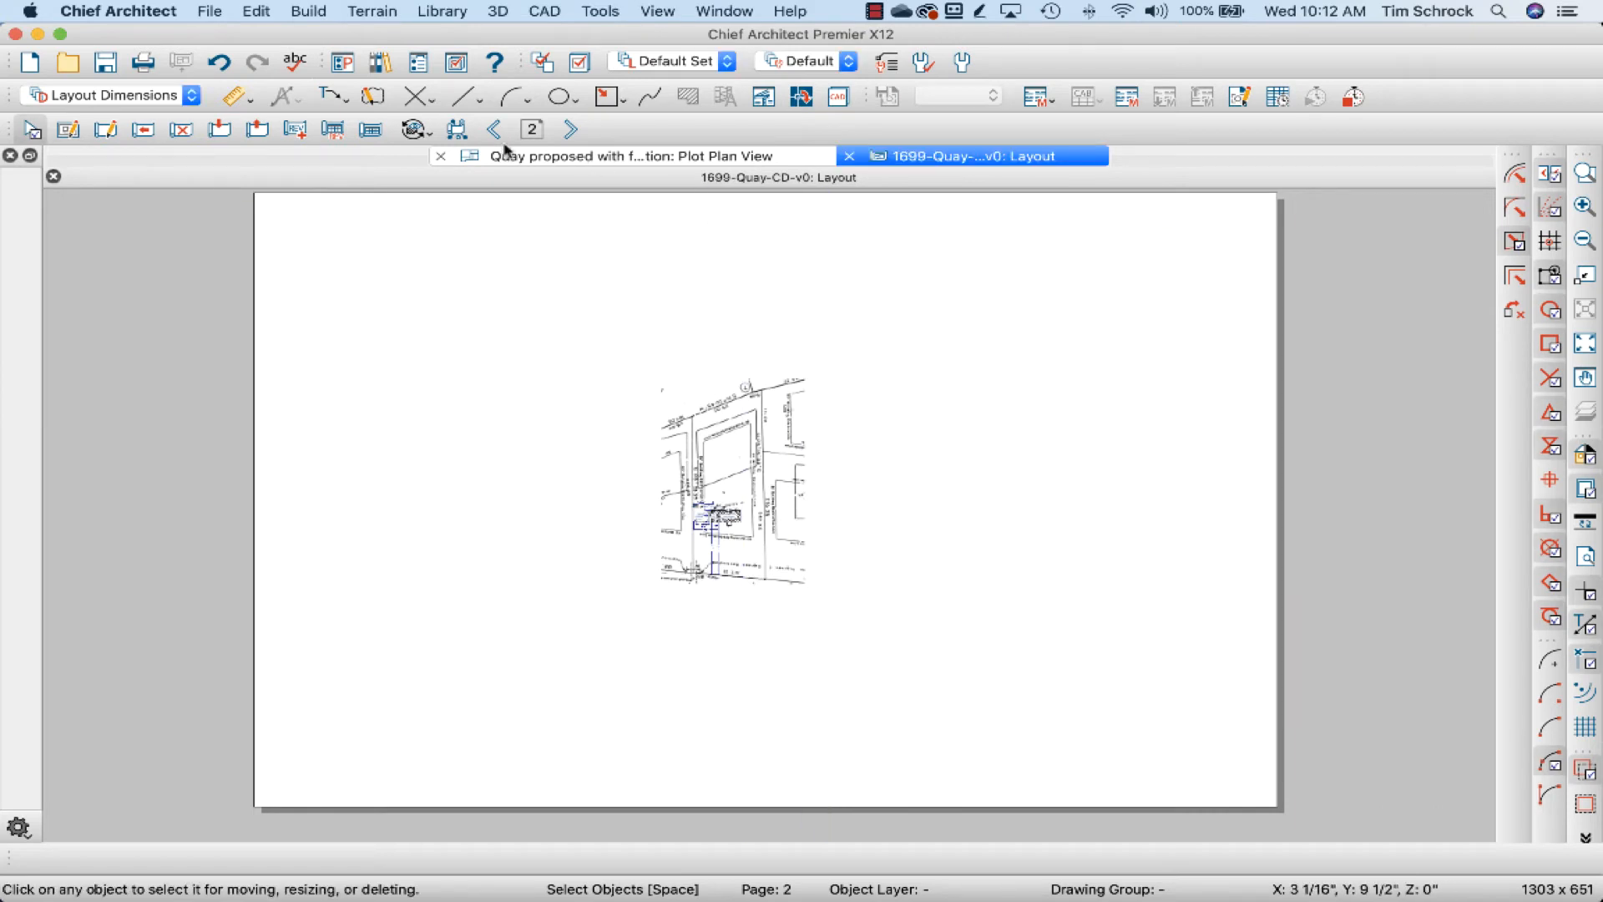
{"action": "left_click", "coordinate": [491, 130]}
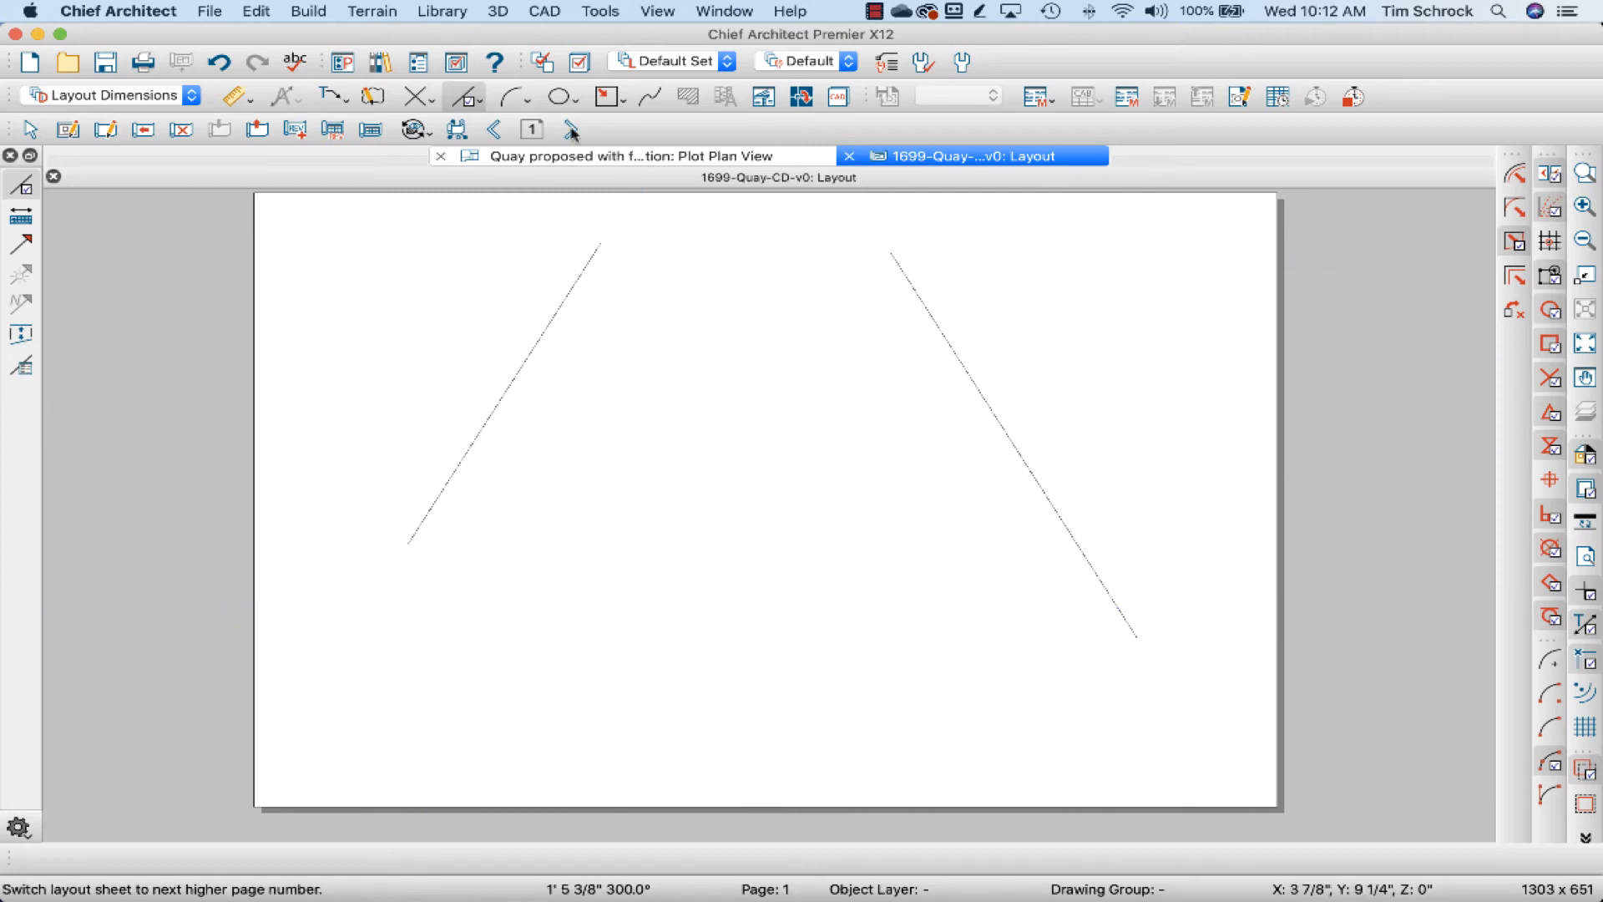
{"action": "left_click", "coordinate": [572, 128]}
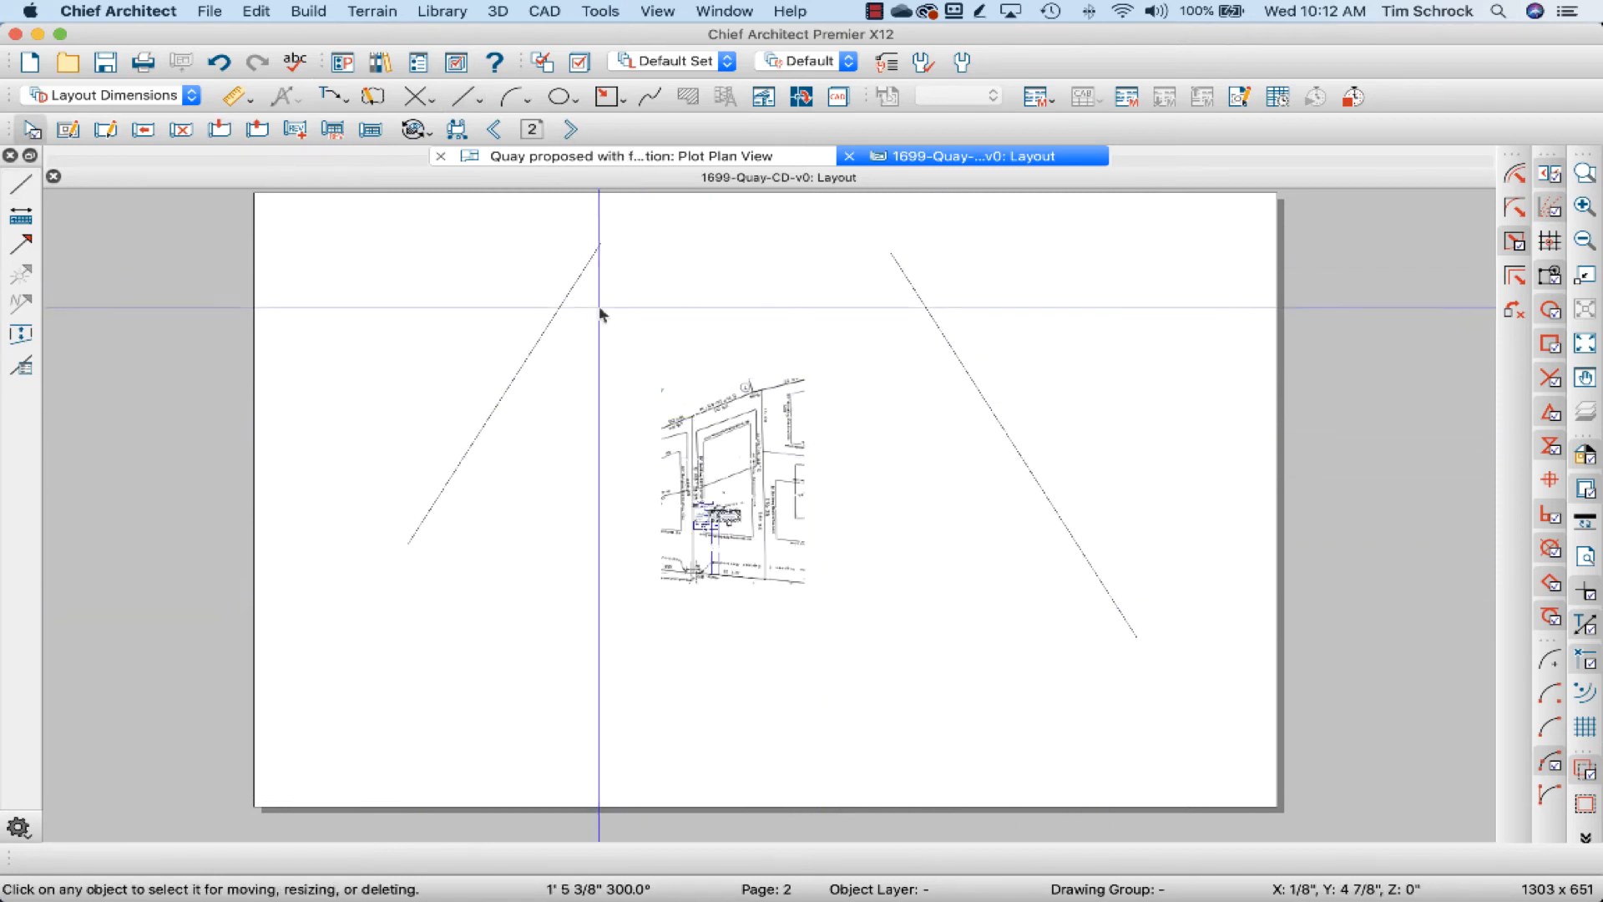
{"action": "mouse_move", "coordinate": [927, 324]}
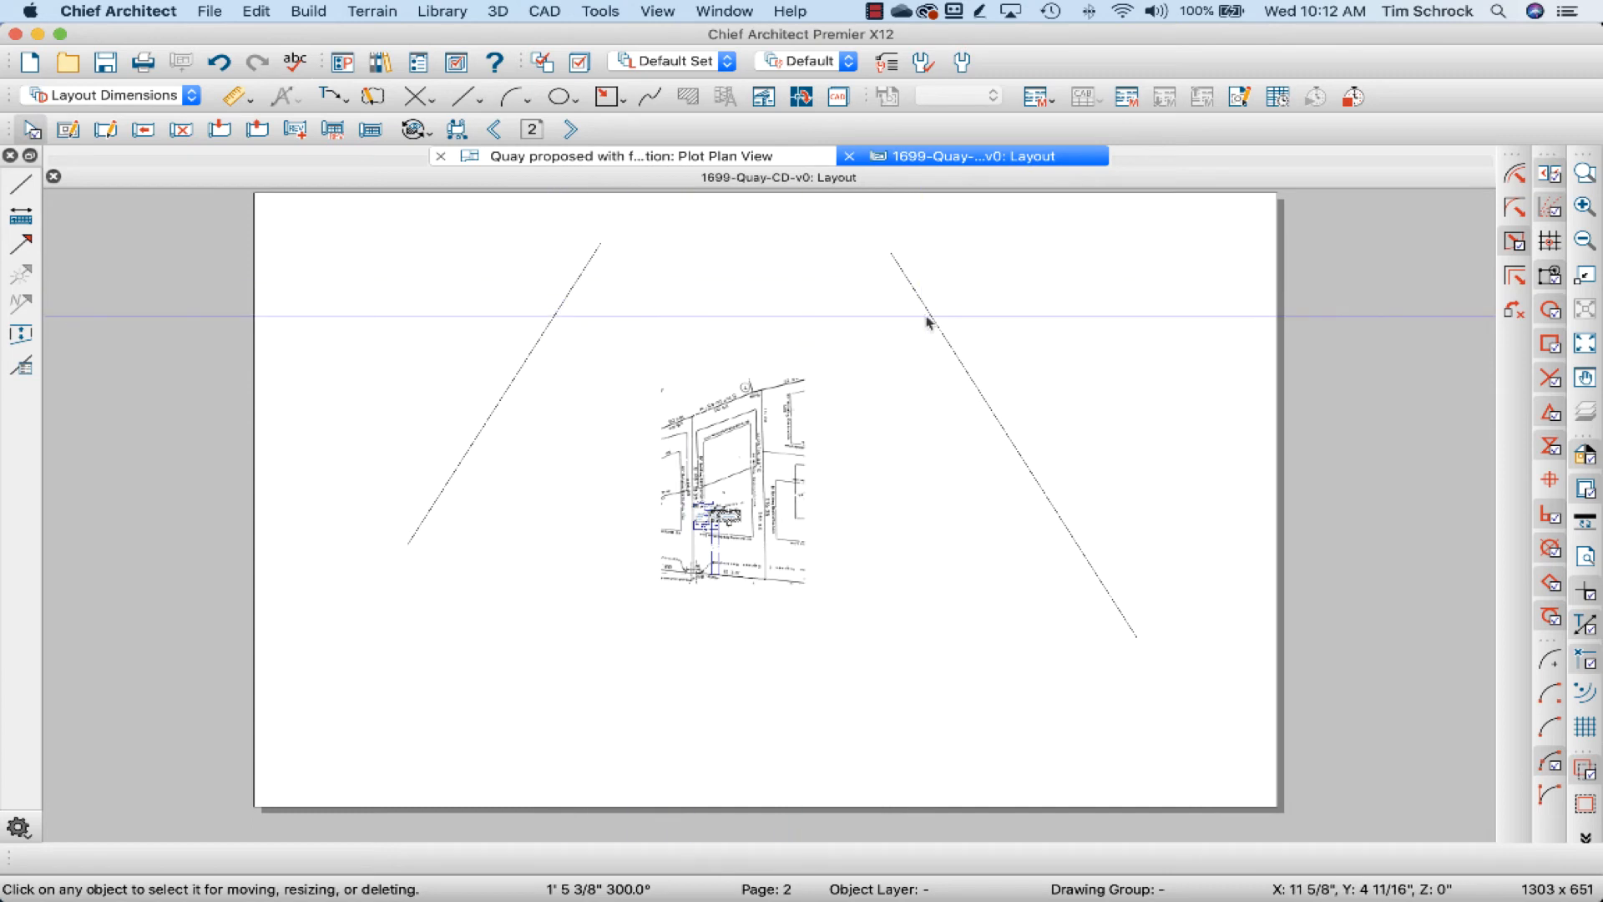
{"action": "mouse_move", "coordinate": [498, 199]}
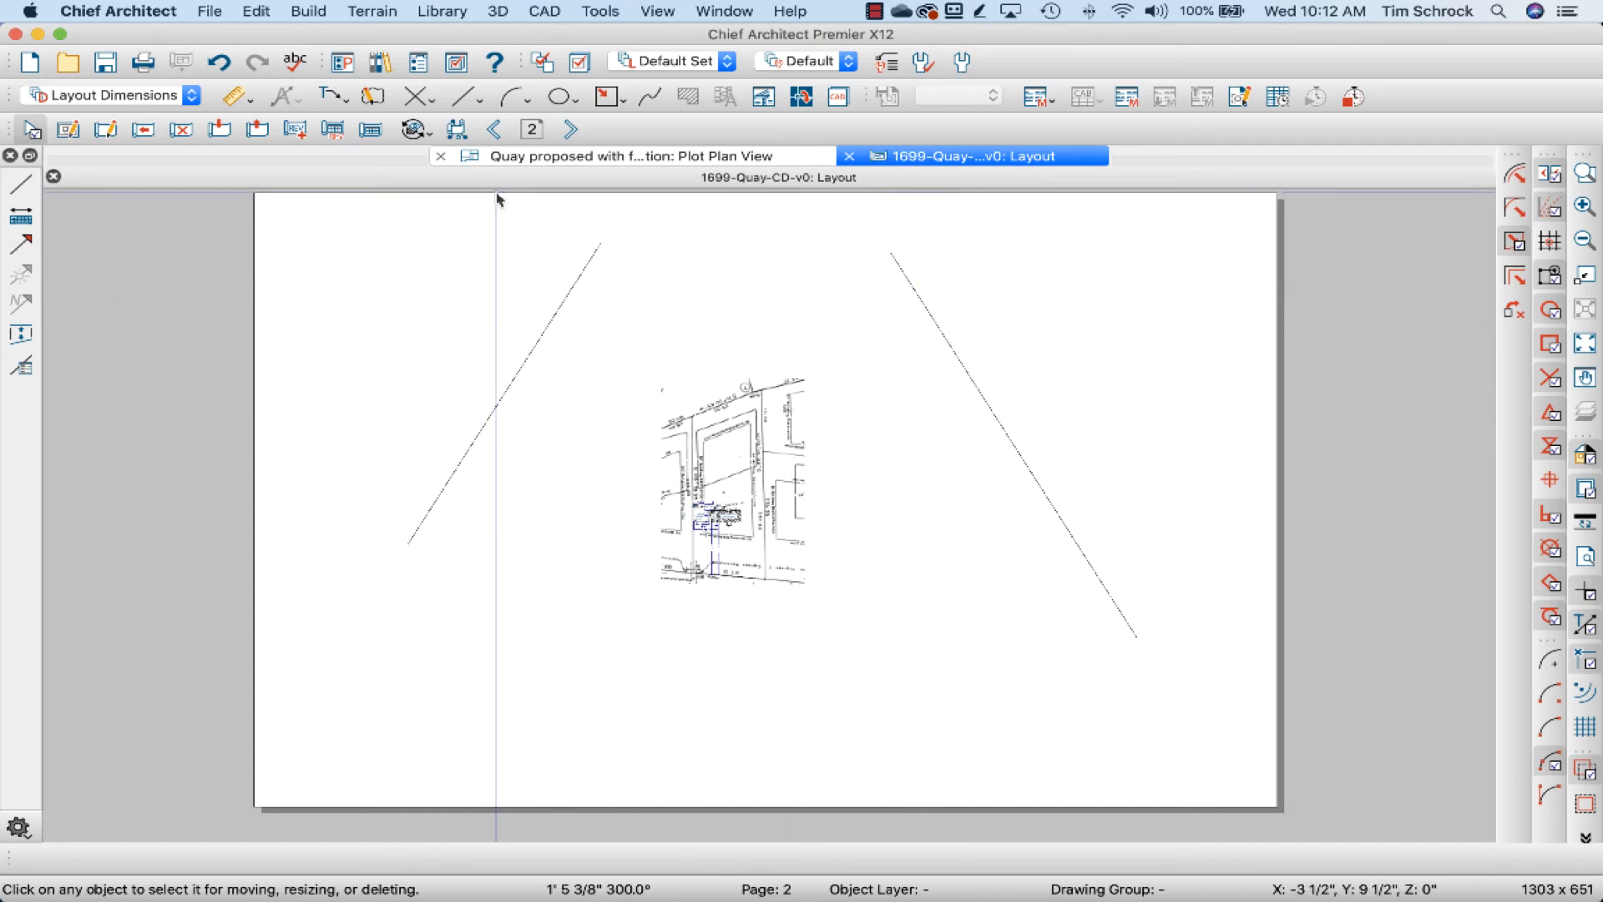
{"action": "left_click", "coordinate": [492, 128]}
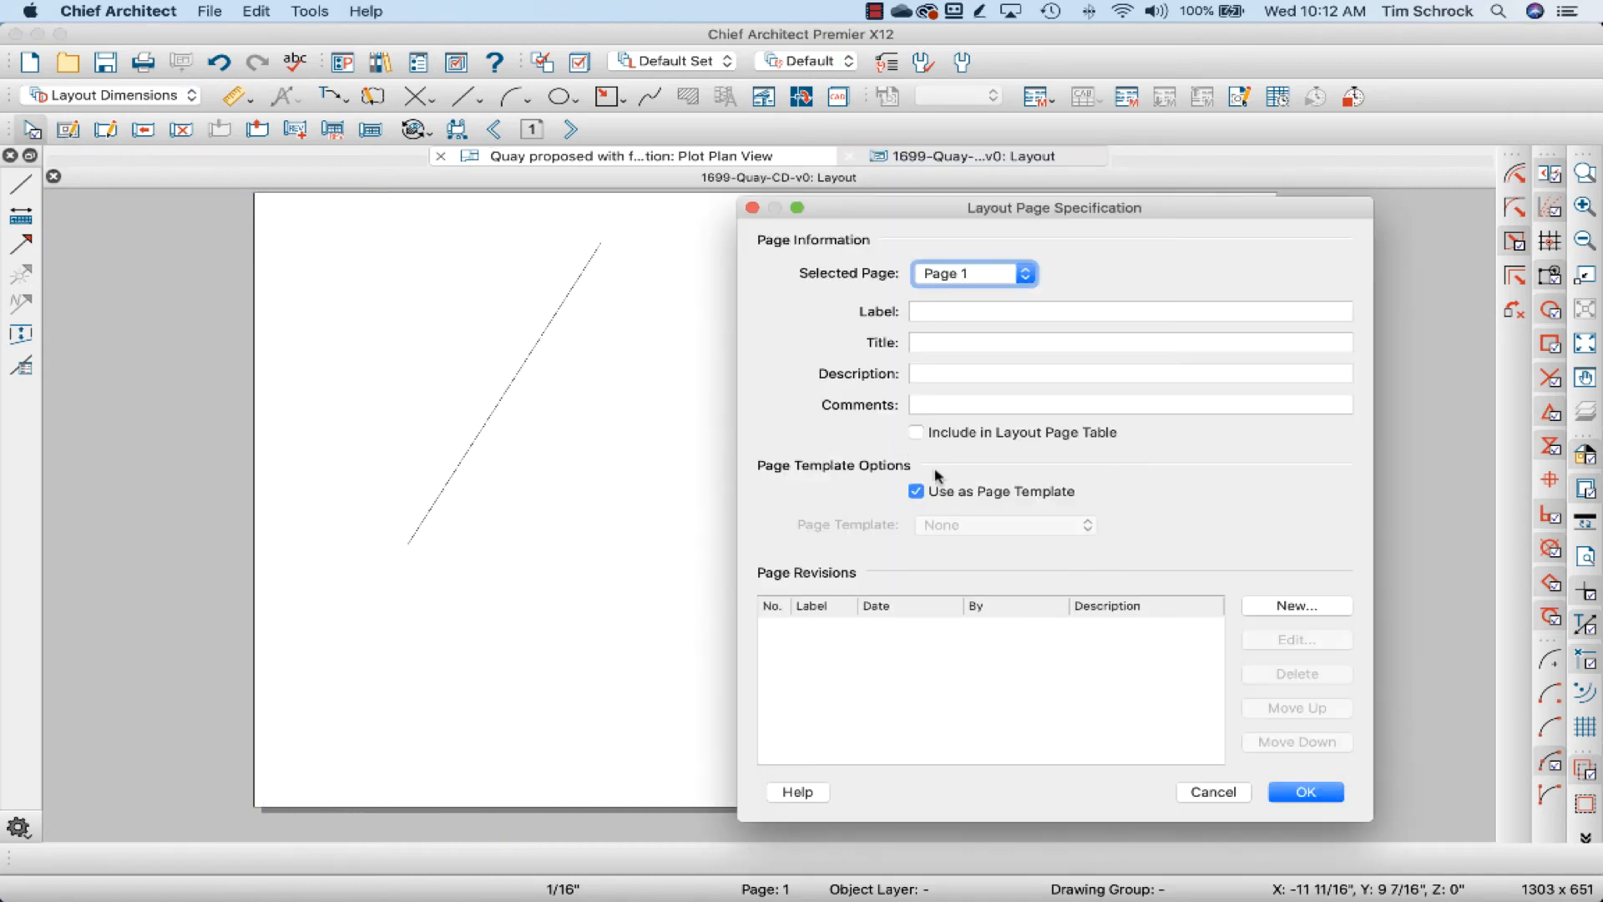
Dismiss the template-in-use warning, set page 2's template to None, and check page 1.
{"action": "left_click", "coordinate": [916, 492]}
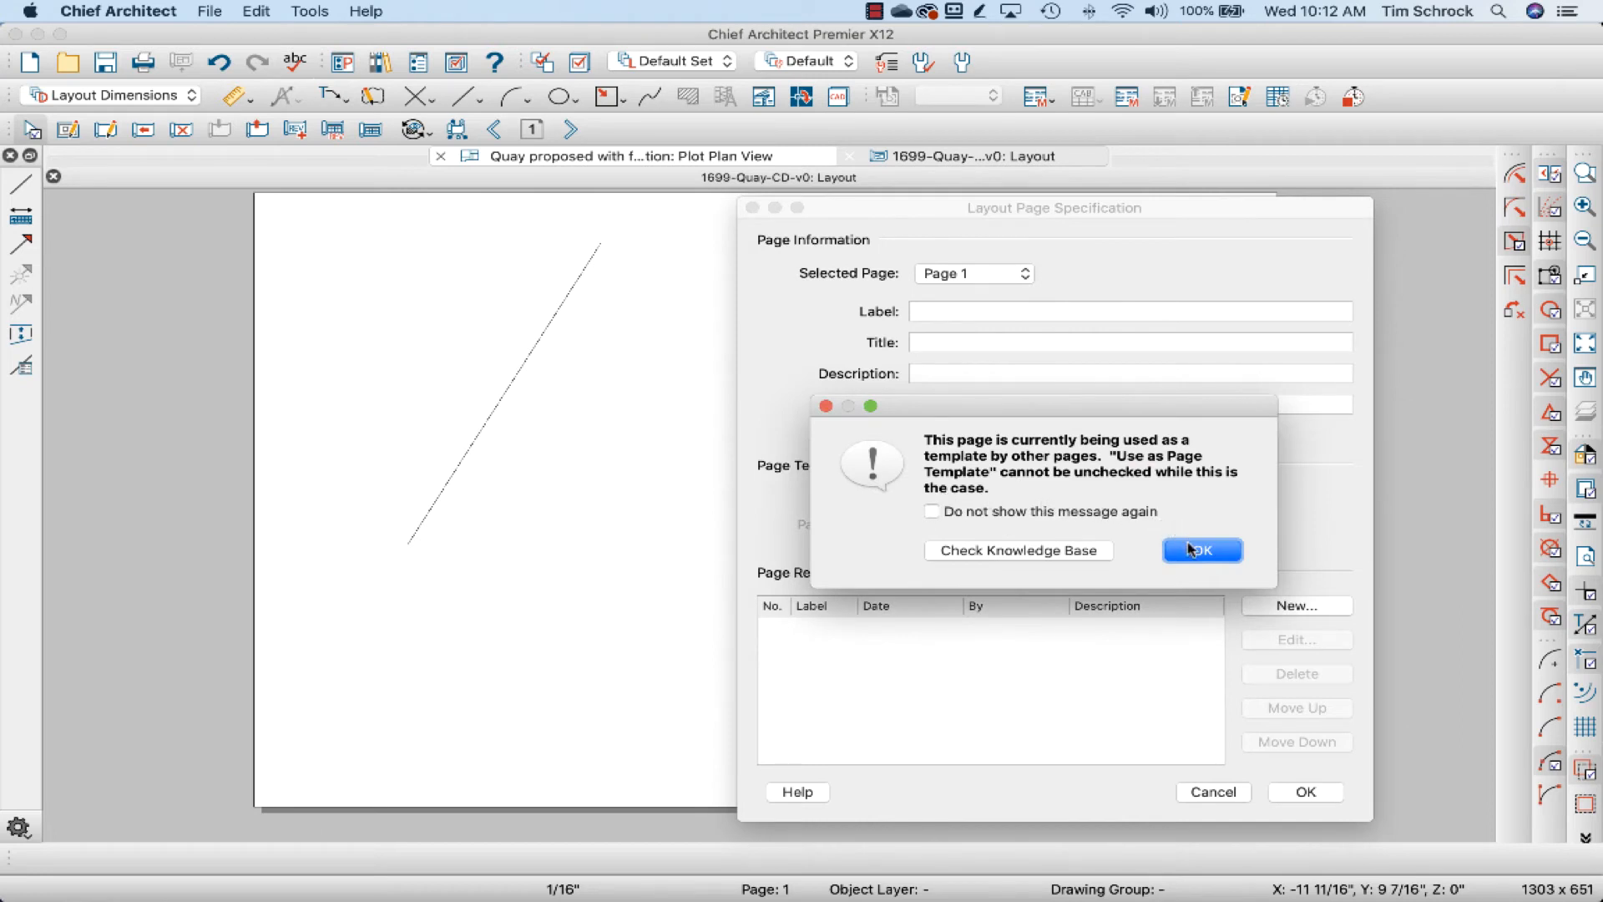
{"action": "left_click", "coordinate": [1202, 550]}
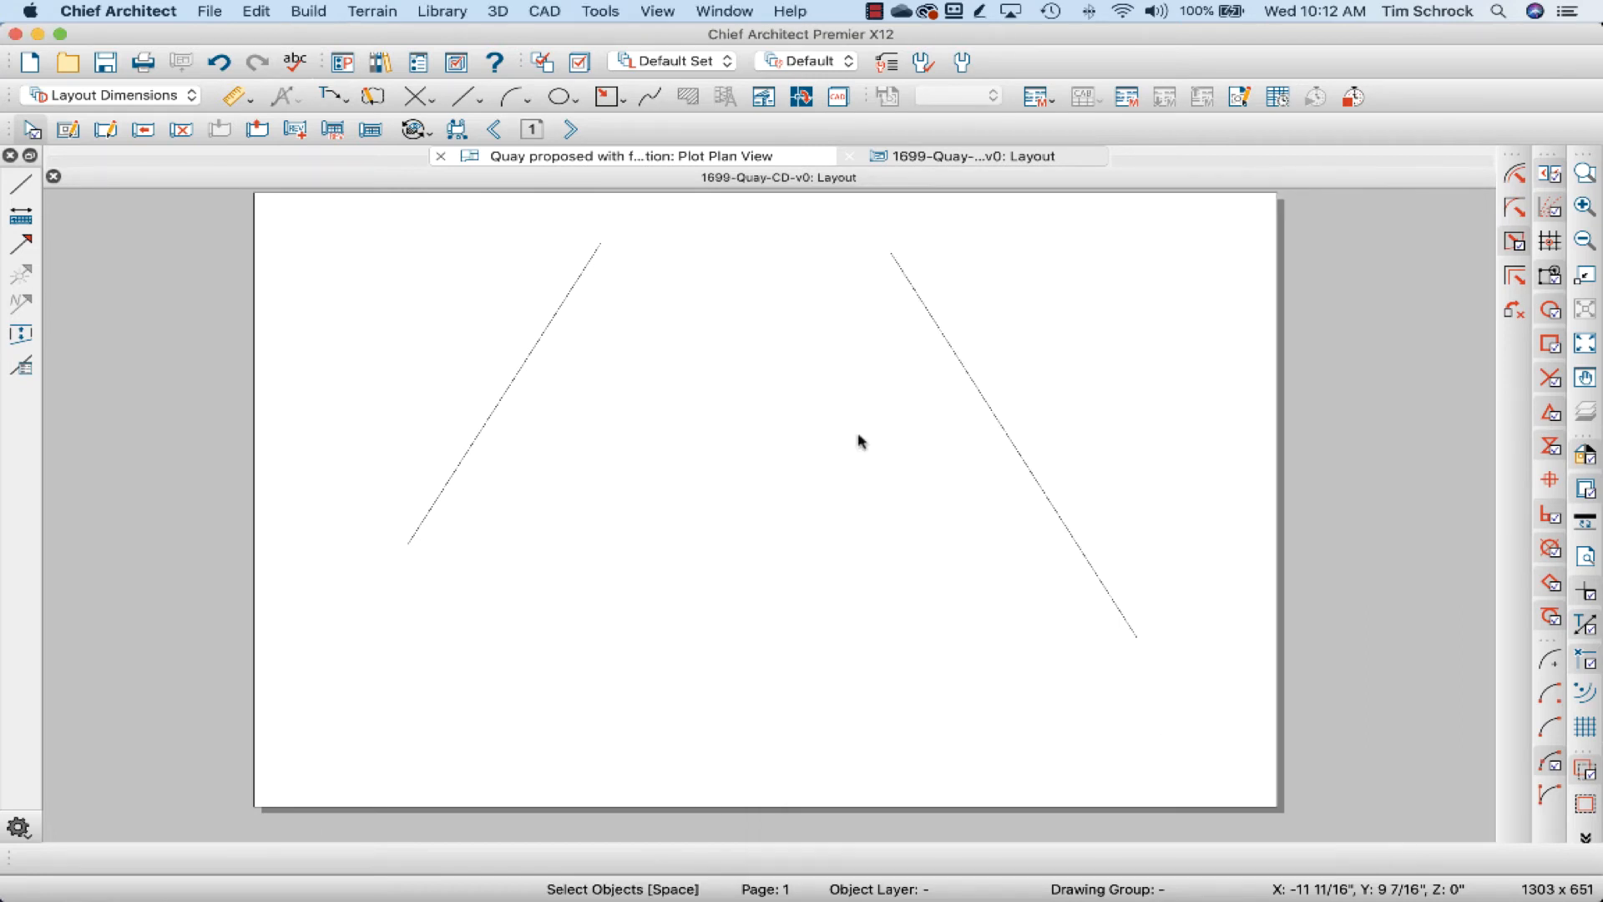
{"action": "left_click", "coordinate": [571, 130]}
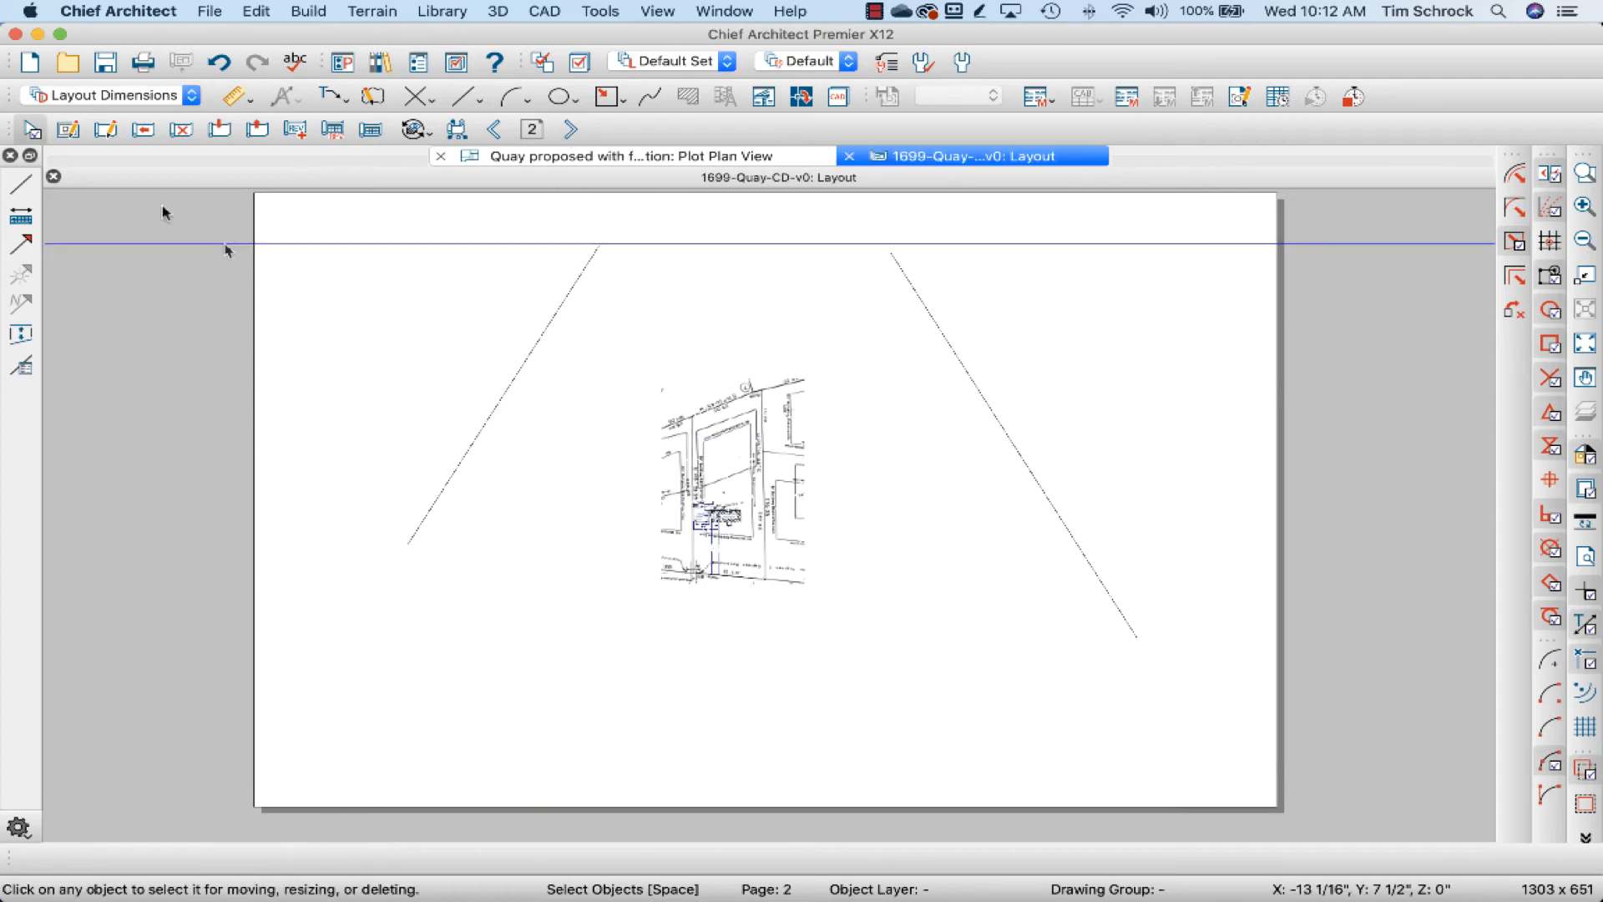
{"action": "left_click", "coordinate": [1087, 524]}
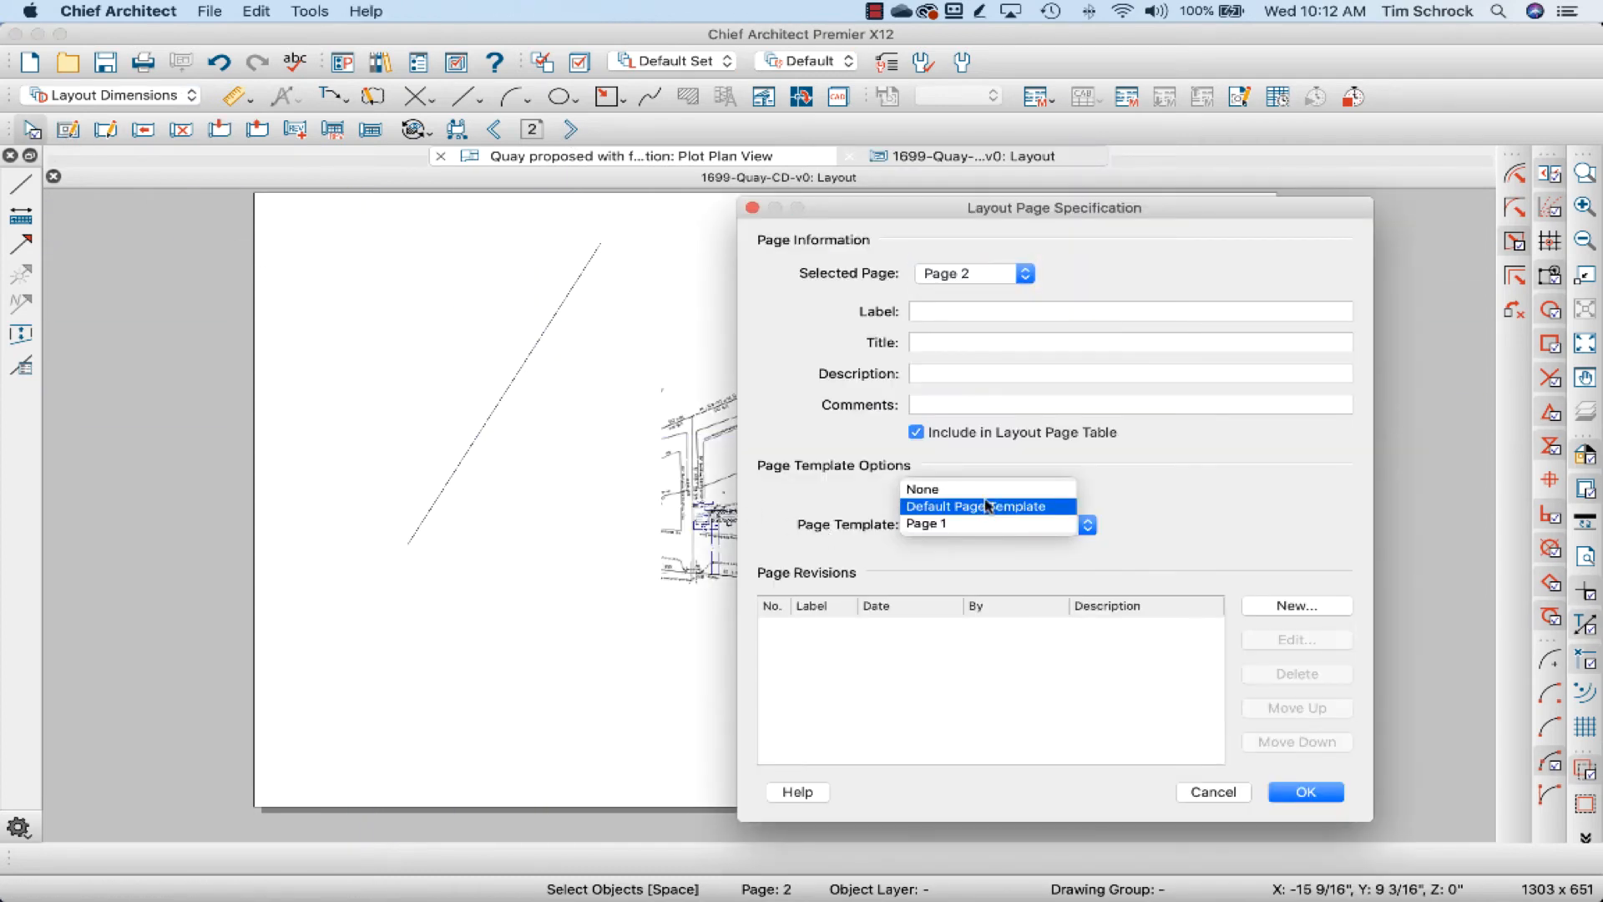
{"action": "left_click", "coordinate": [921, 489]}
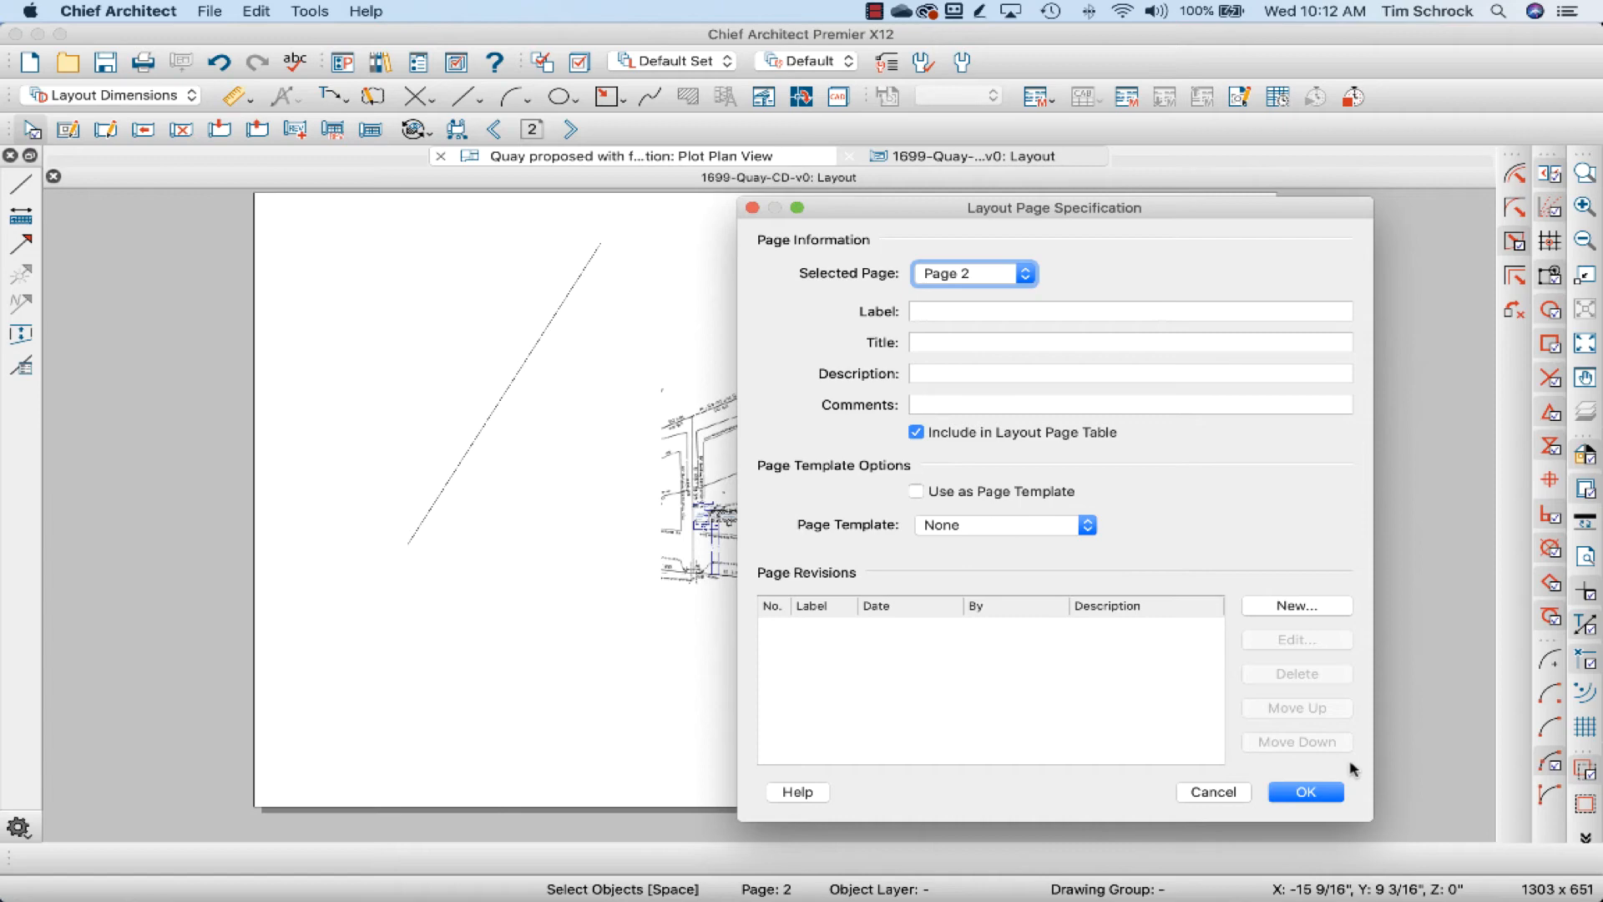
{"action": "left_click", "coordinate": [1305, 792]}
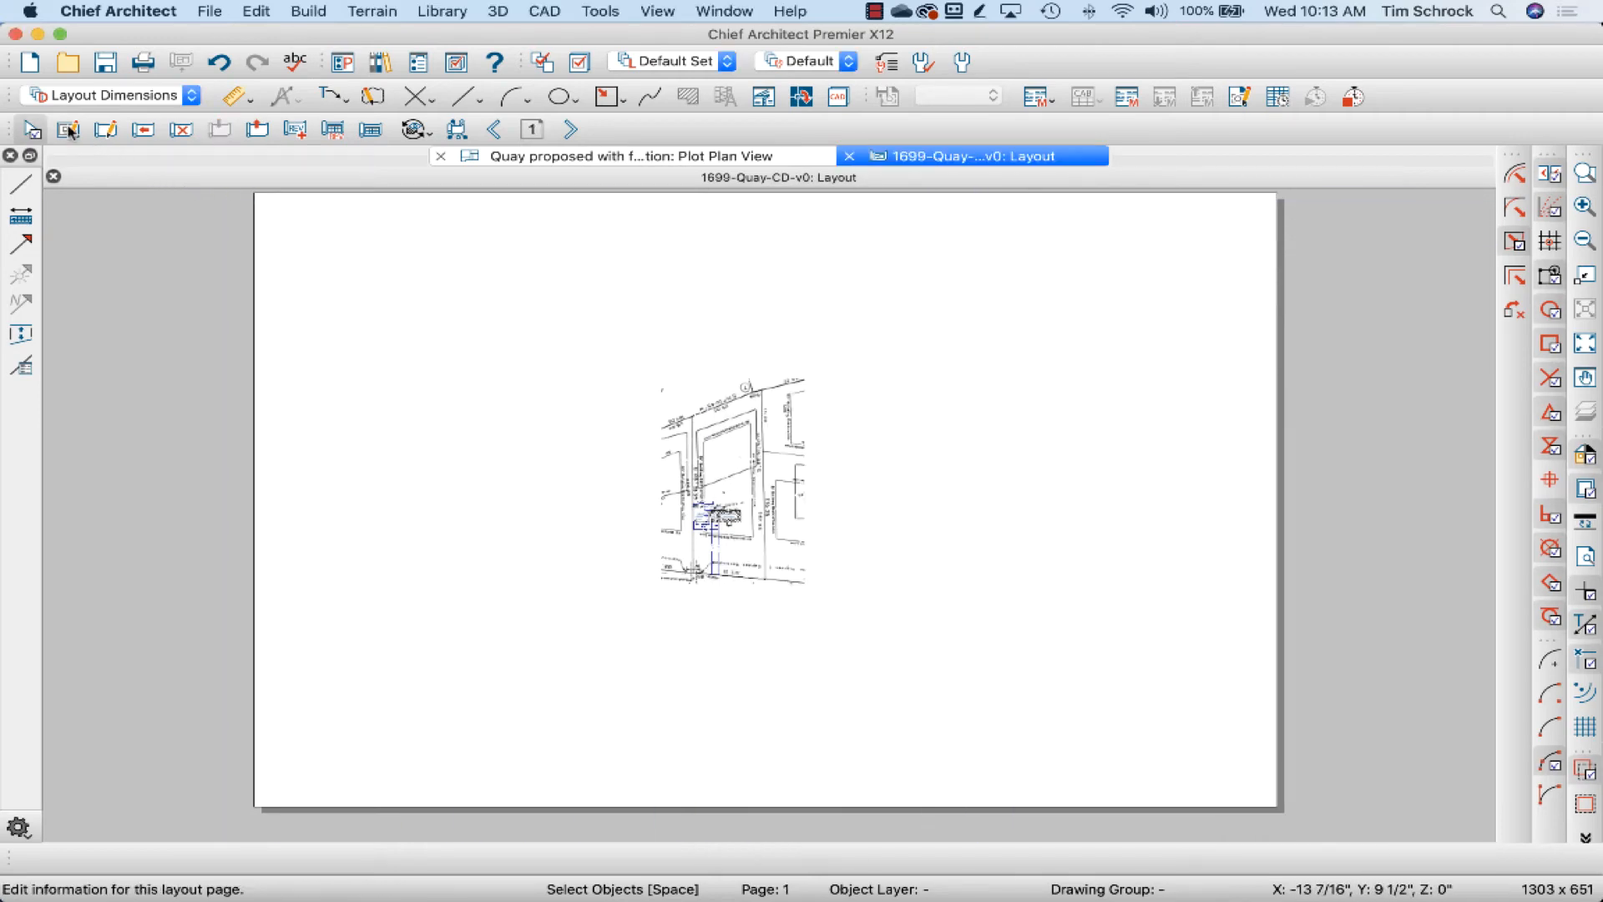
{"action": "left_click", "coordinate": [67, 130]}
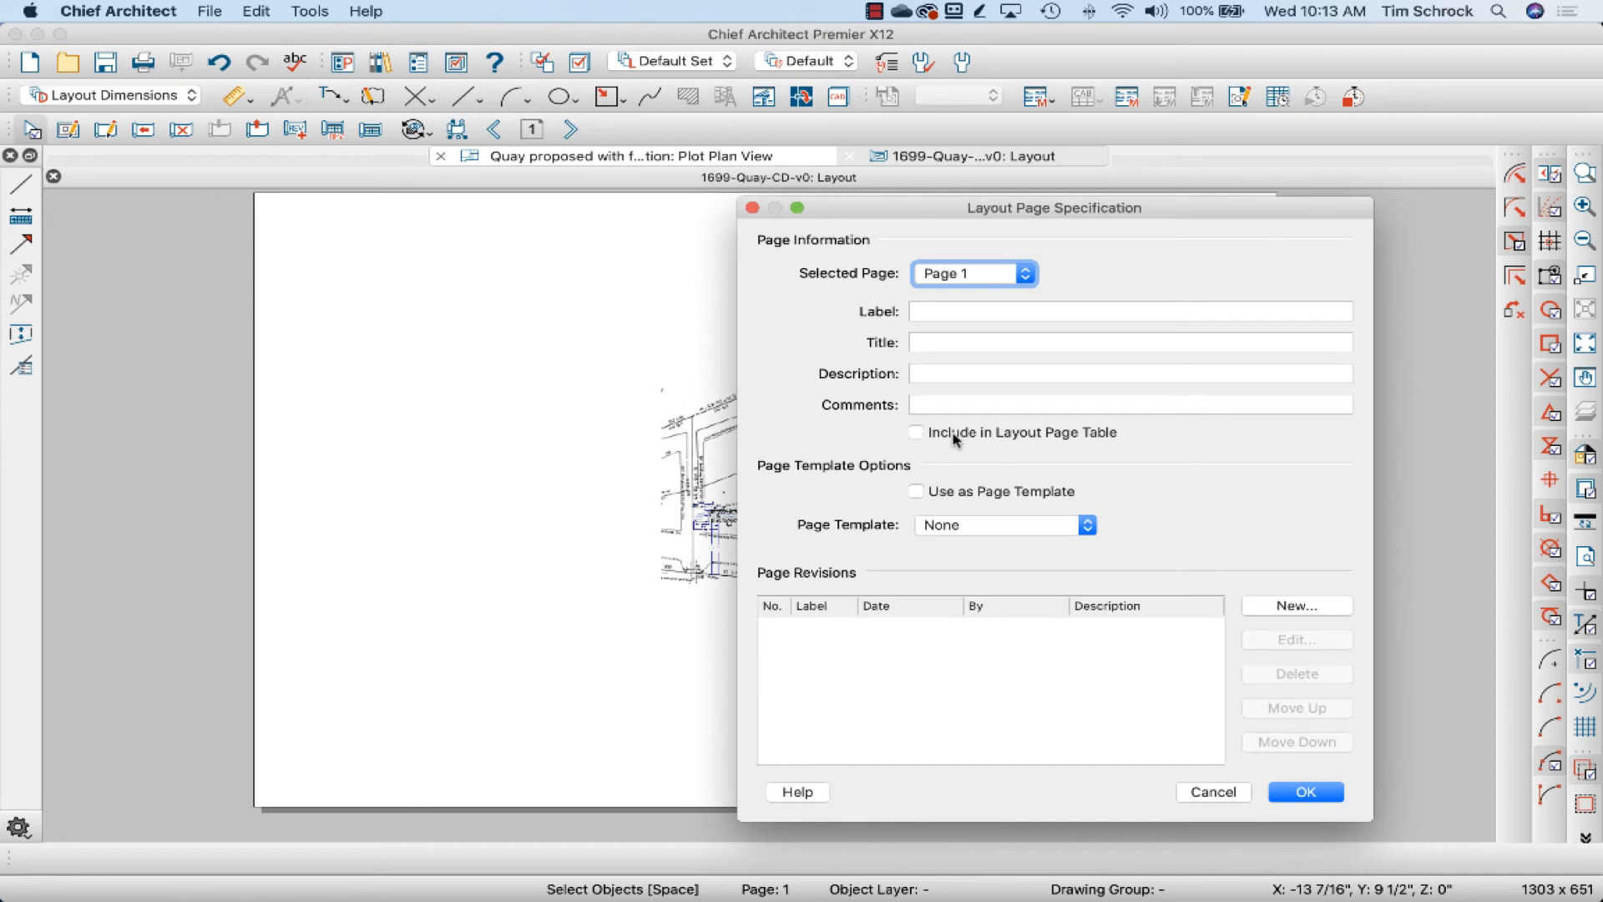
{"action": "mouse_move", "coordinate": [1011, 498]}
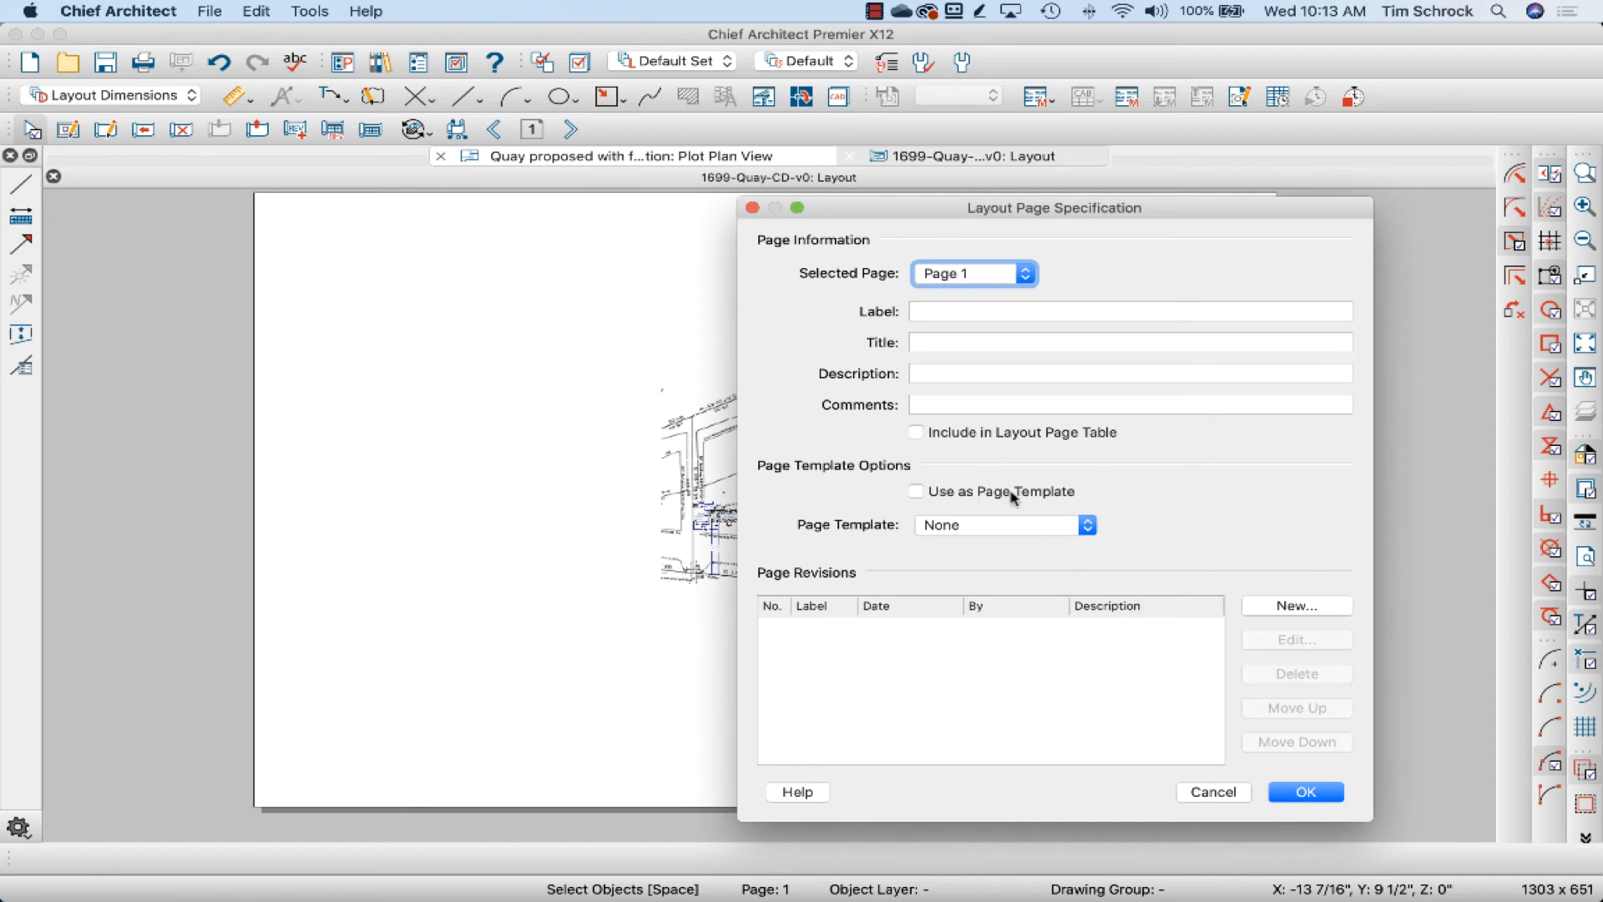
{"action": "mouse_move", "coordinate": [898, 537]}
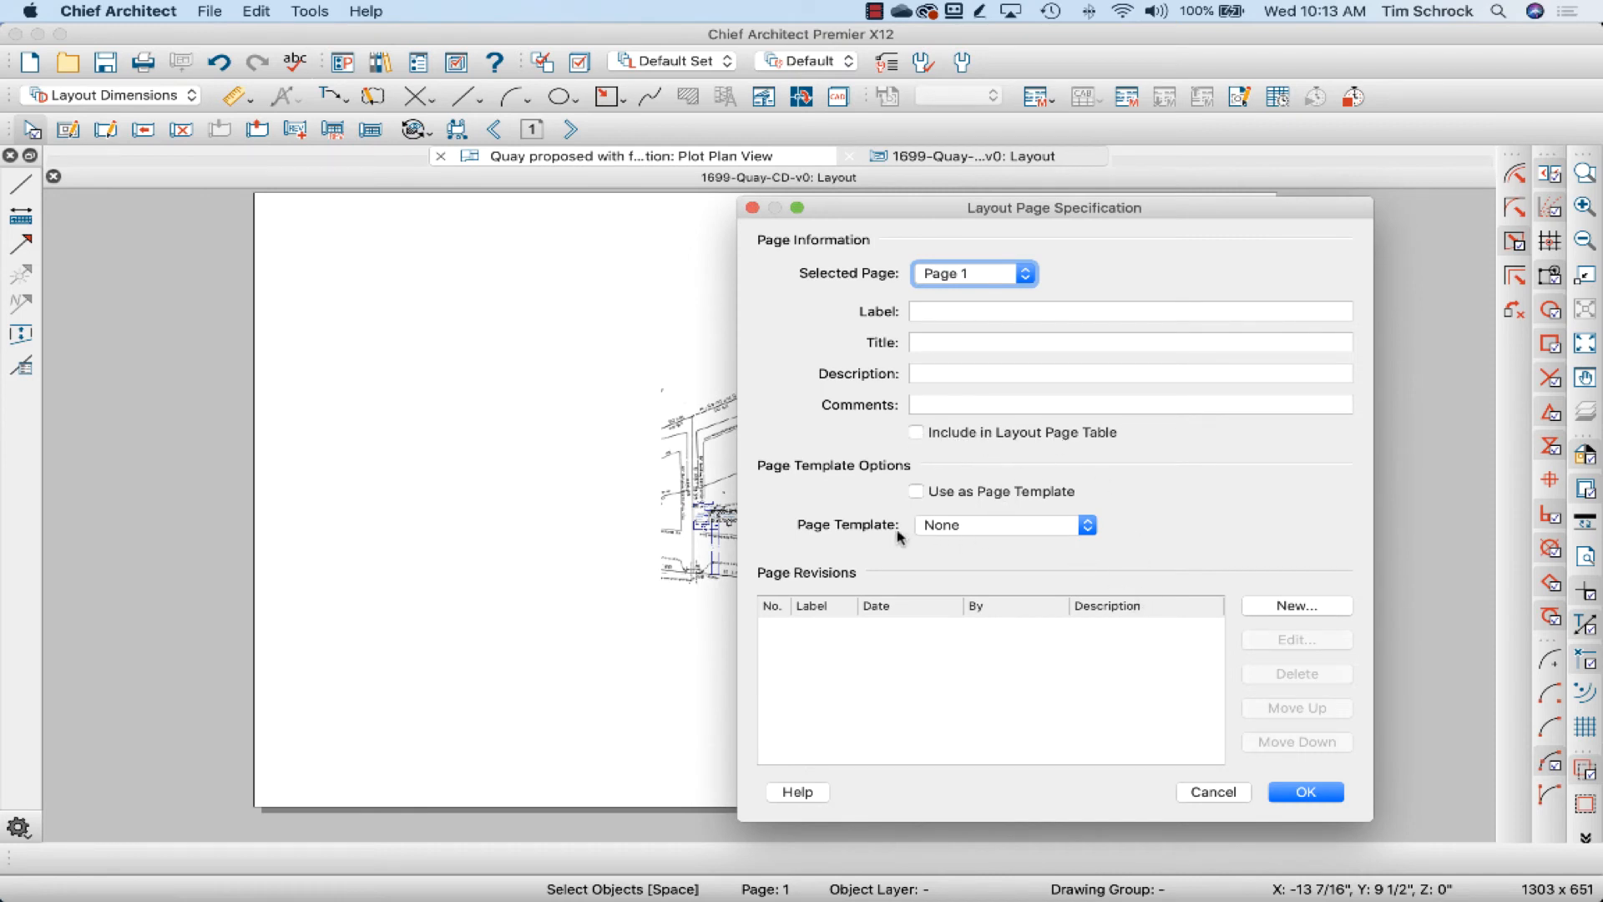
{"action": "left_click", "coordinate": [1304, 791]}
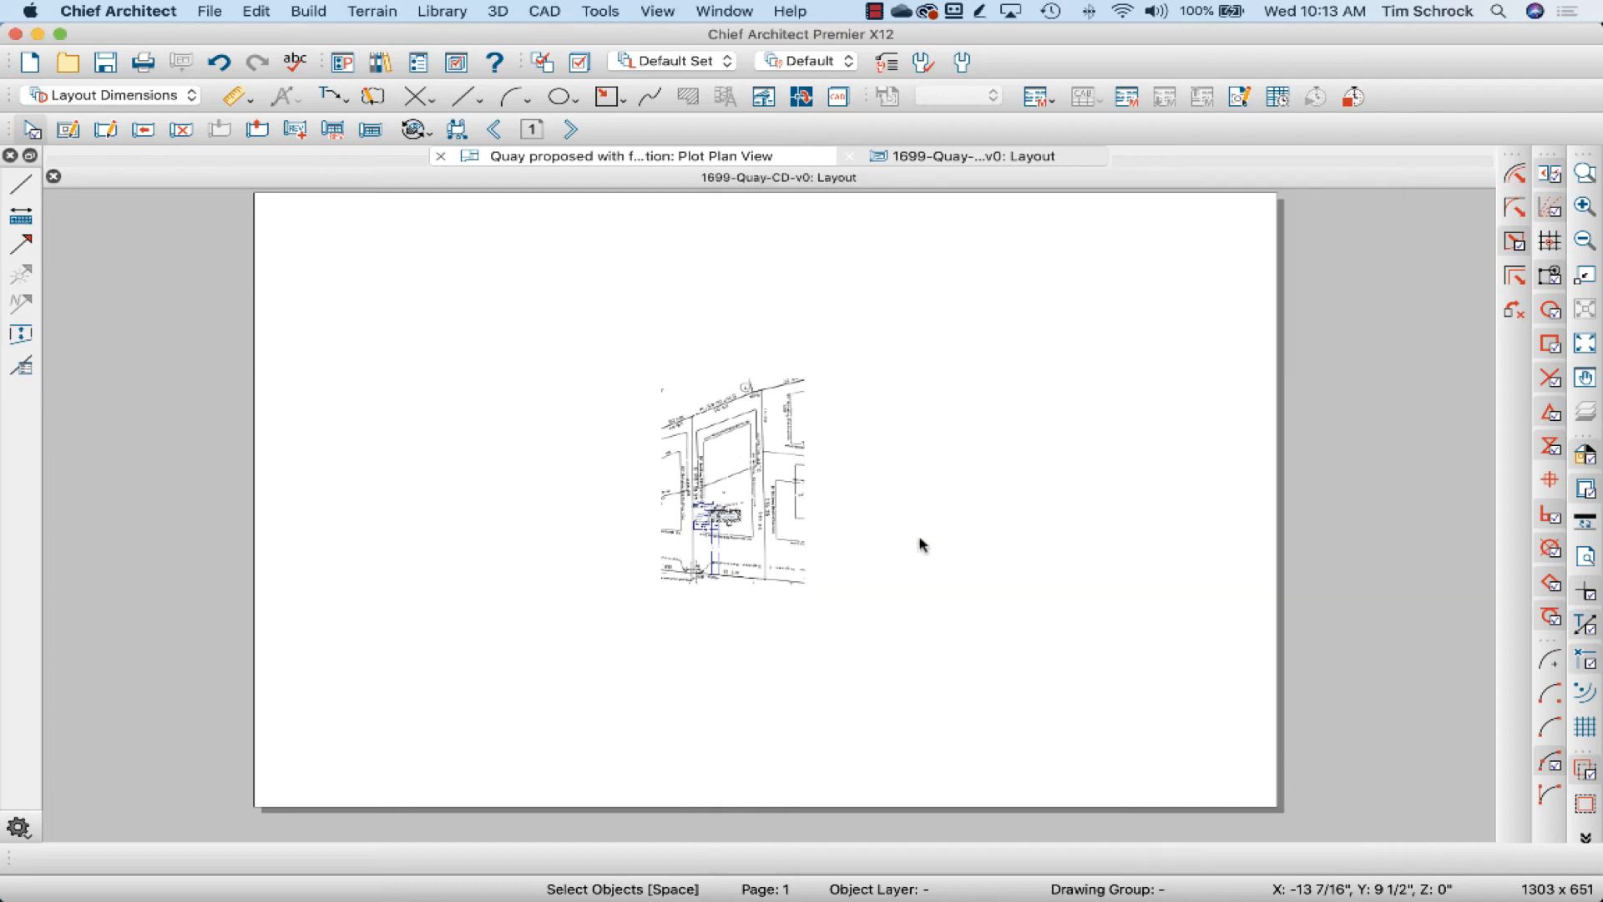
Enlarge the plat plan image to fill page 1 and rotate it diagonally.
{"action": "left_click", "coordinate": [731, 481]}
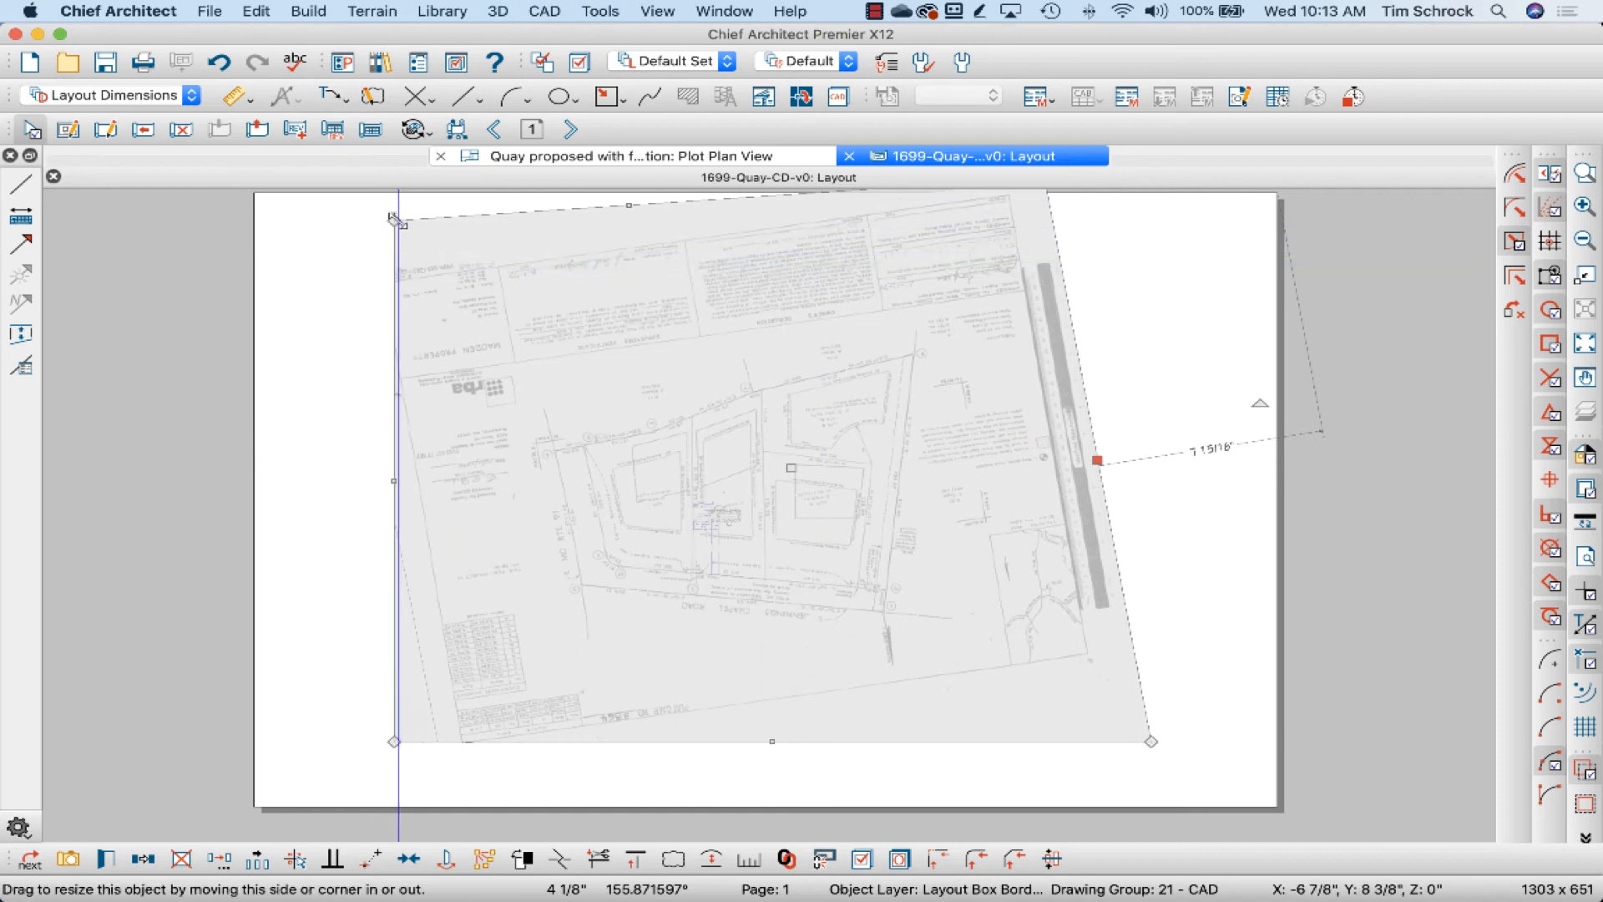
{"action": "left_click_drag", "start_coordinate": [393, 220], "coordinate": [347, 269]}
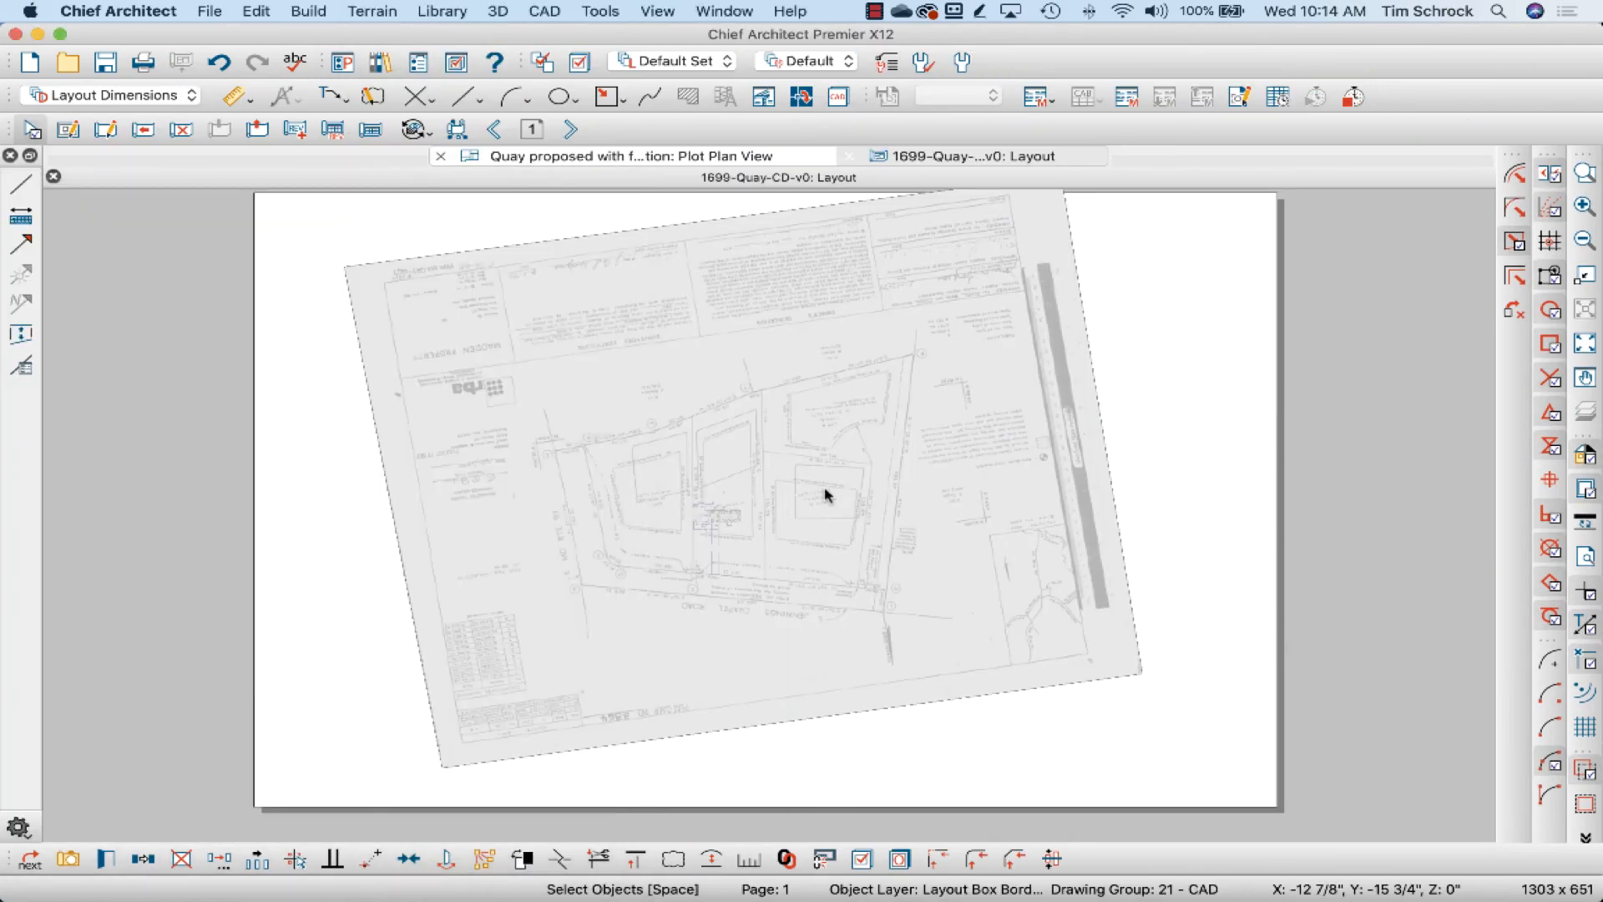
{"action": "left_click", "coordinate": [825, 496]}
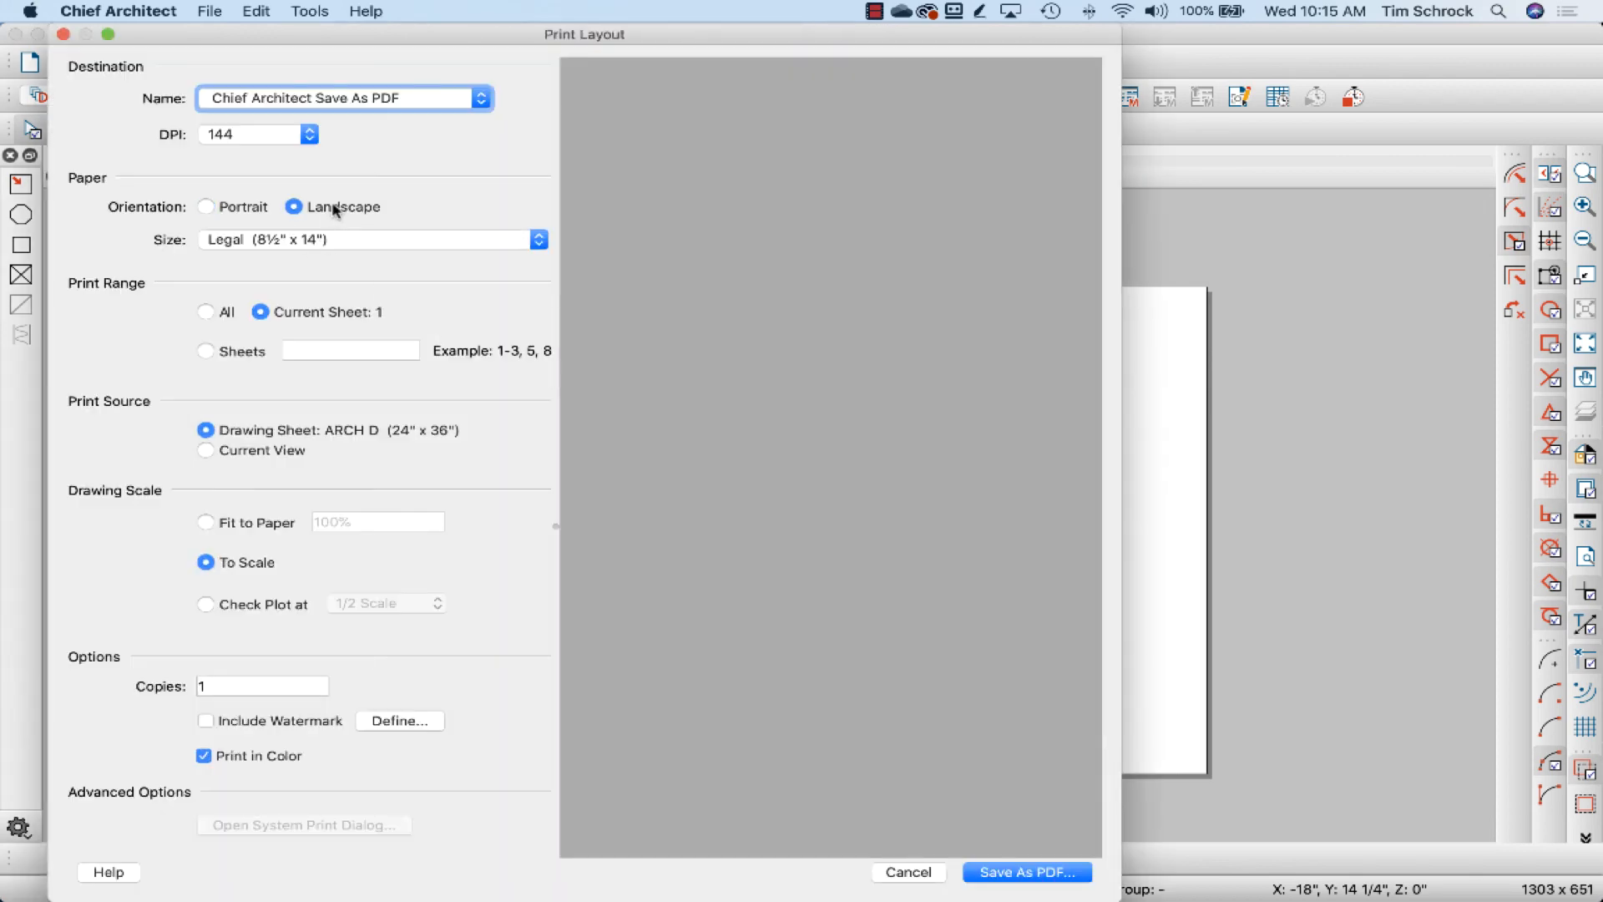
Print page 1 on ARCH D 24x36 landscape, update the preview, and start Save As PDF.
{"action": "left_click", "coordinate": [539, 240]}
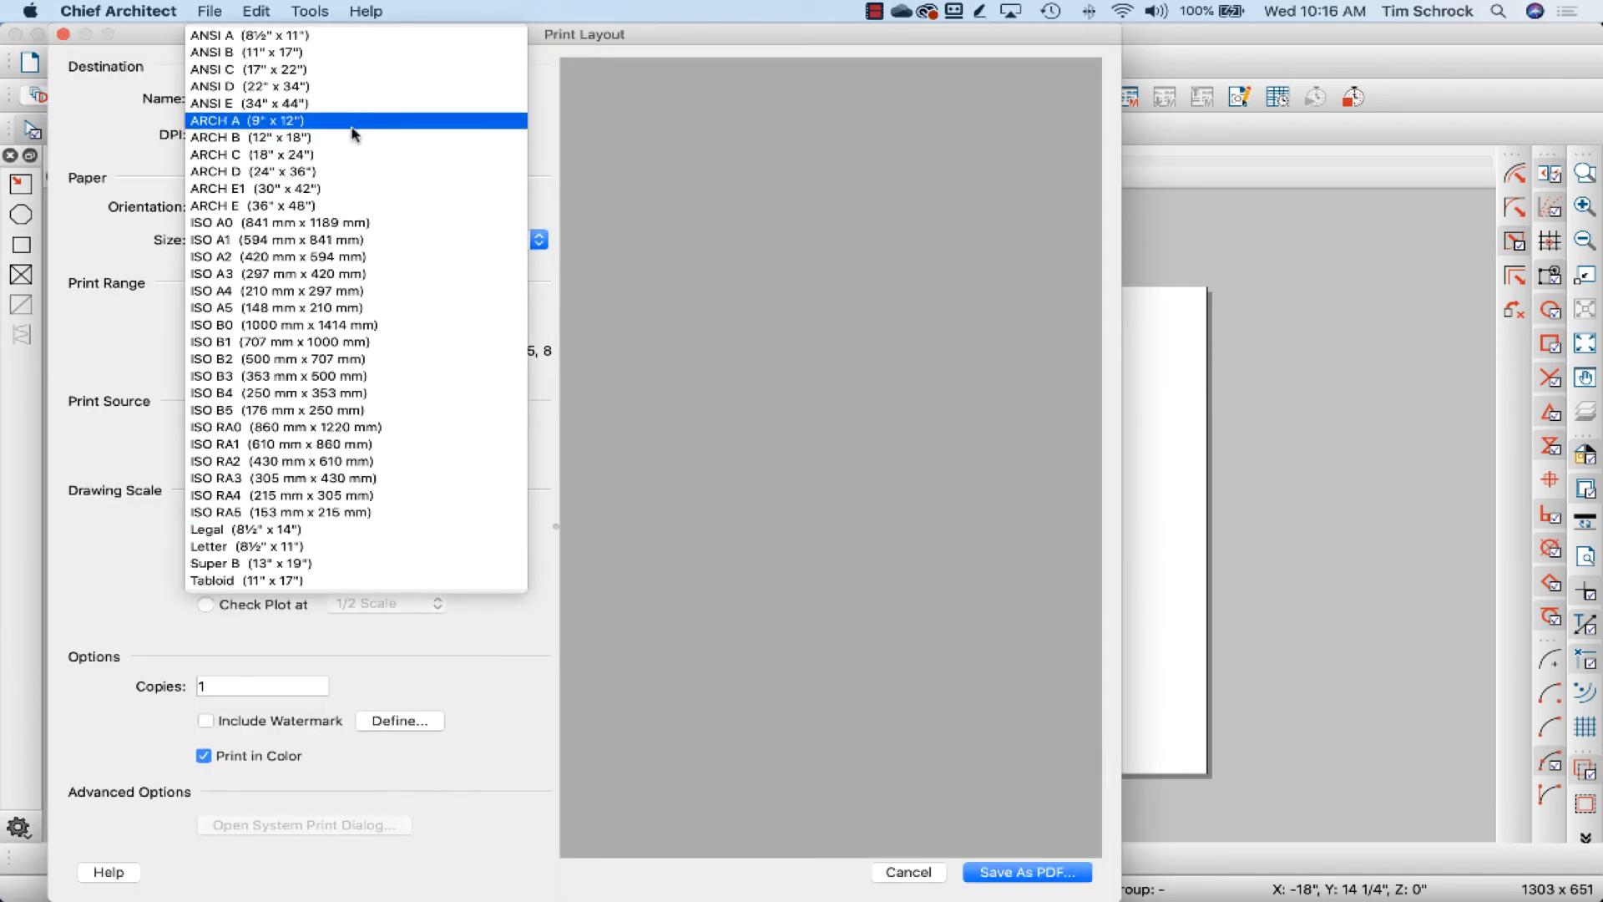
{"action": "left_click", "coordinate": [252, 170]}
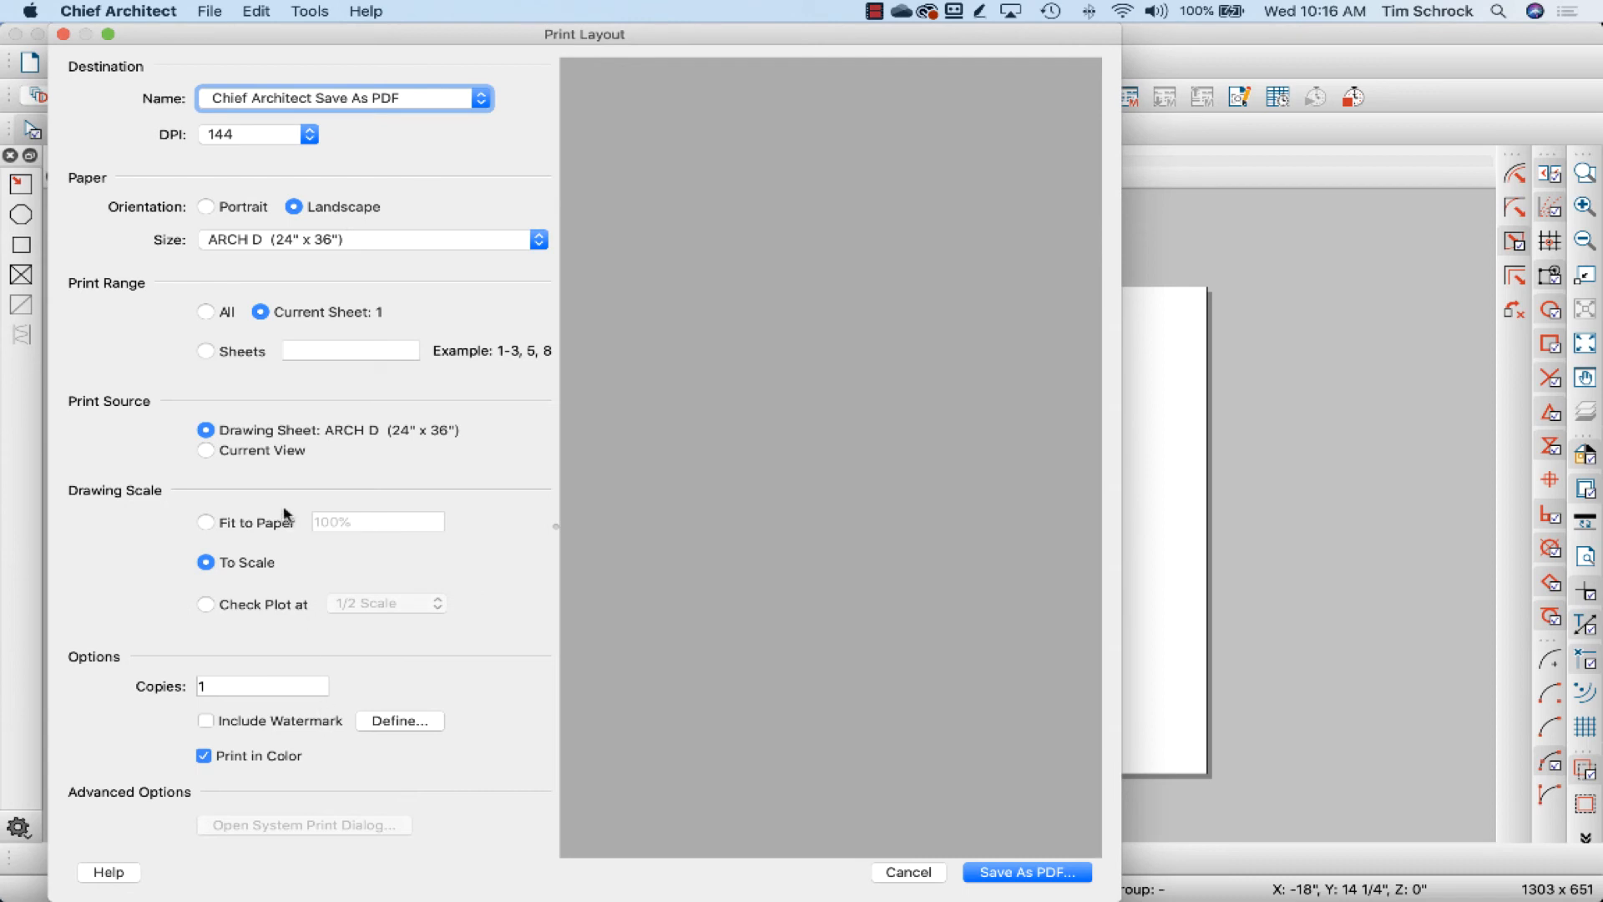
{"action": "mouse_move", "coordinate": [273, 462]}
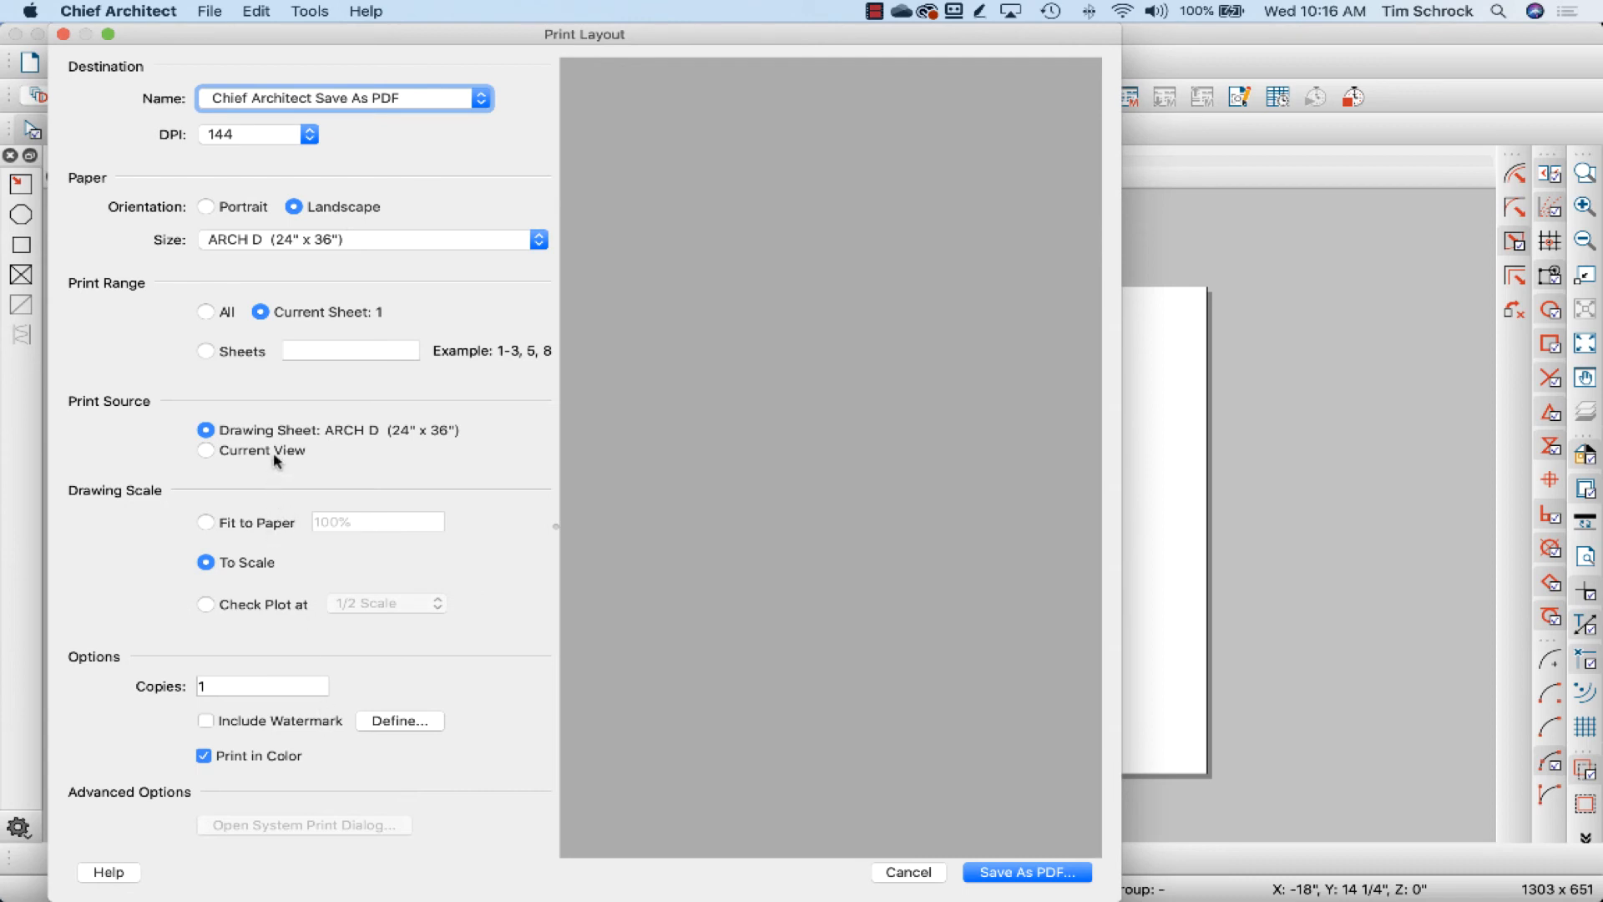
{"action": "mouse_move", "coordinate": [255, 540]}
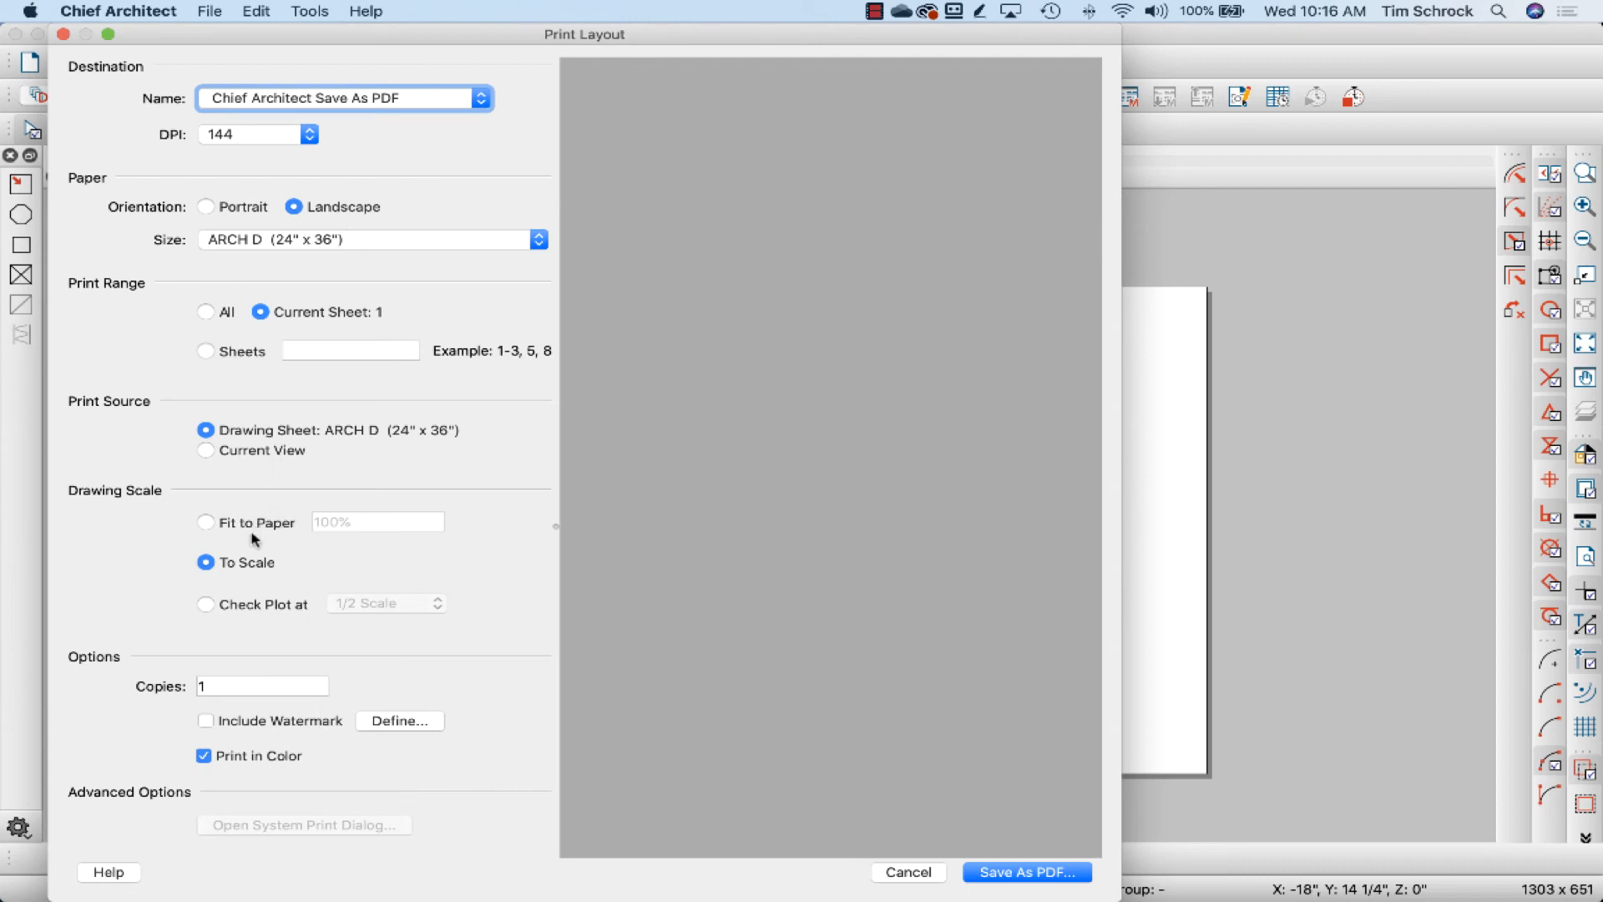
{"action": "mouse_move", "coordinate": [351, 600]}
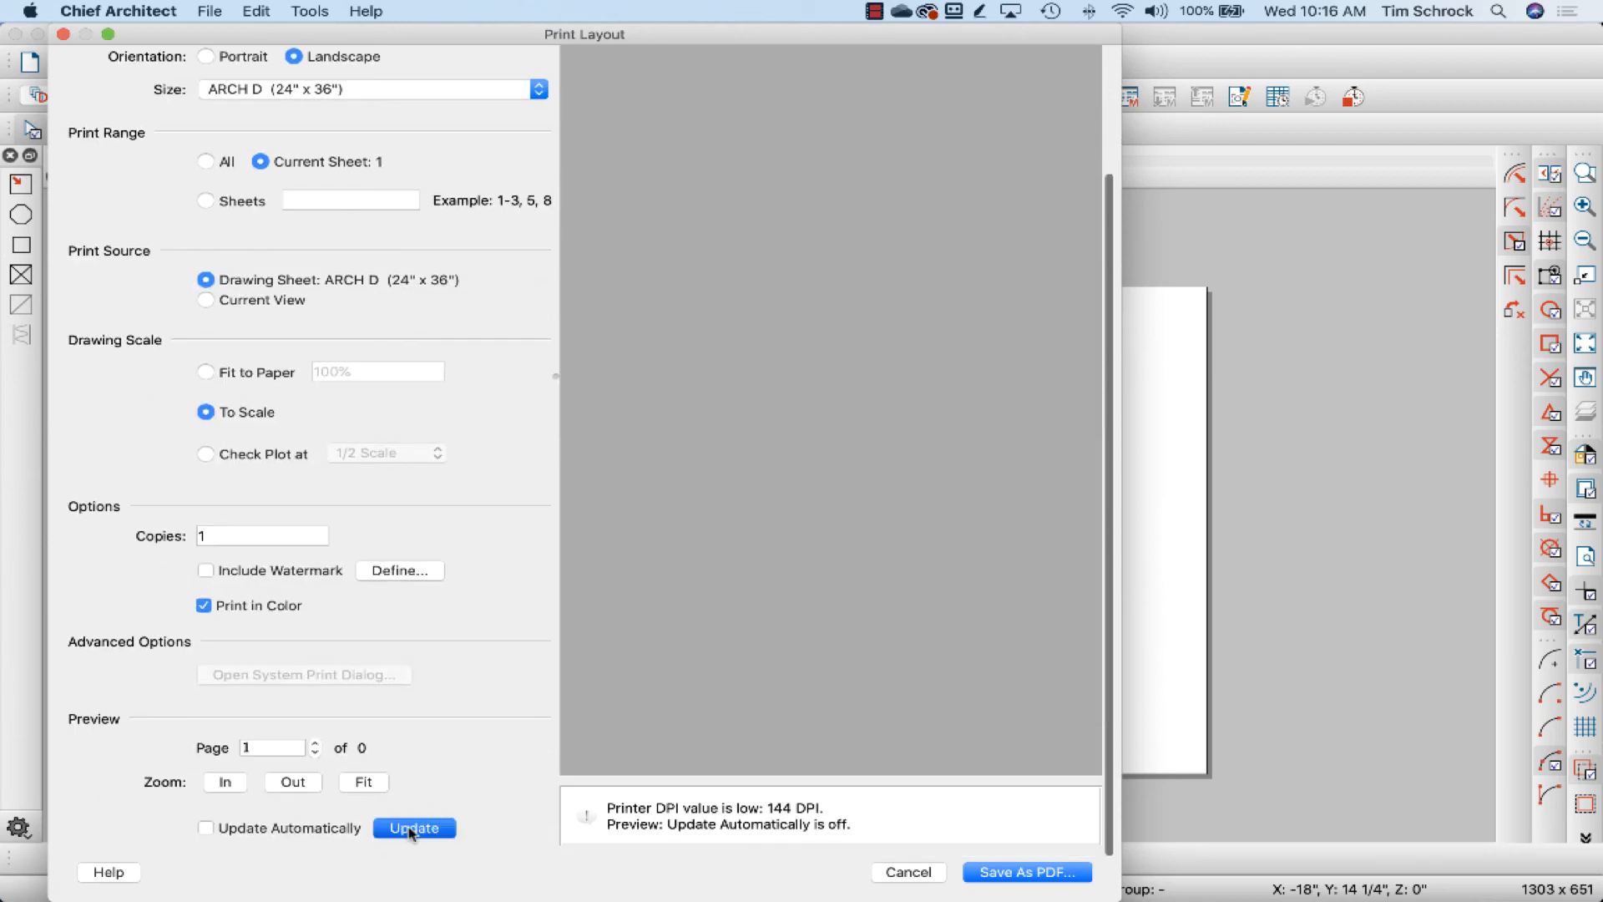
{"action": "left_click", "coordinate": [414, 828]}
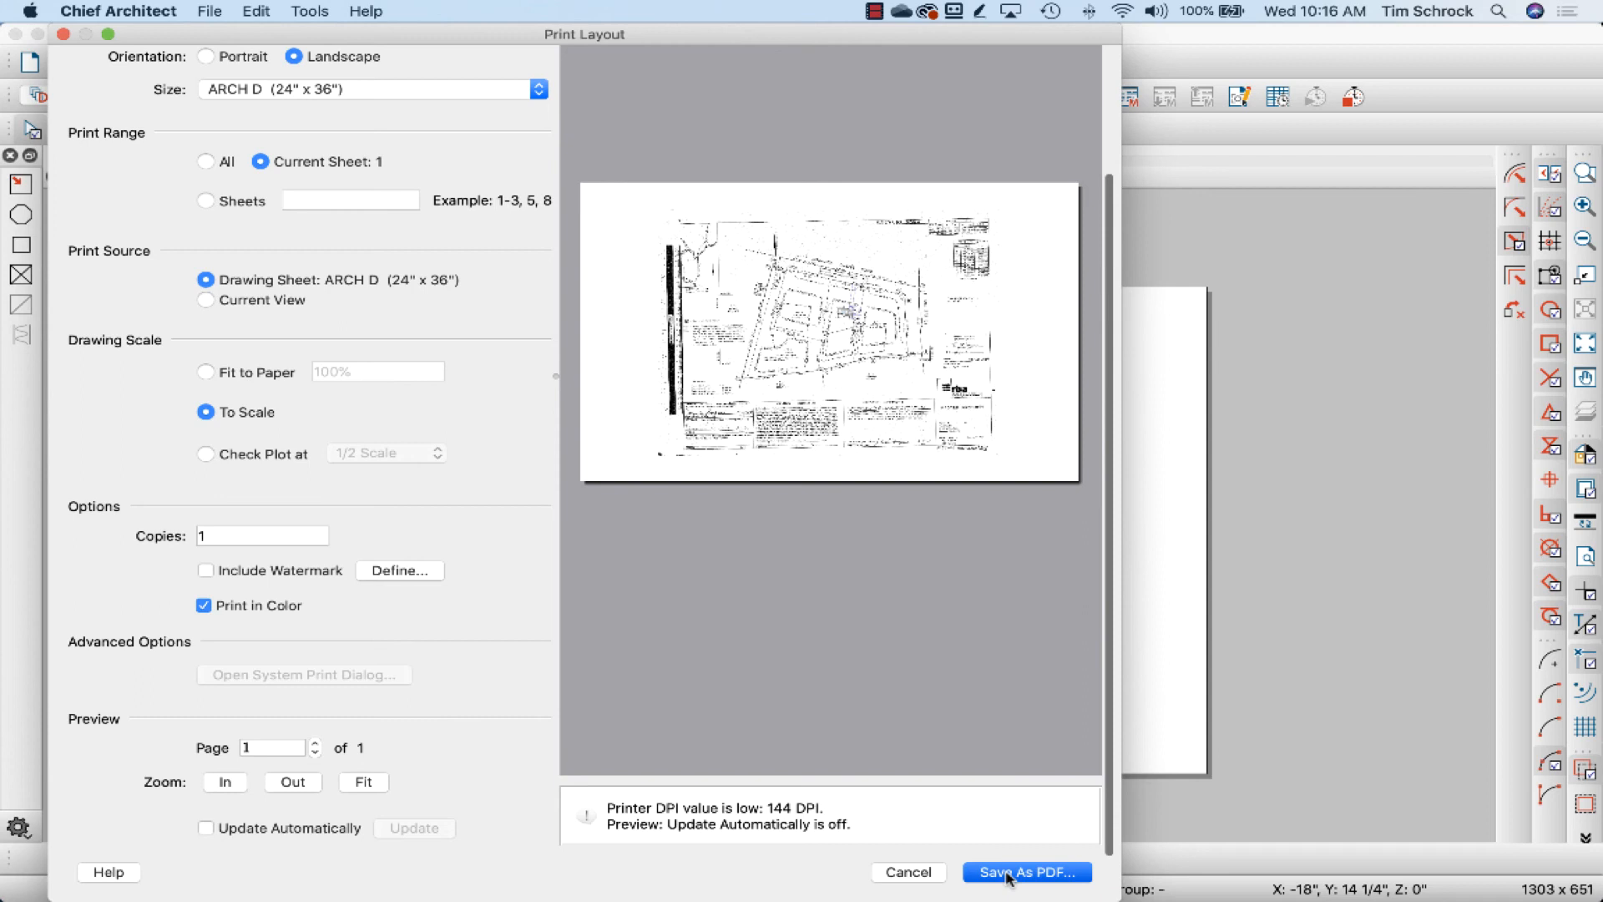
{"action": "left_click", "coordinate": [1025, 872]}
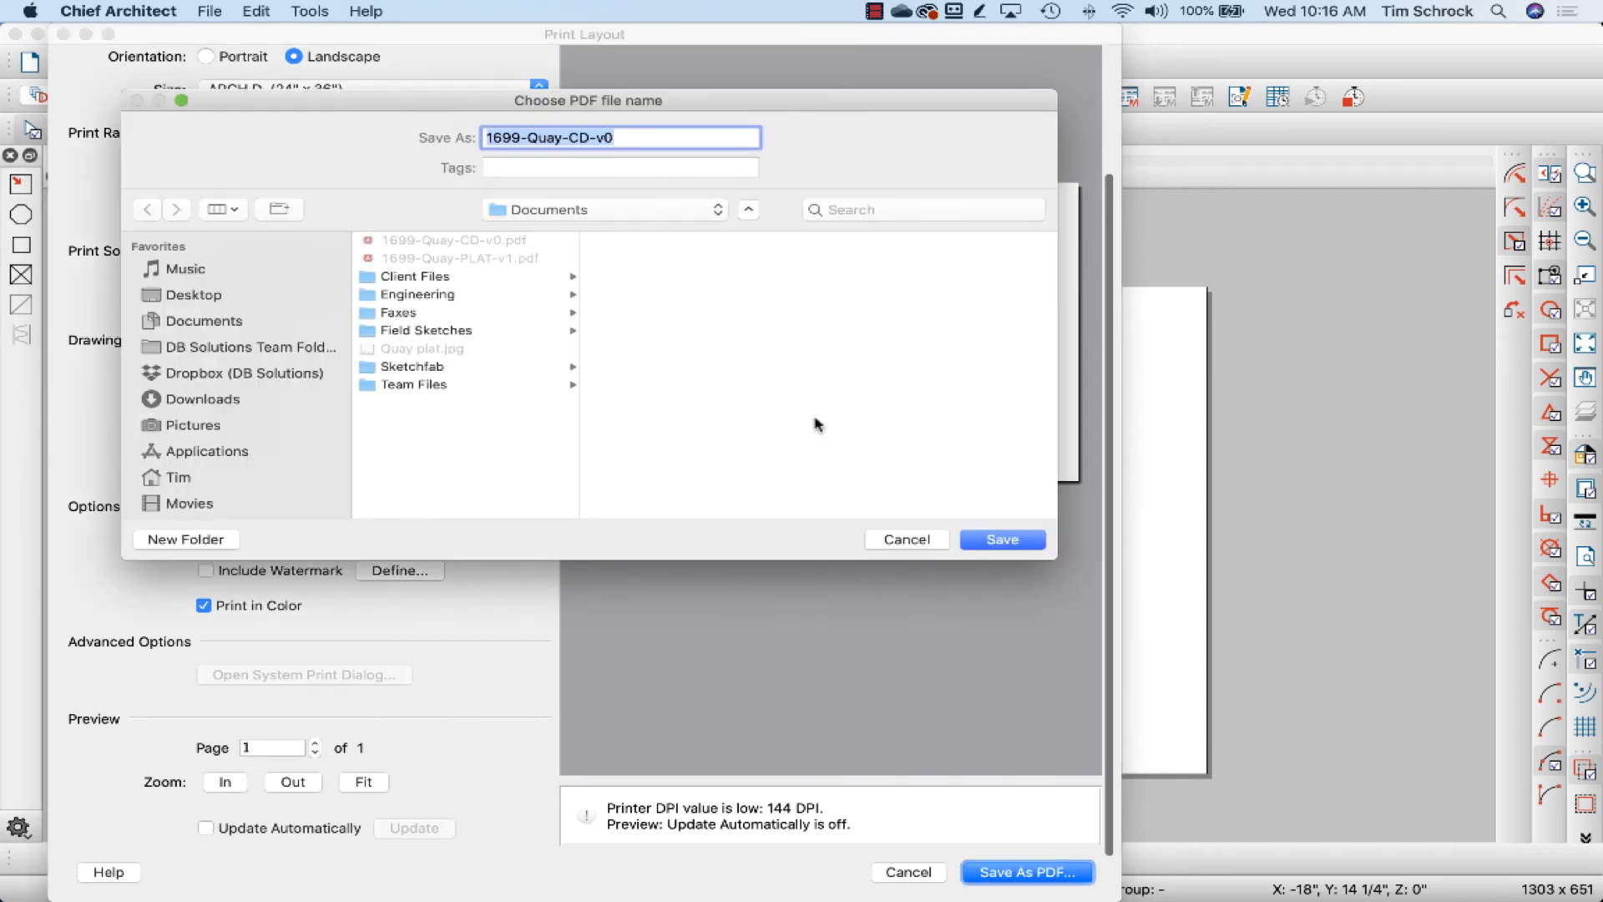
Save the plat sheet PDF as '1699-Quay-PLAT-v1' in Documents, declining to replace the existing file.
{"action": "left_click", "coordinate": [1001, 539]}
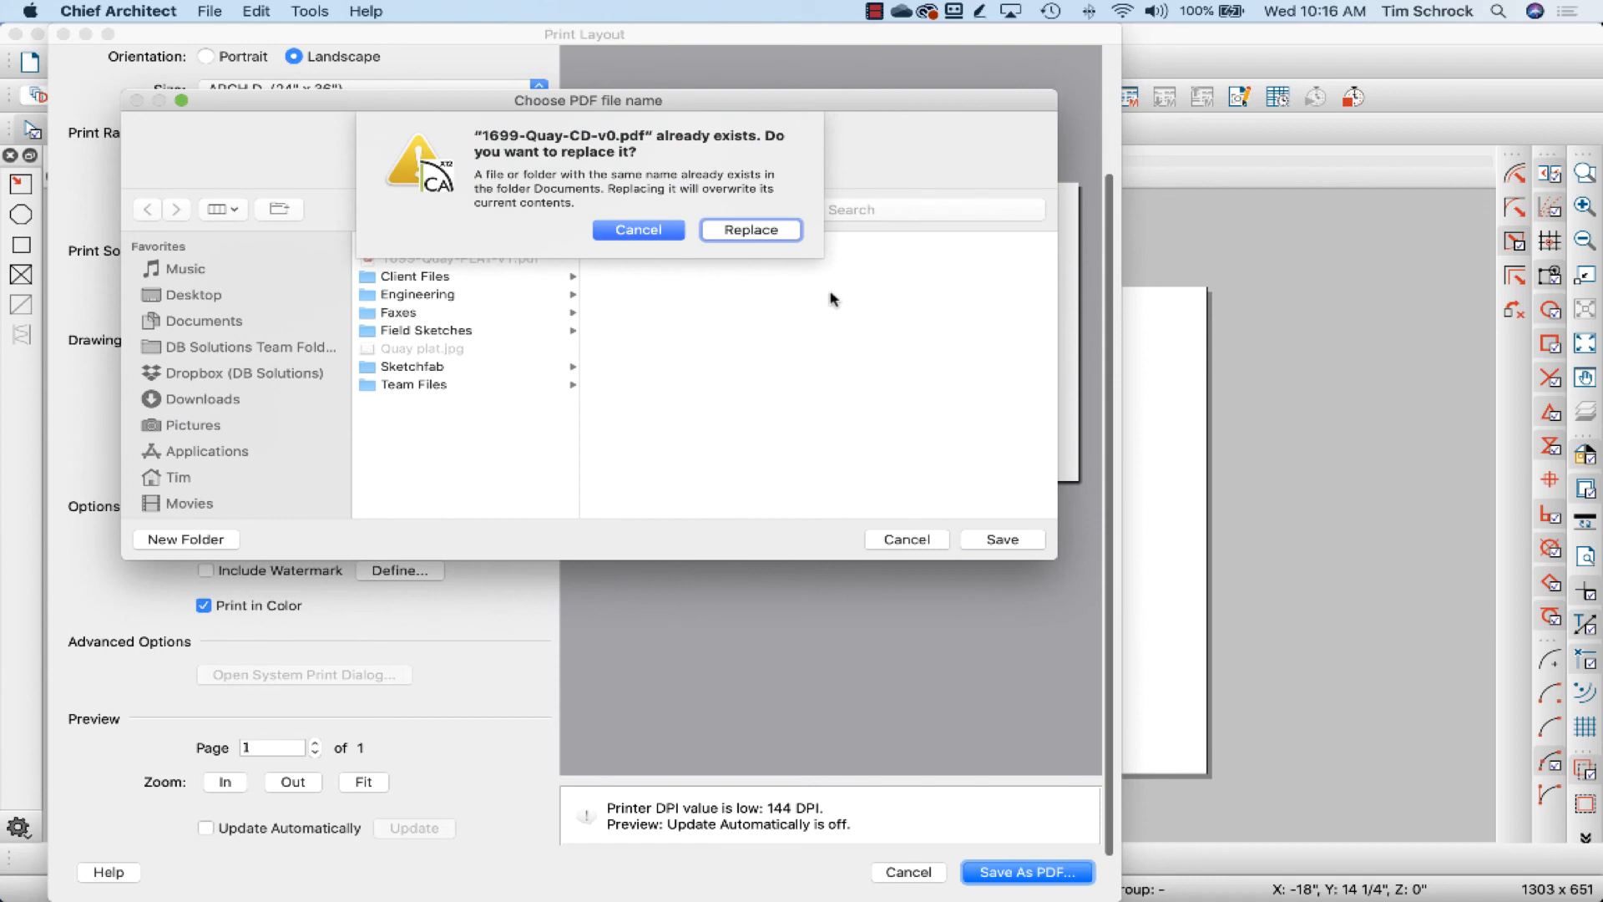
{"action": "left_click", "coordinate": [638, 230]}
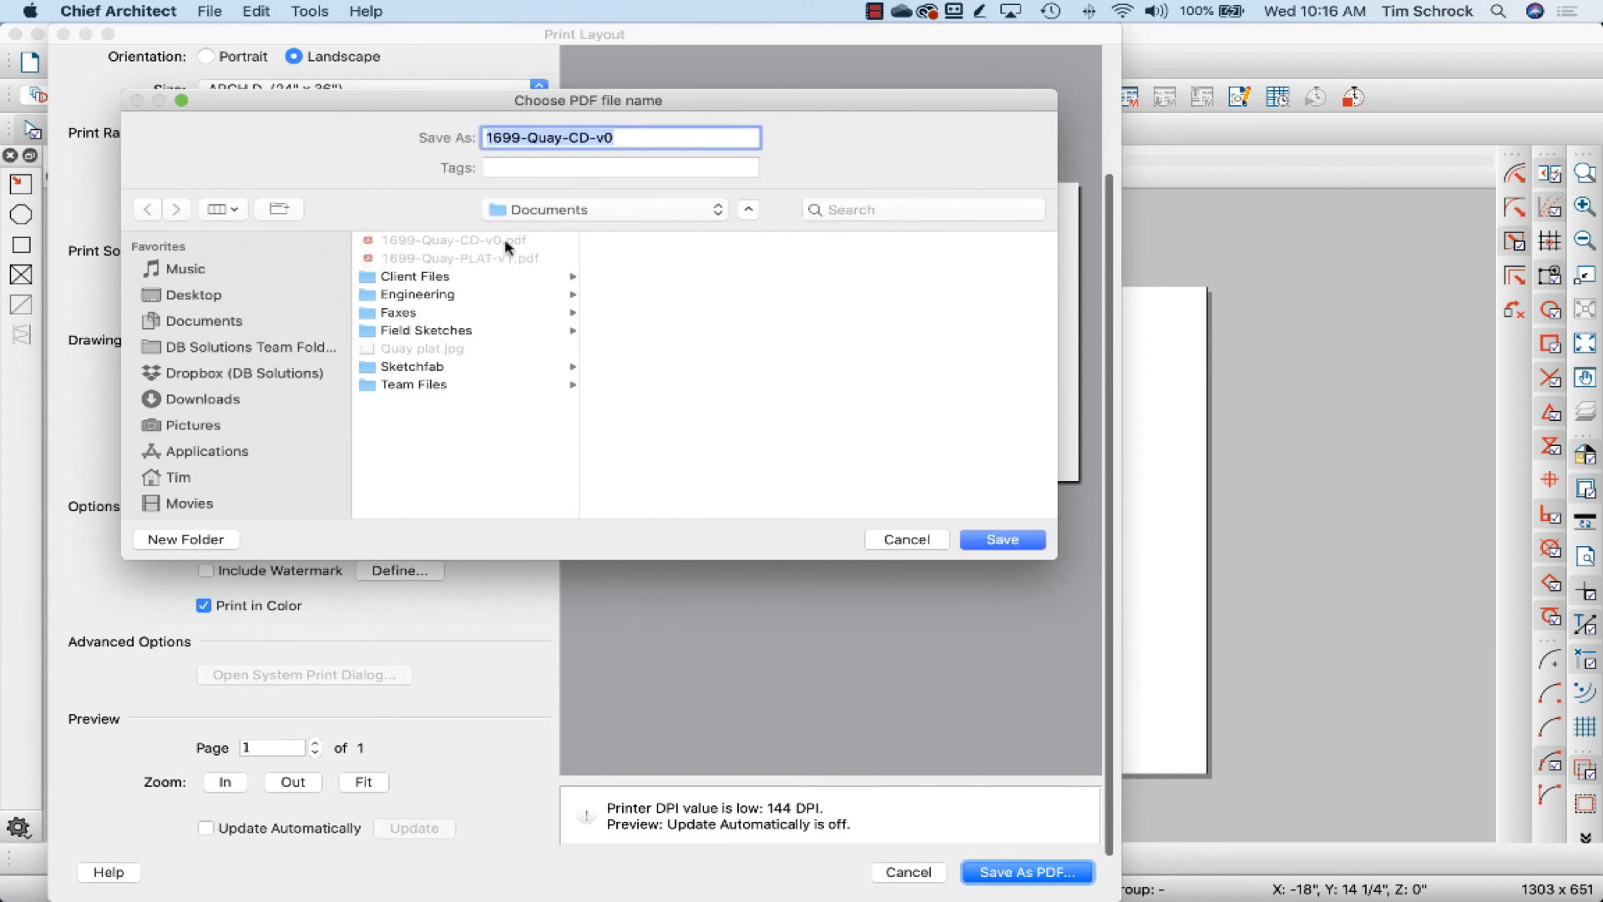
{"action": "type", "text": "1699-Quay-PLAT-v1"}
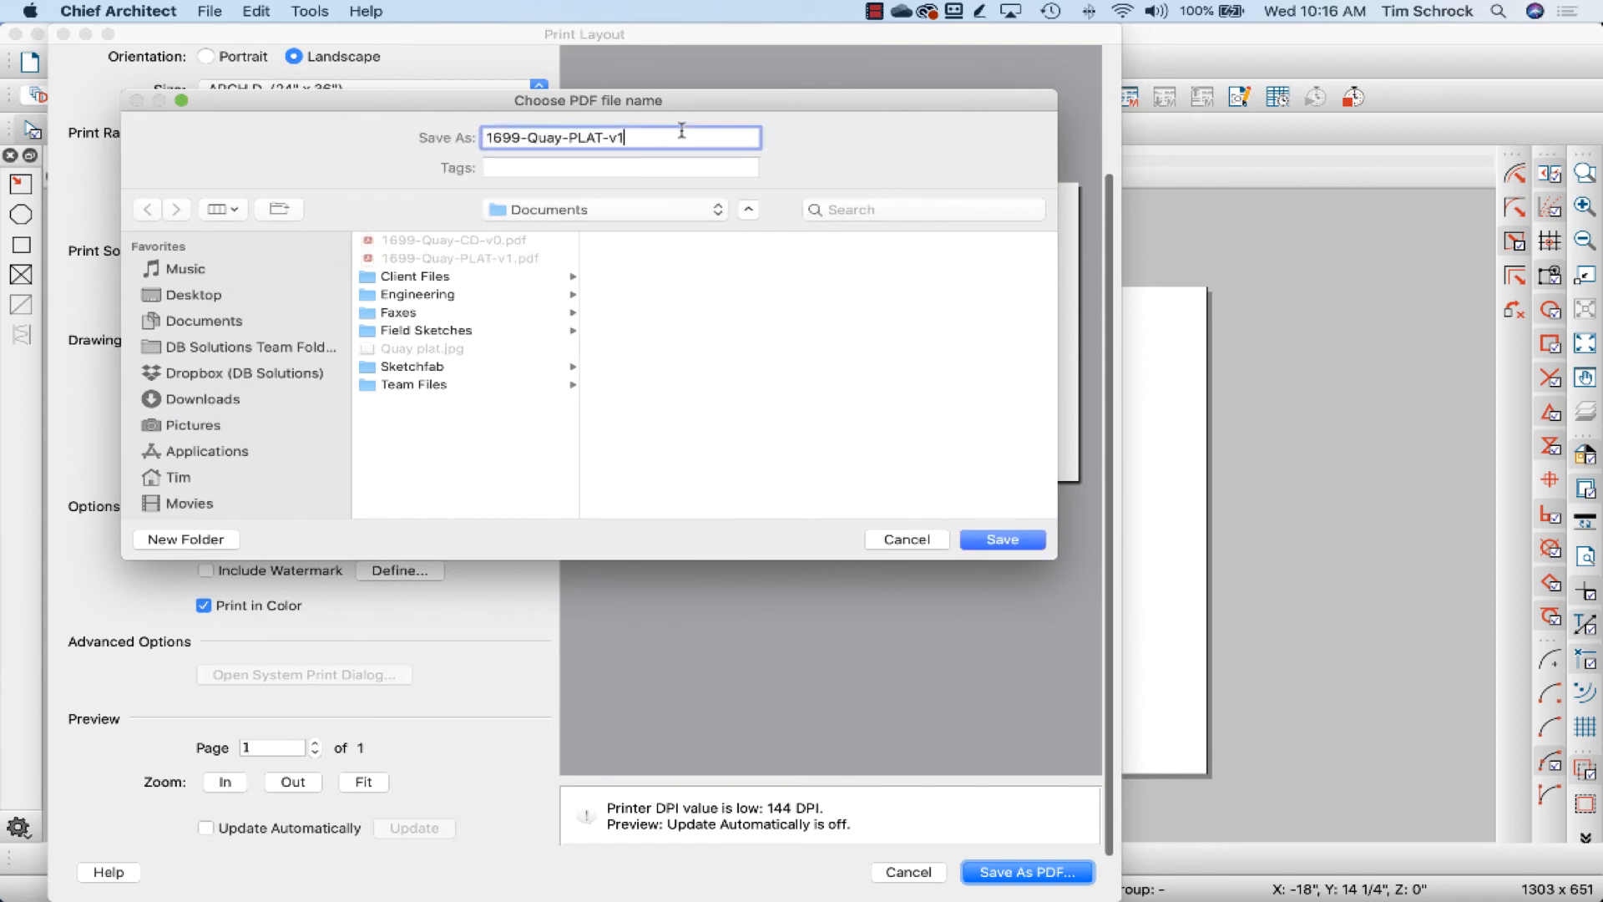
{"action": "left_click", "coordinate": [1001, 538]}
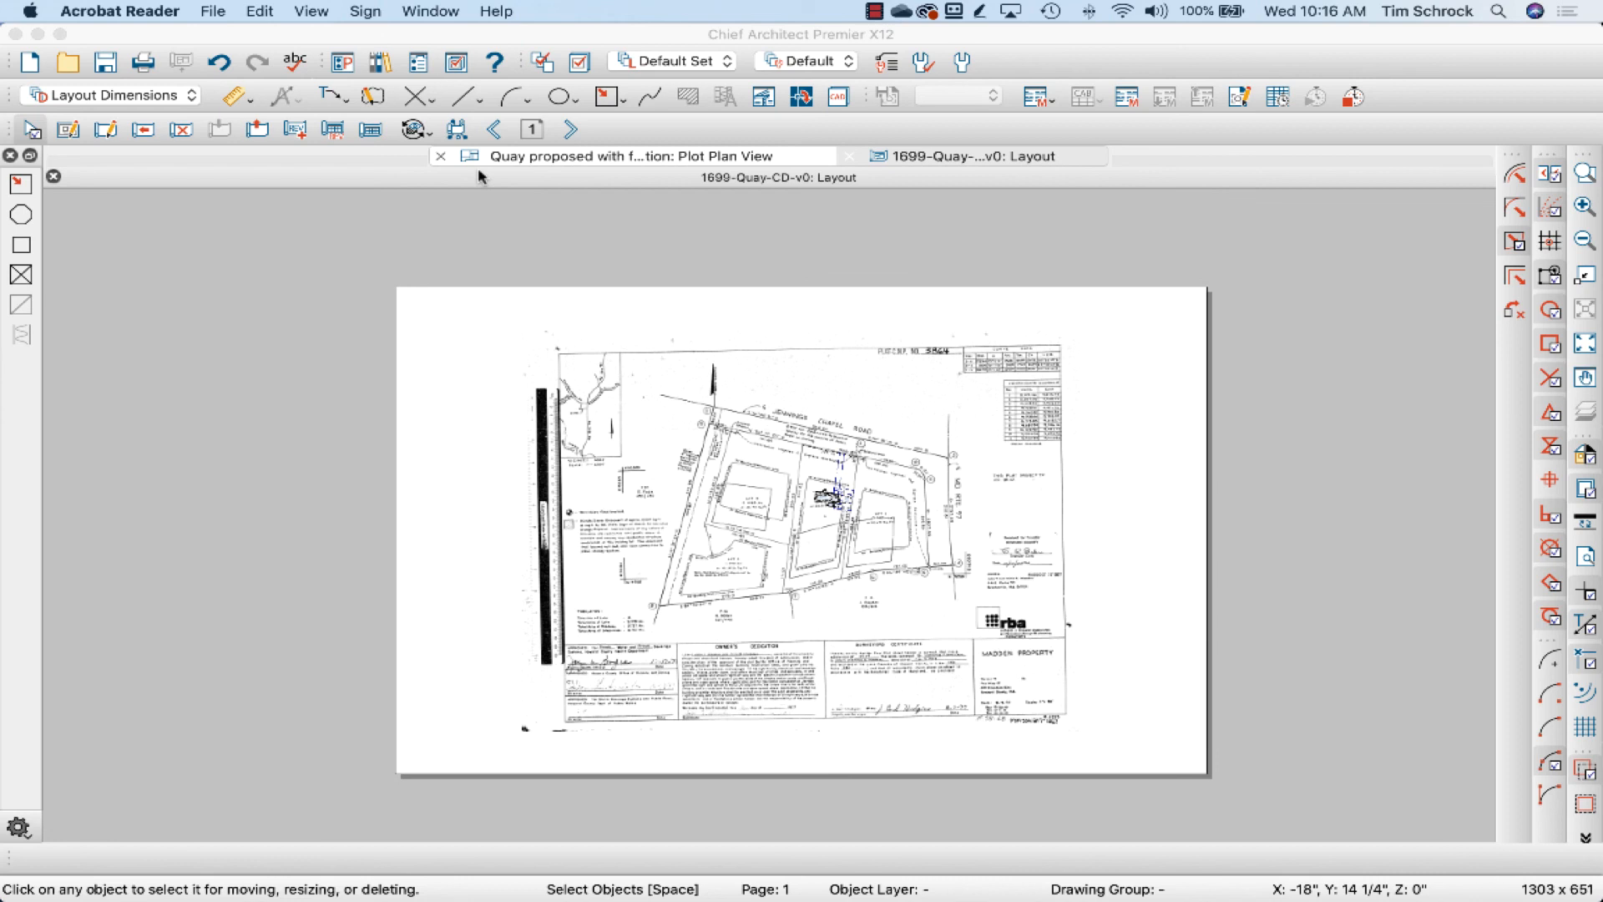
{"action": "left_click", "coordinate": [964, 156]}
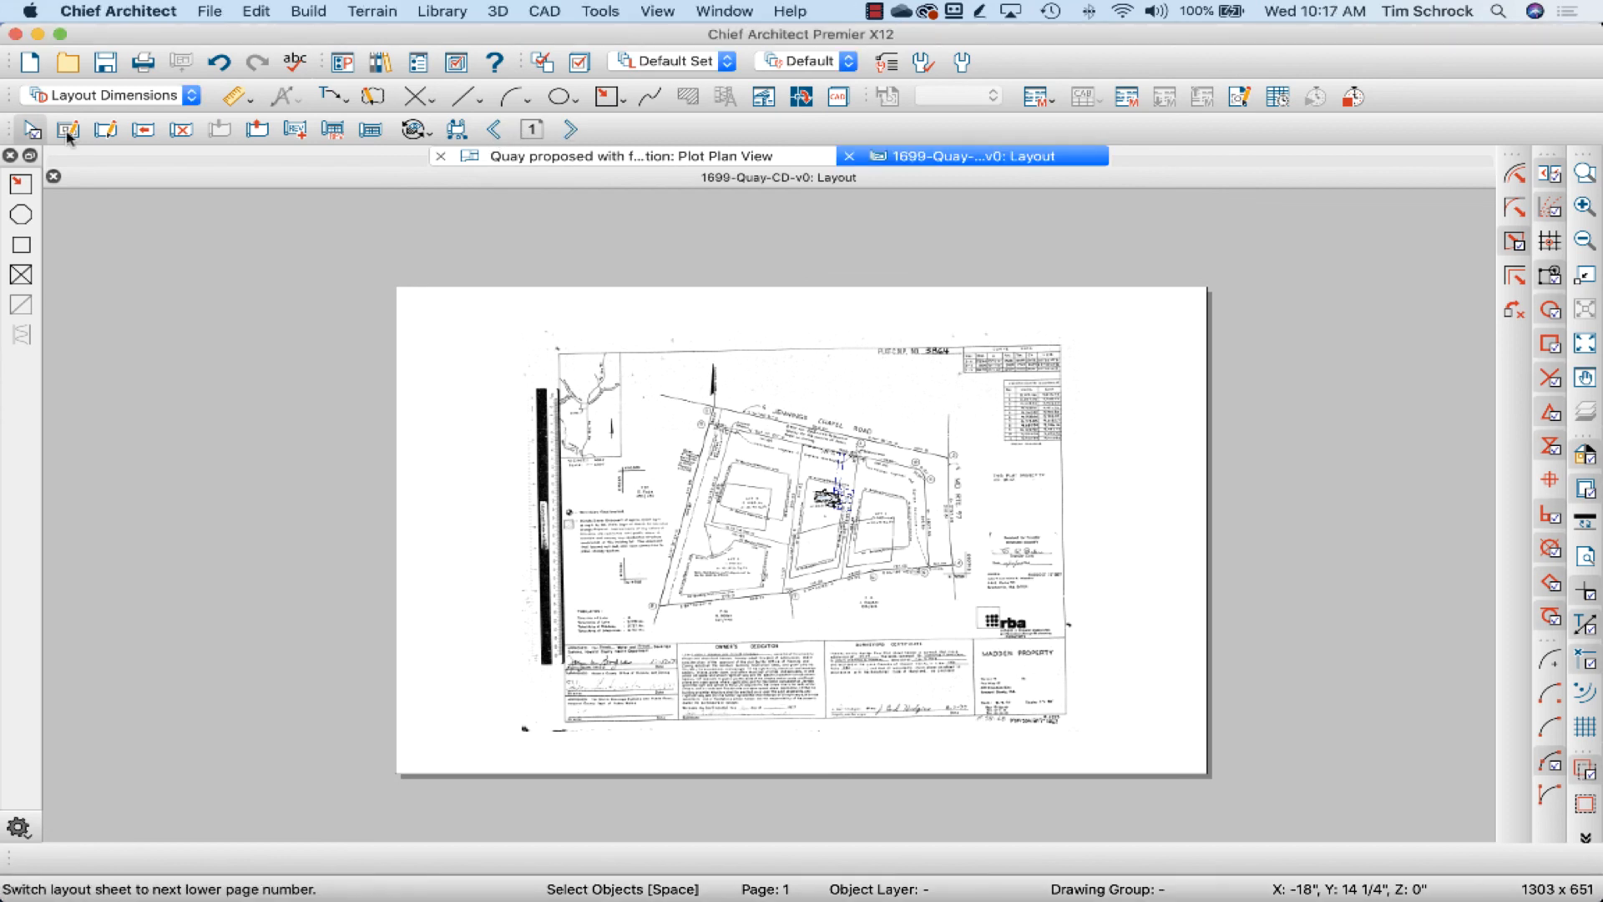
{"action": "mouse_move", "coordinate": [79, 152]}
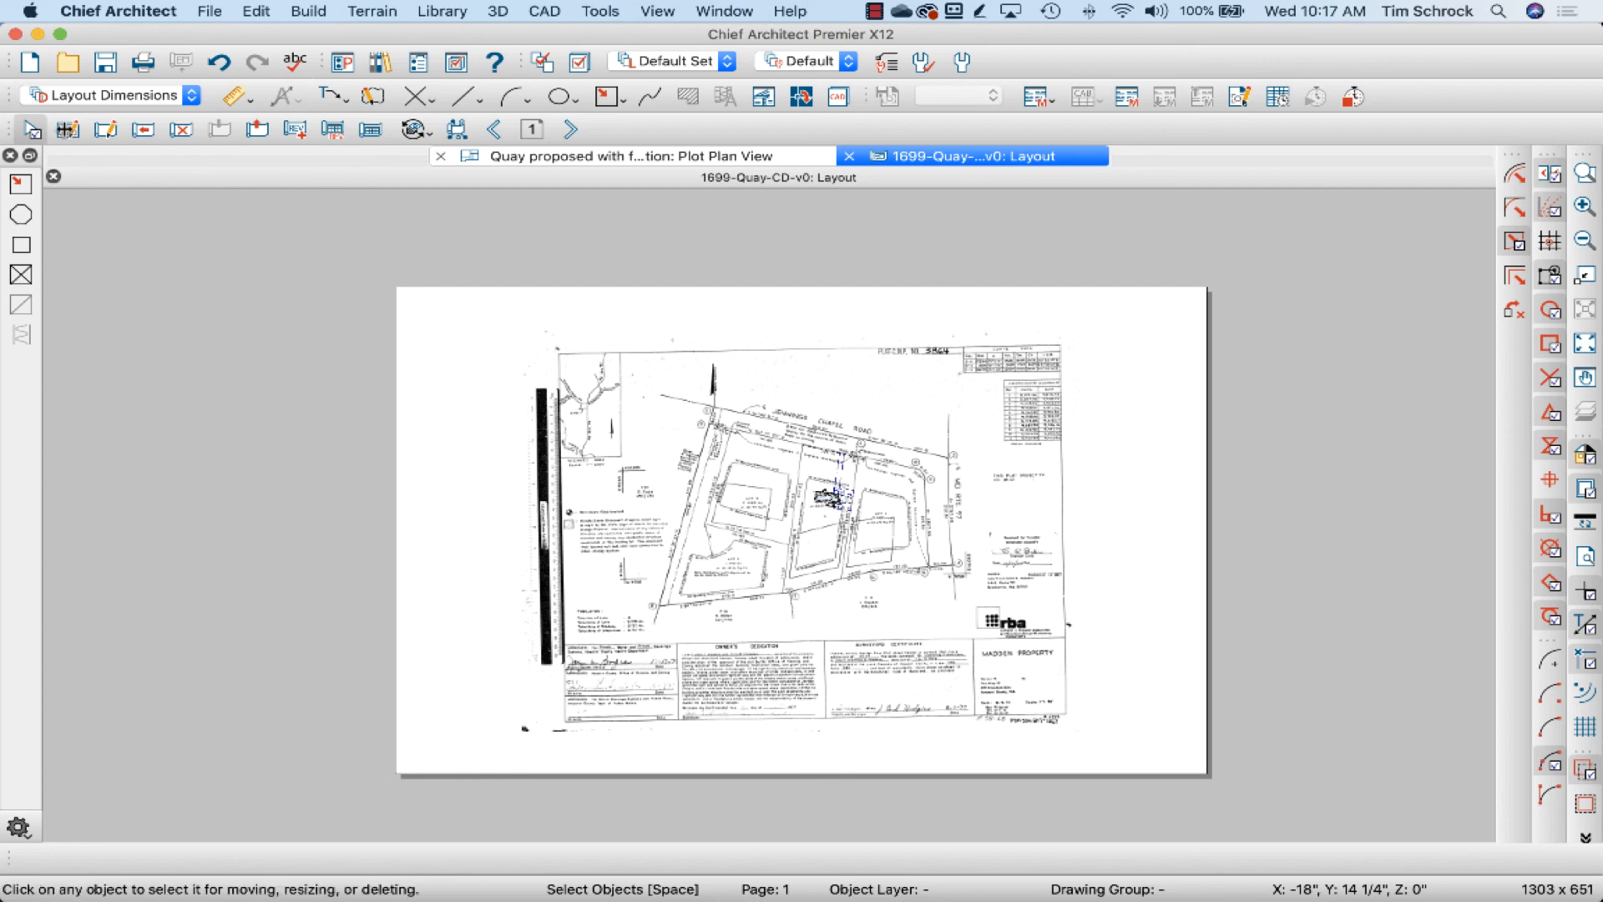
{"action": "left_click", "coordinate": [600, 11]}
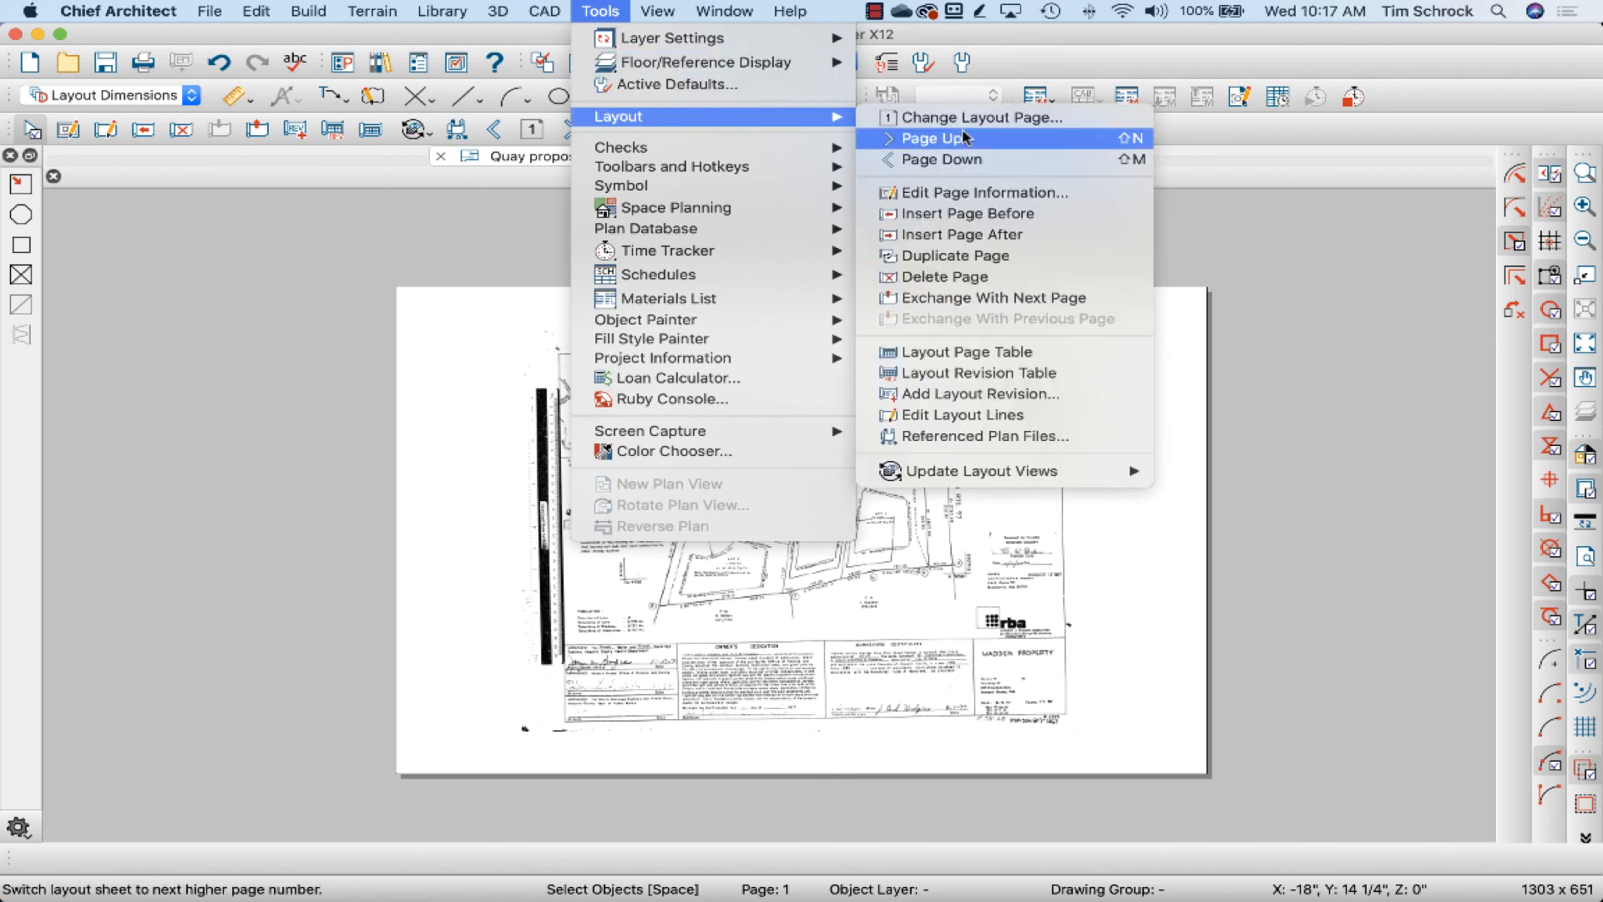
{"action": "left_click", "coordinate": [983, 192]}
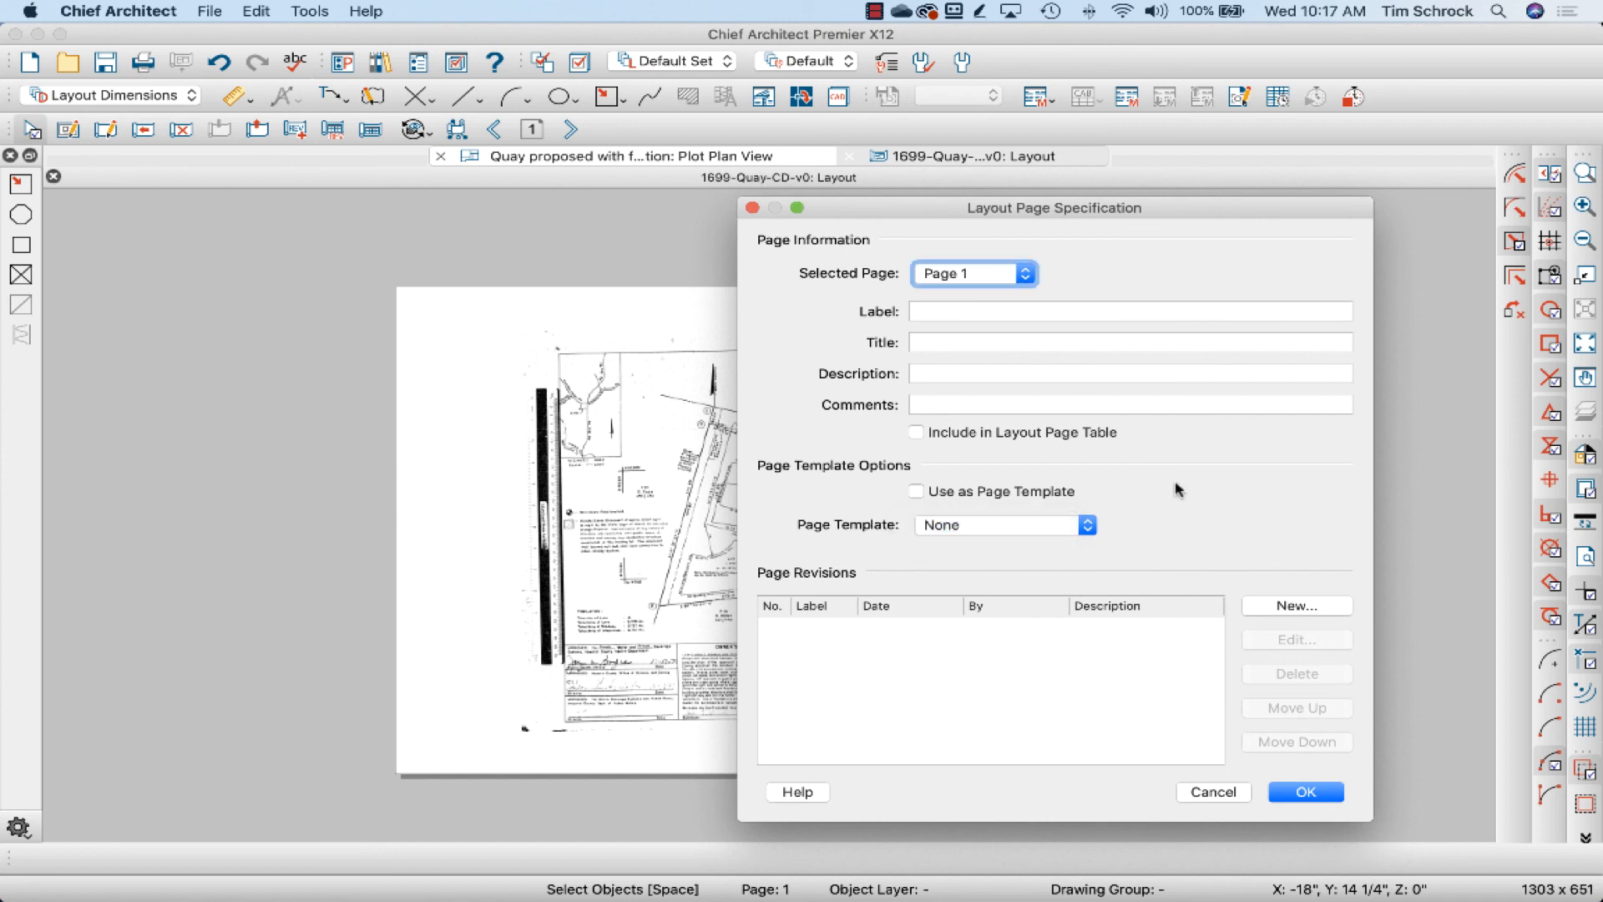
{"action": "left_click", "coordinate": [1304, 791]}
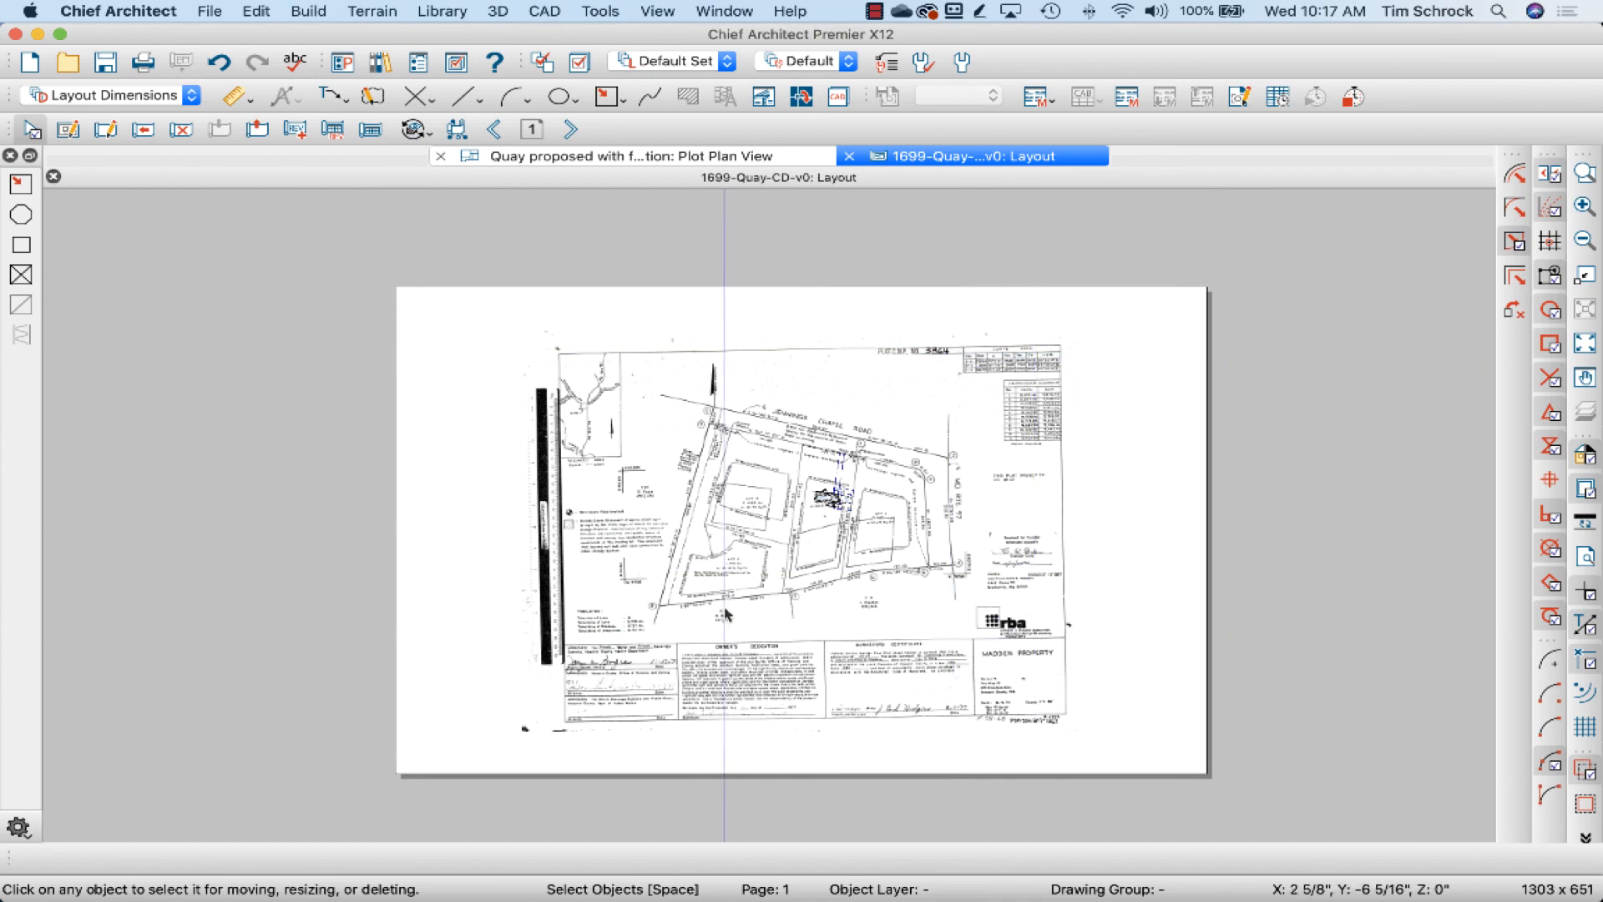
{"action": "mouse_move", "coordinate": [860, 536]}
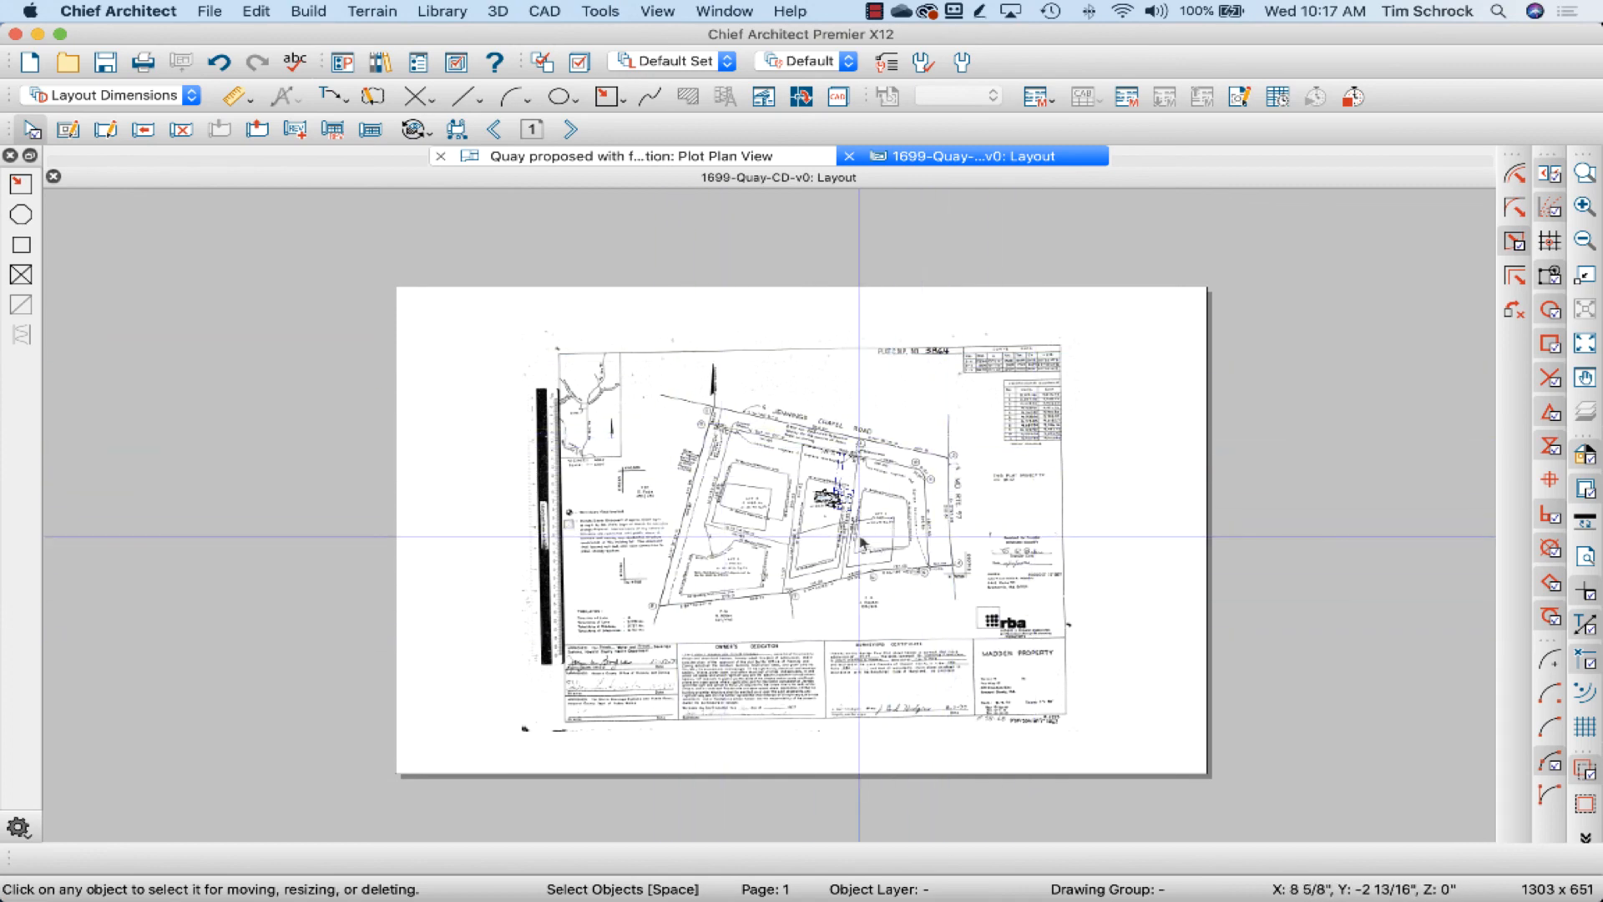
{"action": "mouse_move", "coordinate": [503, 304]}
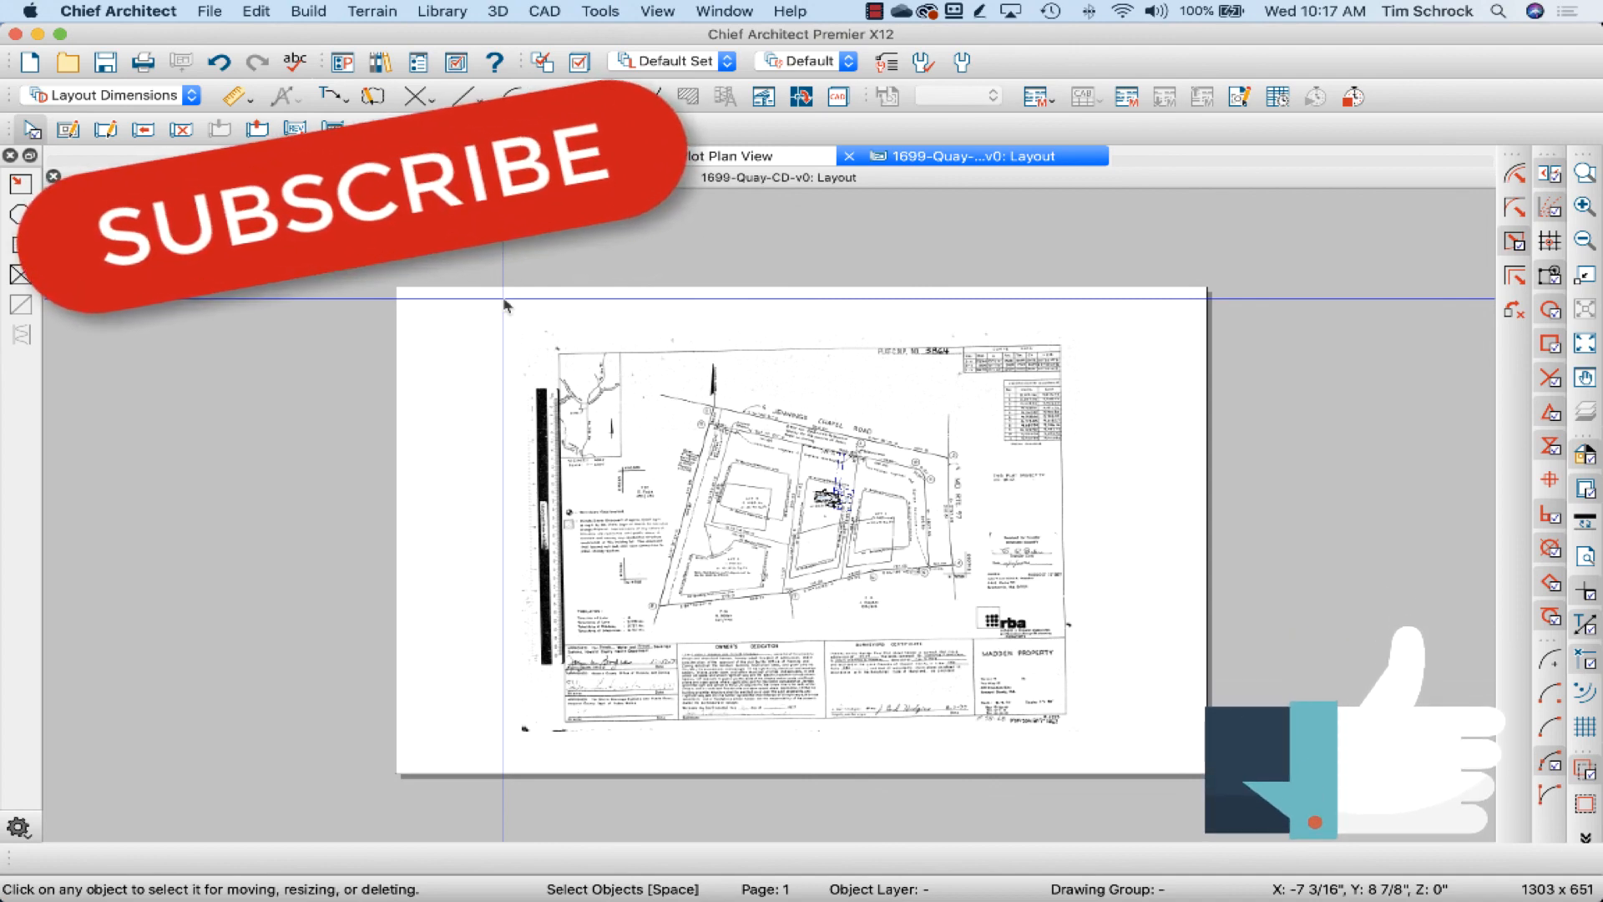
{"action": "mouse_move", "coordinate": [649, 340]}
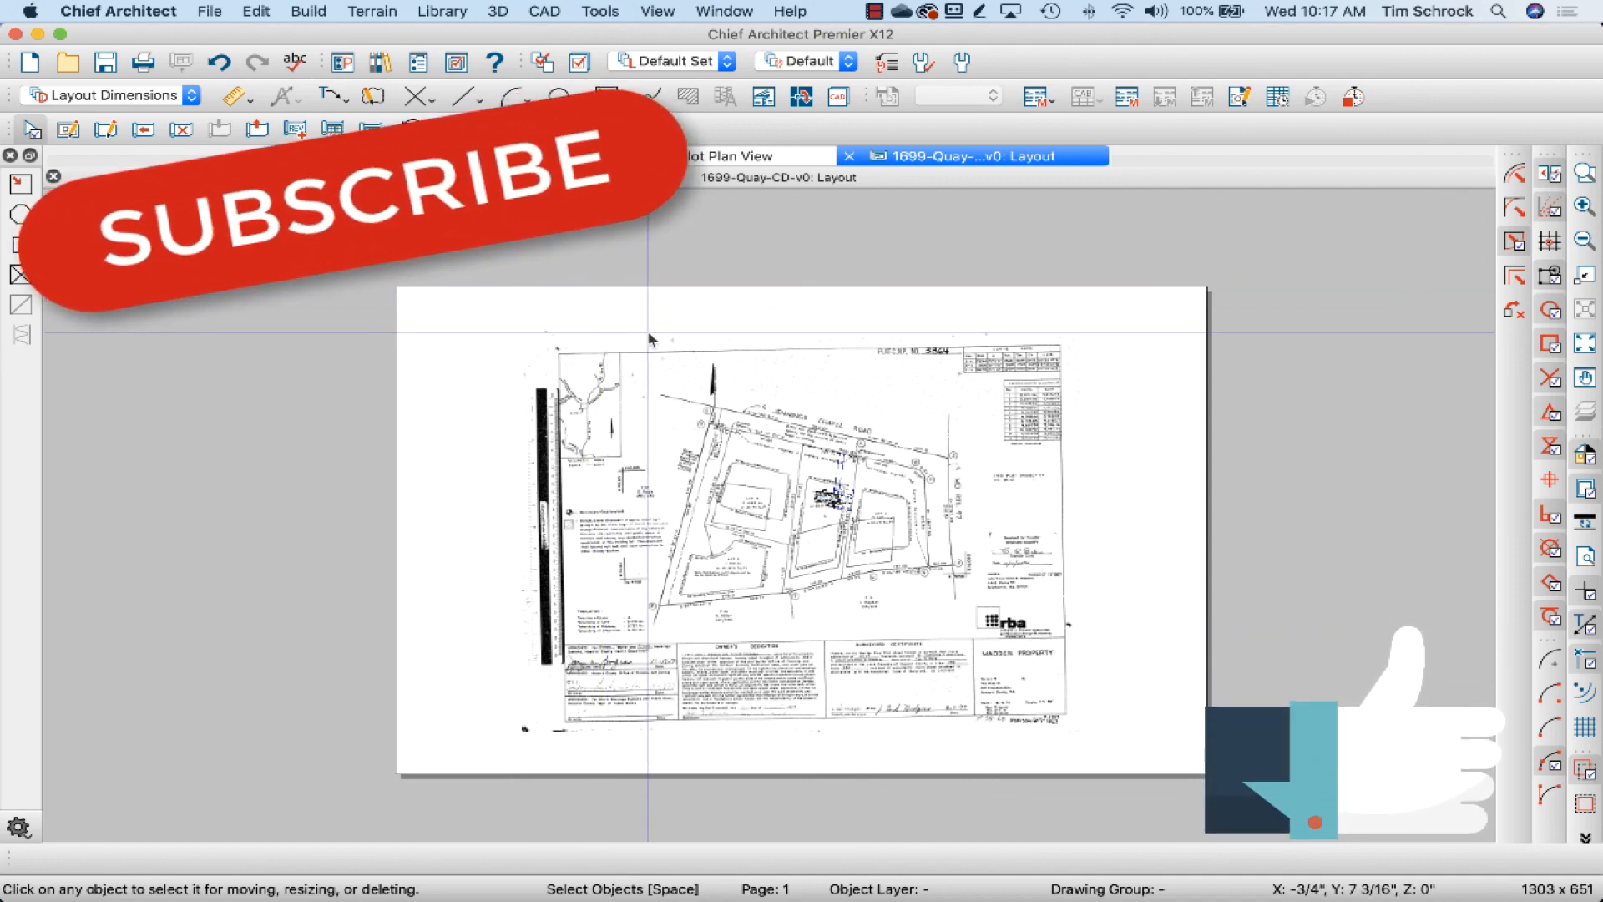